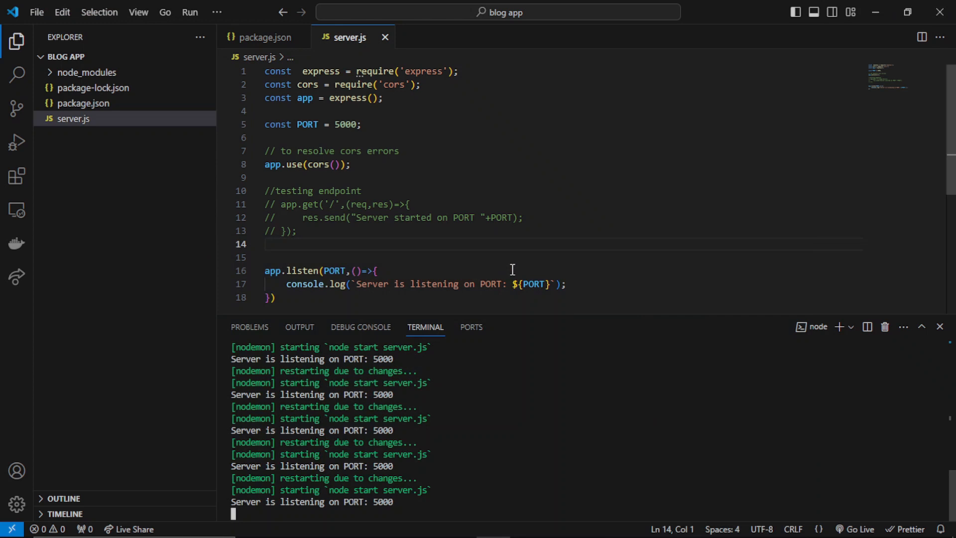
mouse_move(506, 103)
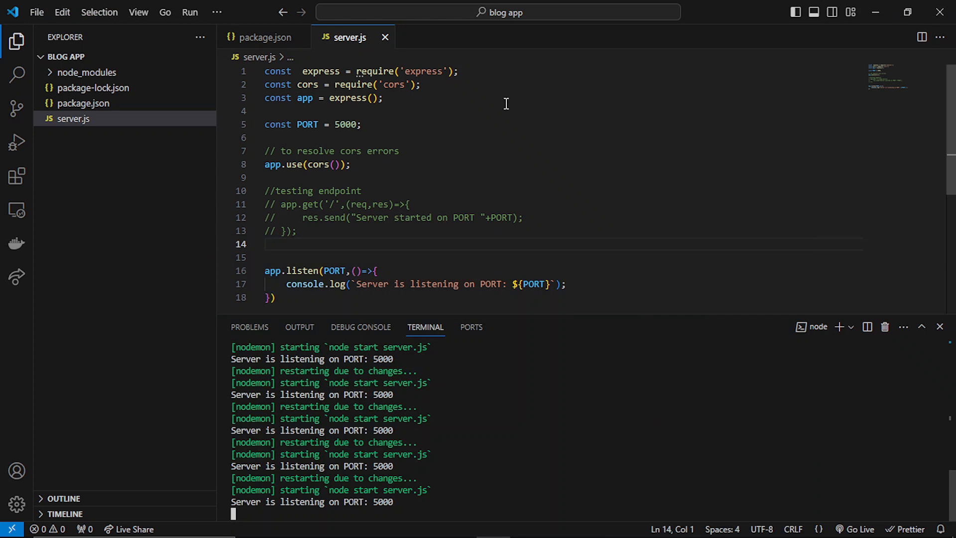
mouse_move(546, 163)
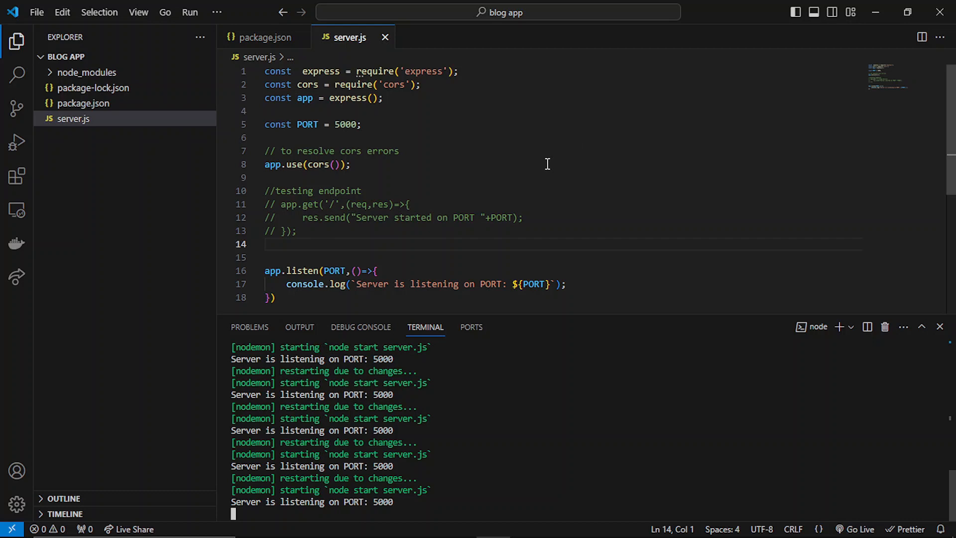
Search 'mongodb atlas' in a new tab and reach the MongoDB Atlas sign-in page.
click(357, 524)
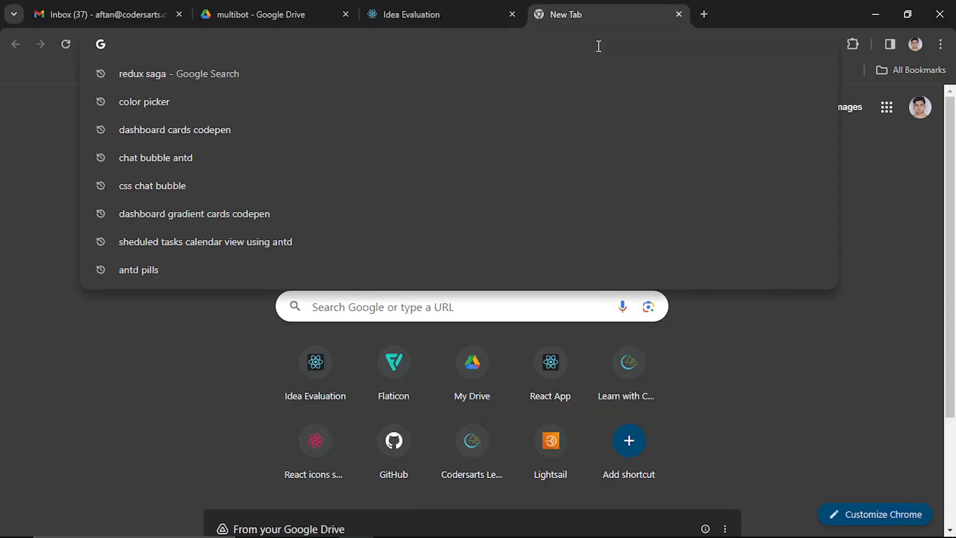
text(mongodb atlas)
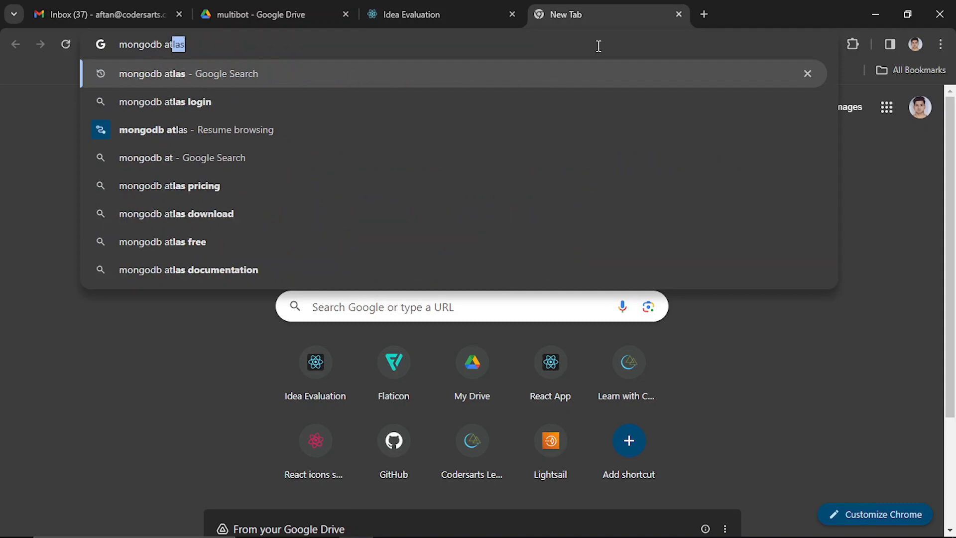
key(Return)
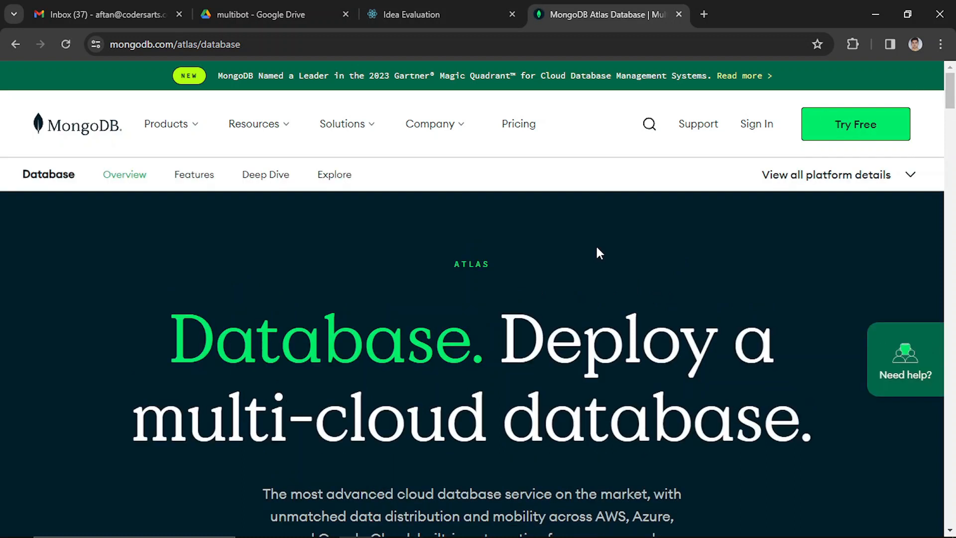
mouse_move(645, 238)
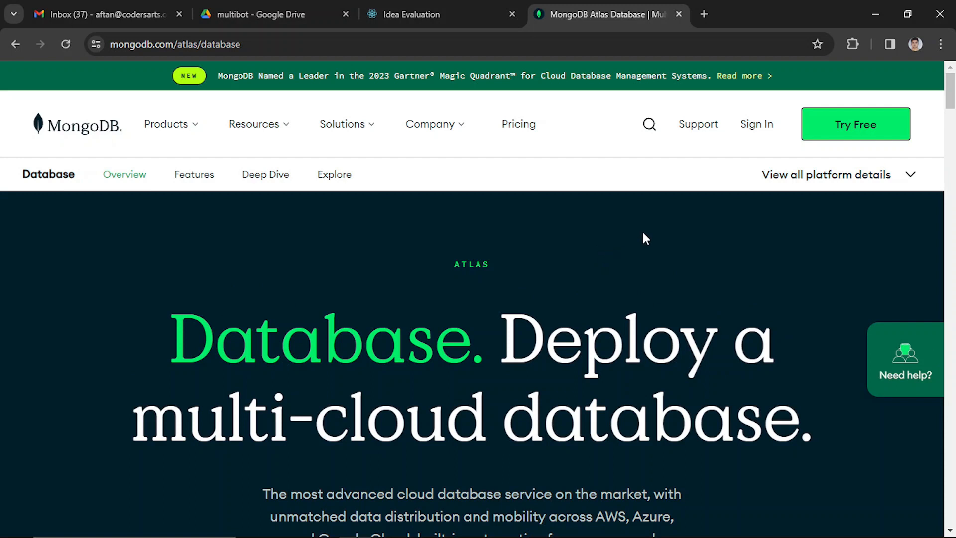
mouse_move(782, 176)
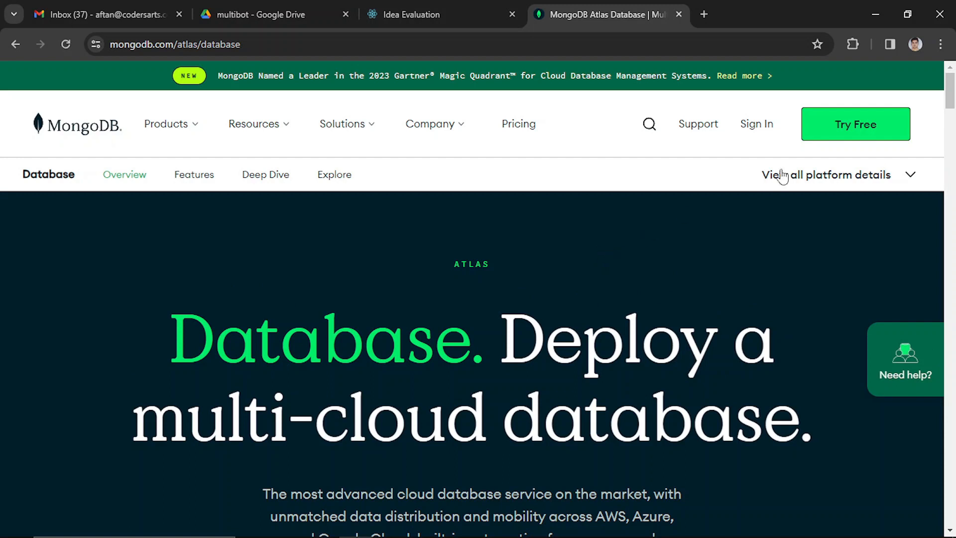
click(756, 124)
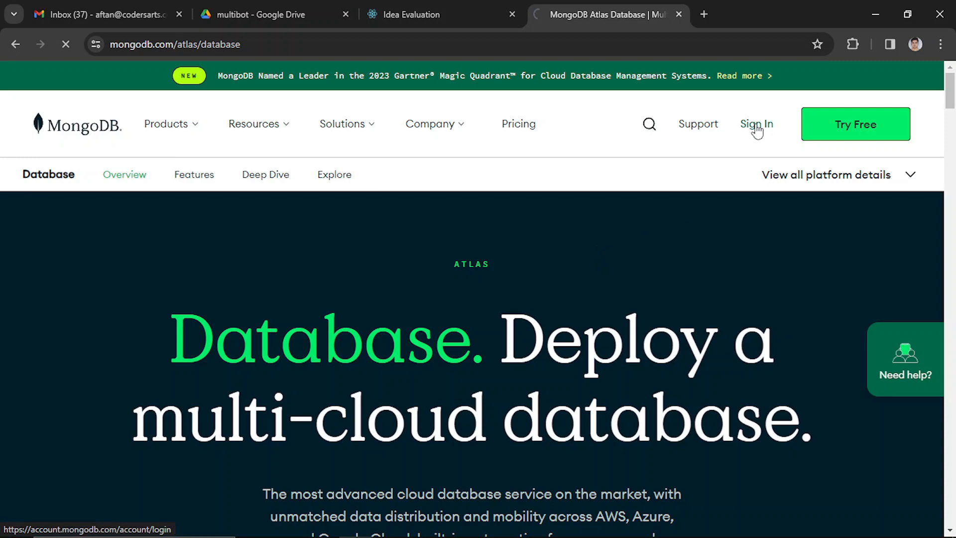
click(756, 124)
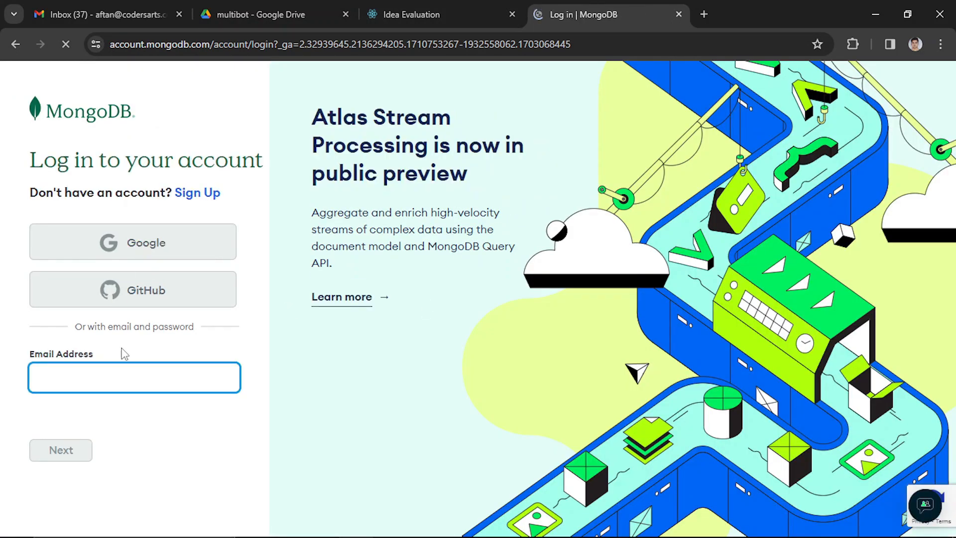
mouse_move(132, 242)
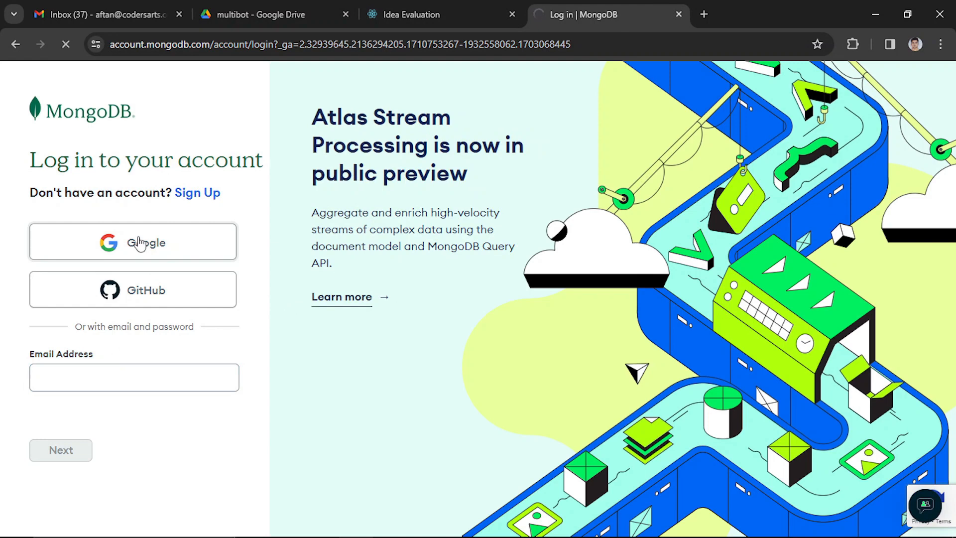
Log into Atlas with Google and choose New Project from the Project 0 list.
click(133, 242)
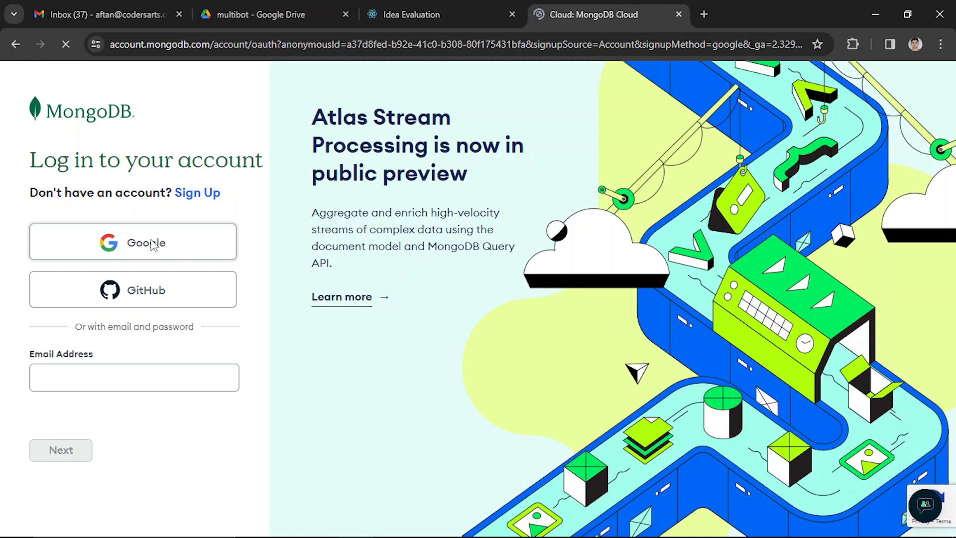
click(133, 242)
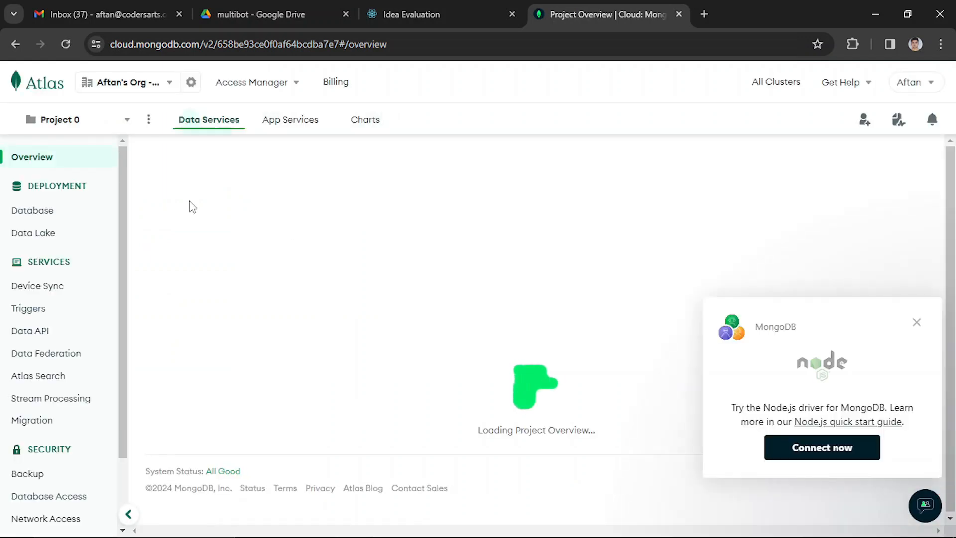
click(128, 119)
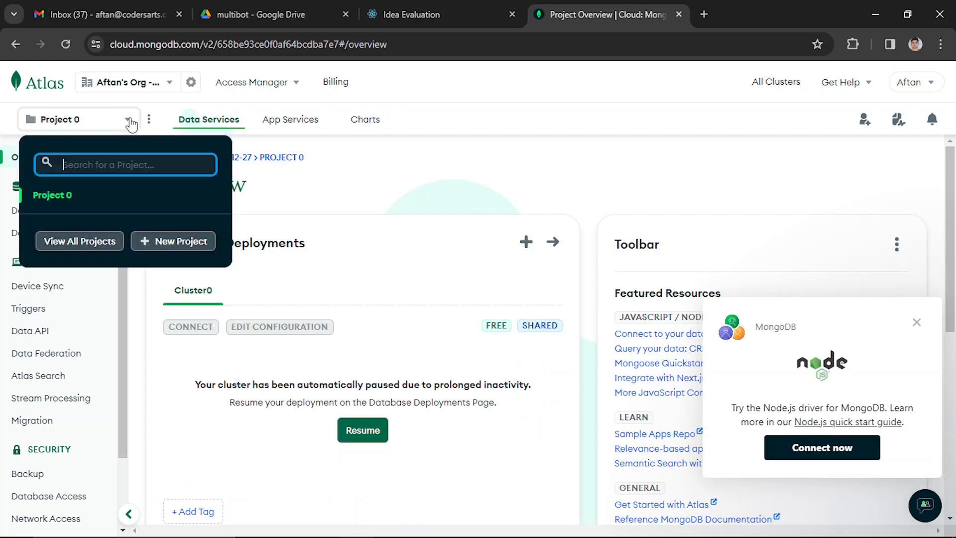
mouse_move(415, 229)
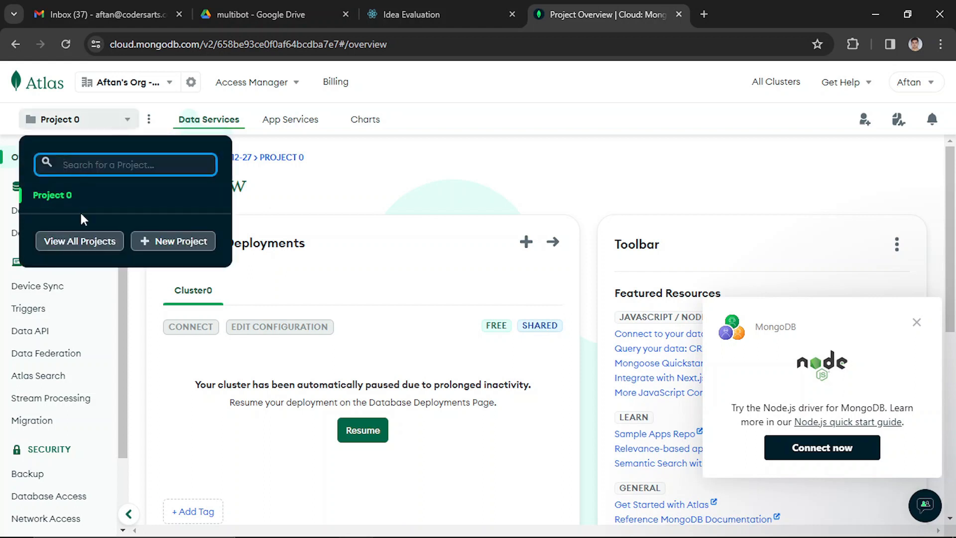
click(173, 241)
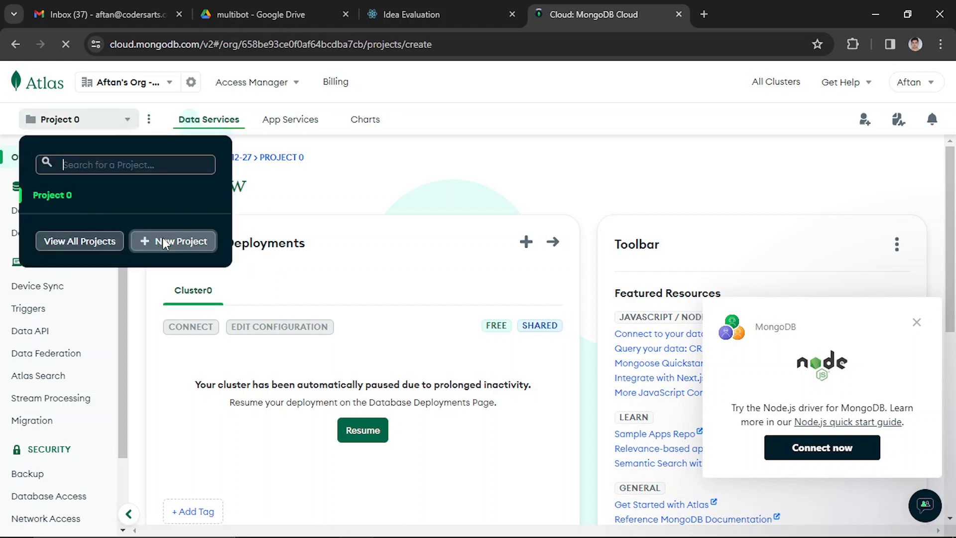
Create the 'blogApp' project, keeping yourself as Project Owner.
click(173, 241)
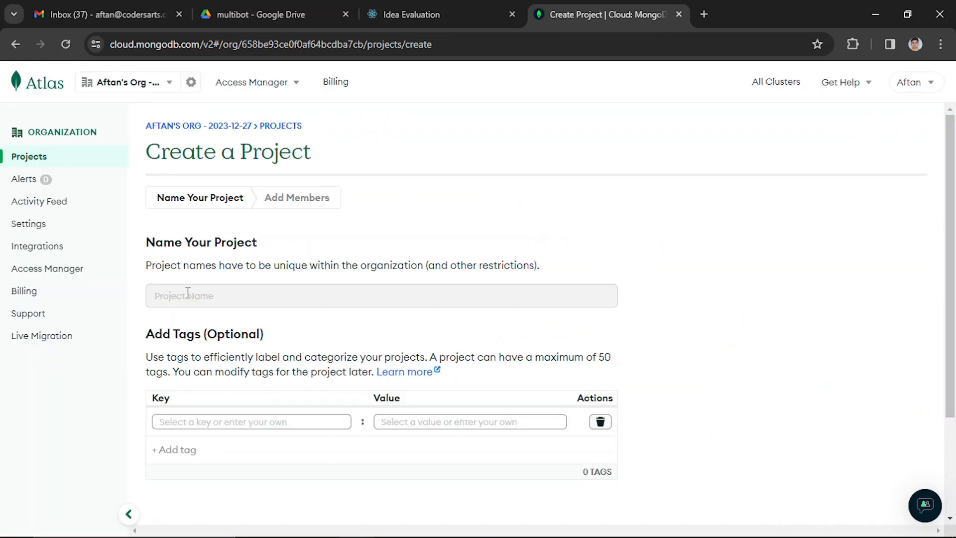
text(blog)
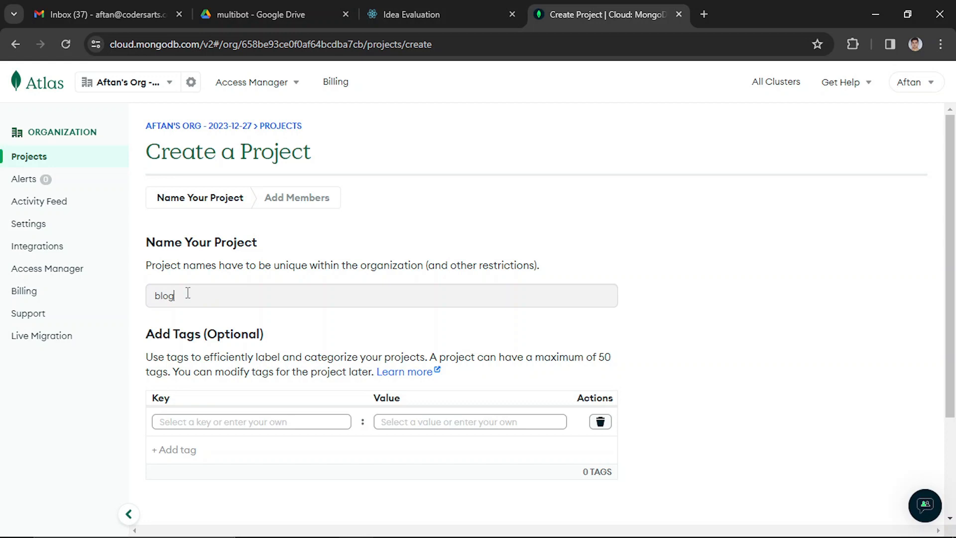
text(App)
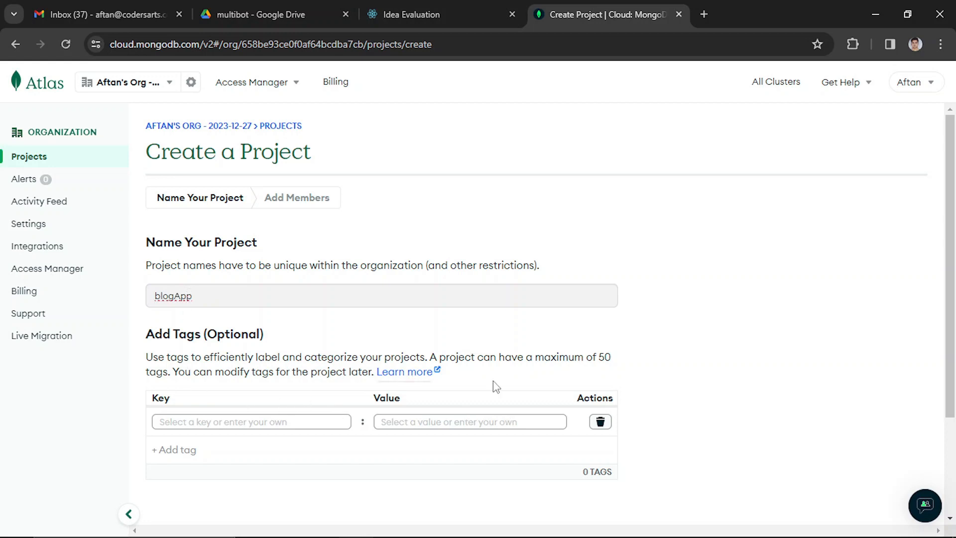
scroll(down, 3)
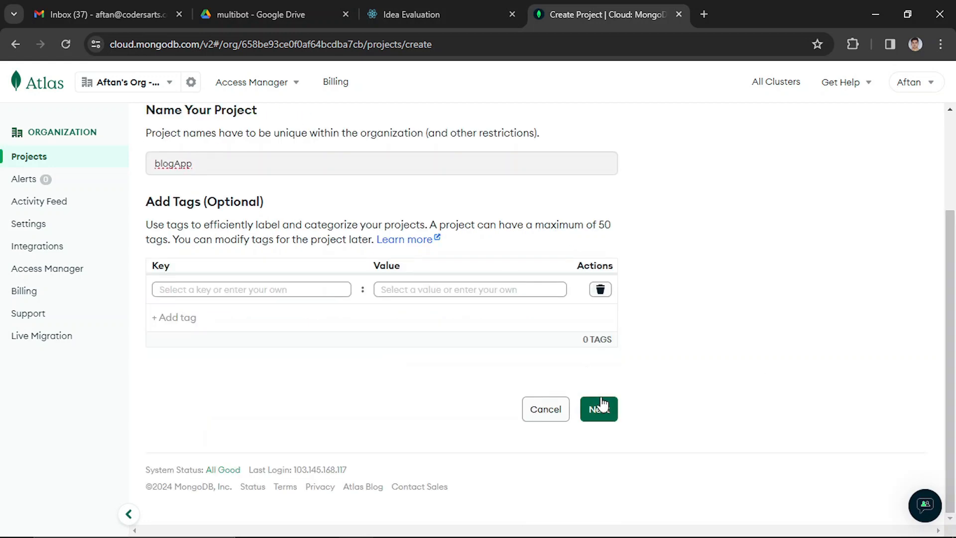
click(598, 409)
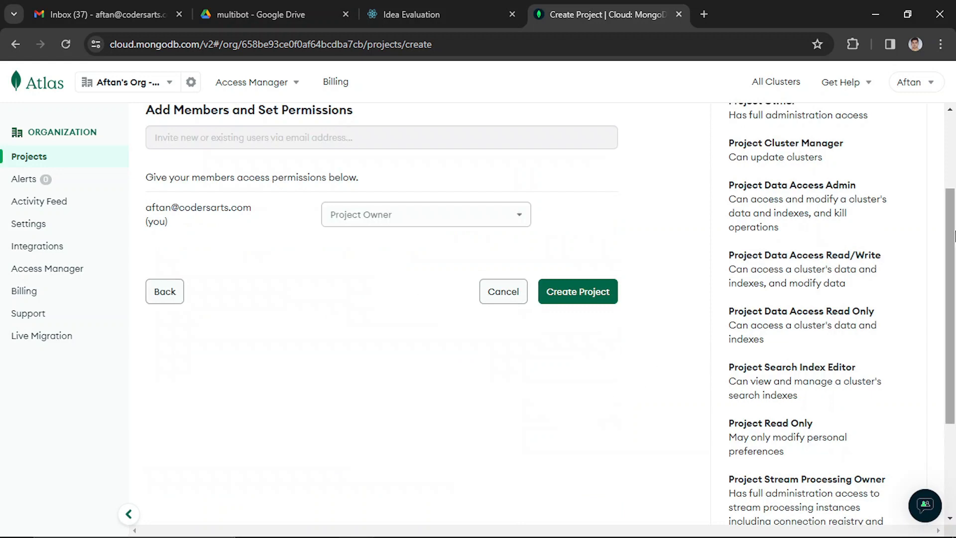
scroll(up, 3)
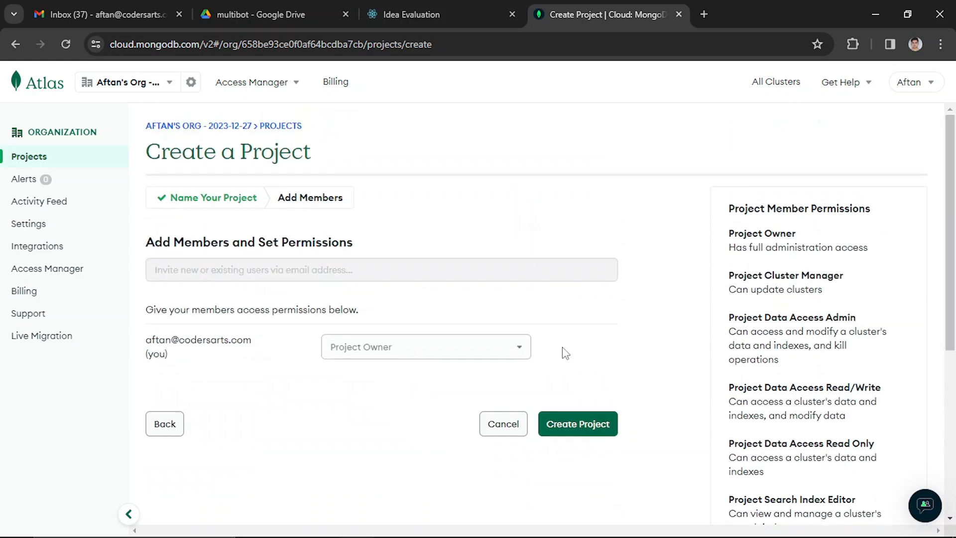
click(576, 423)
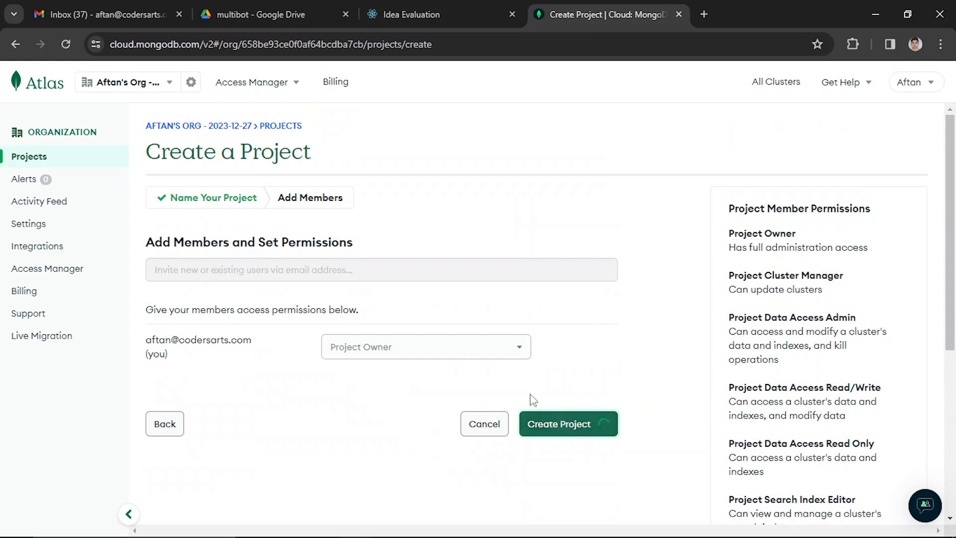
click(567, 423)
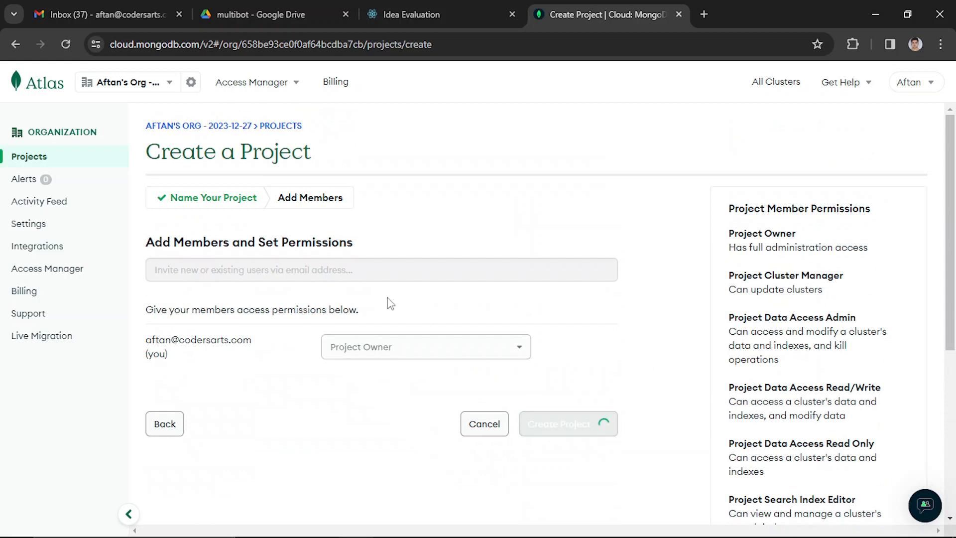
click(568, 424)
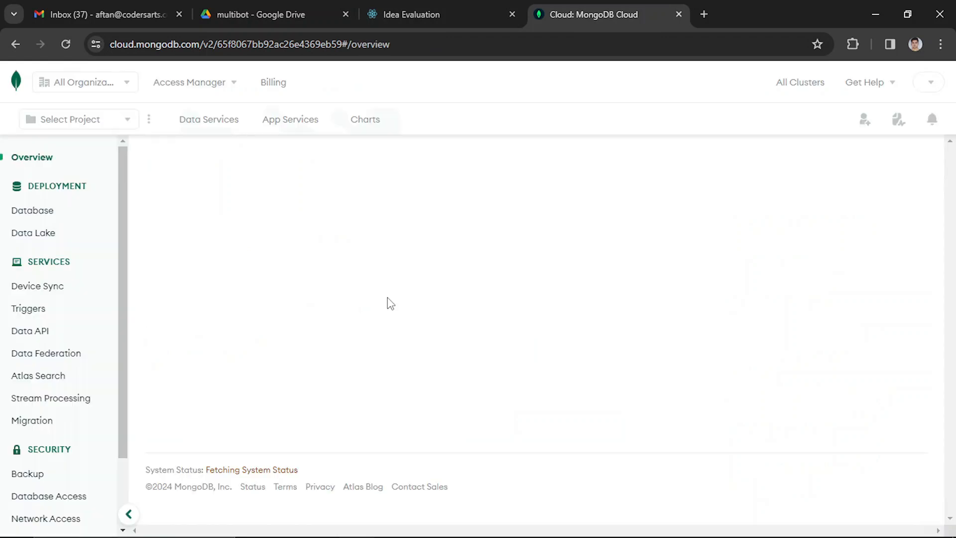
Start a new deployment using the free M0 tier, Cluster0, on AWS Mumbai (ap-south-1).
click(73, 119)
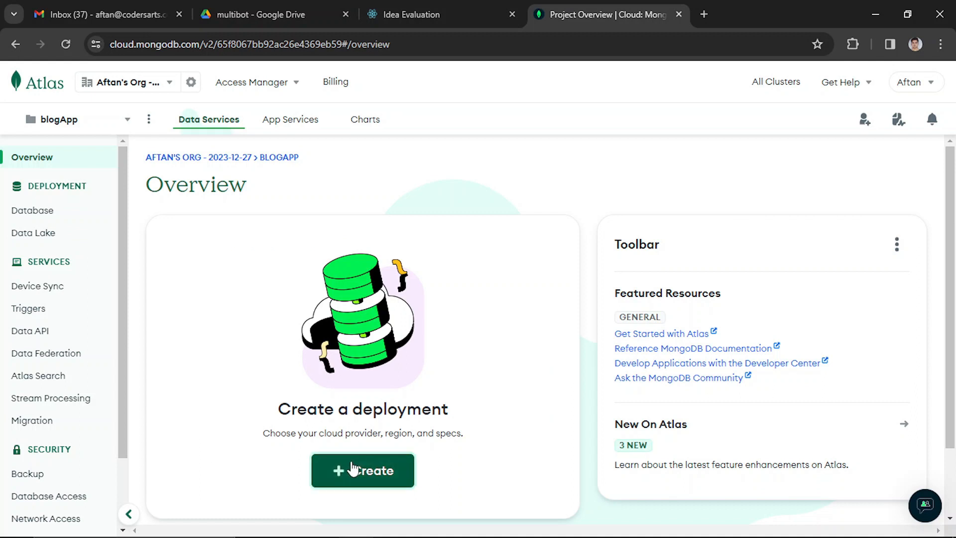
mouse_move(253, 267)
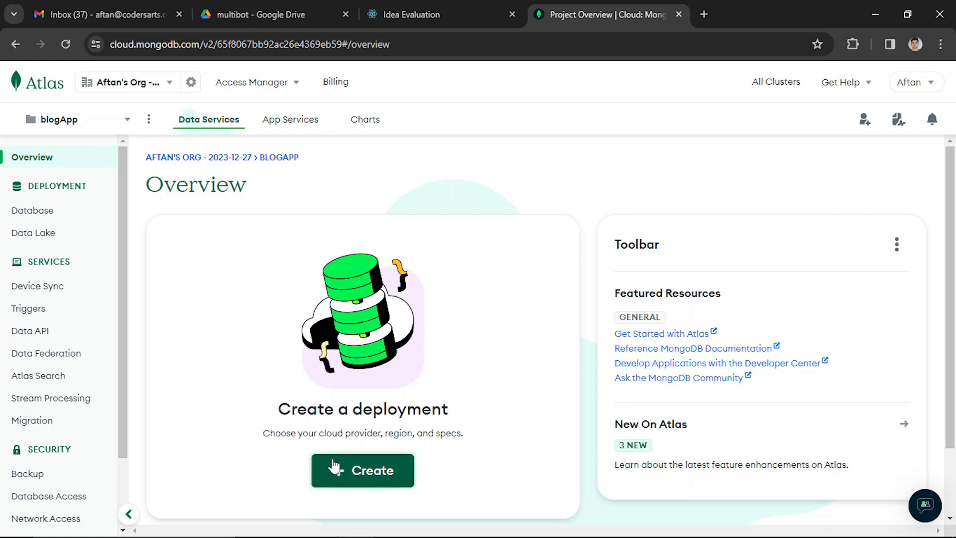
click(362, 470)
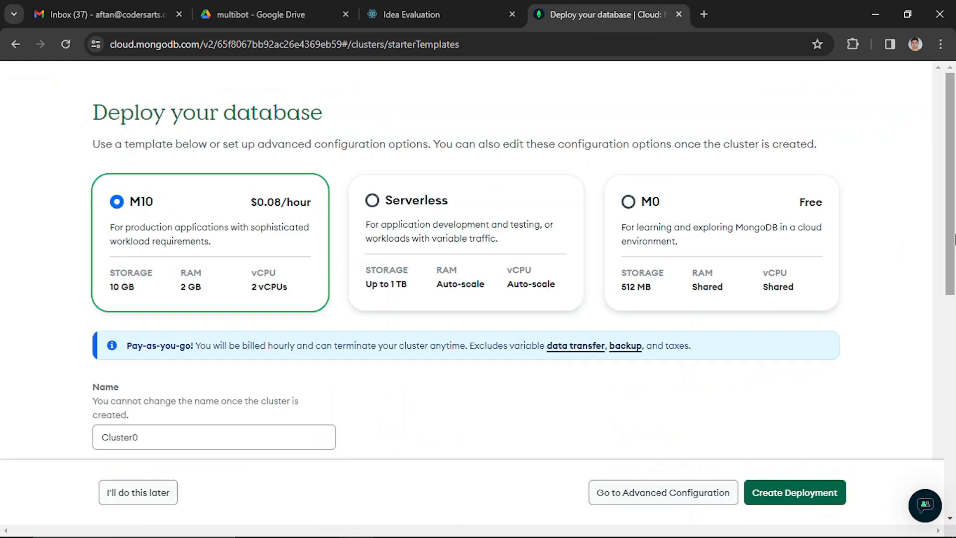
click(628, 202)
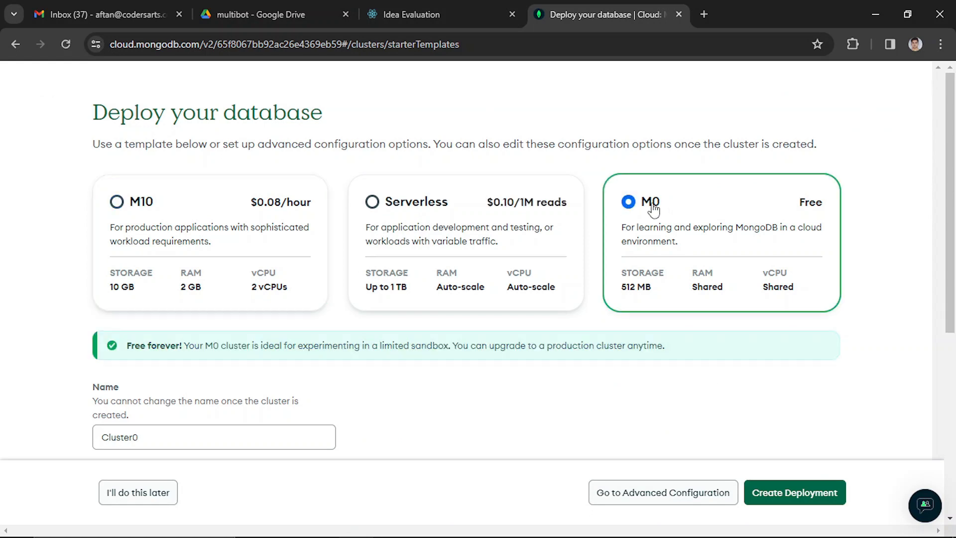
scroll(down, 3)
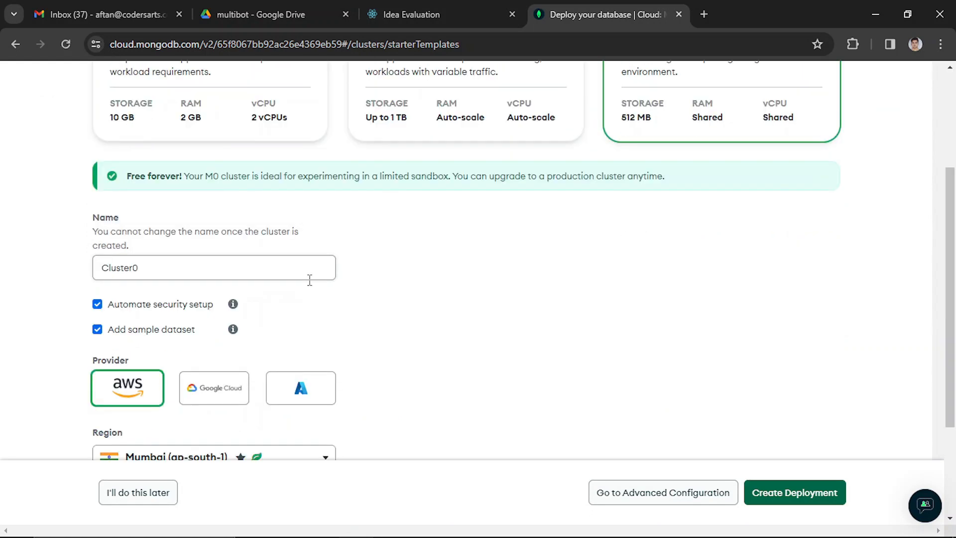
scroll(down, 3)
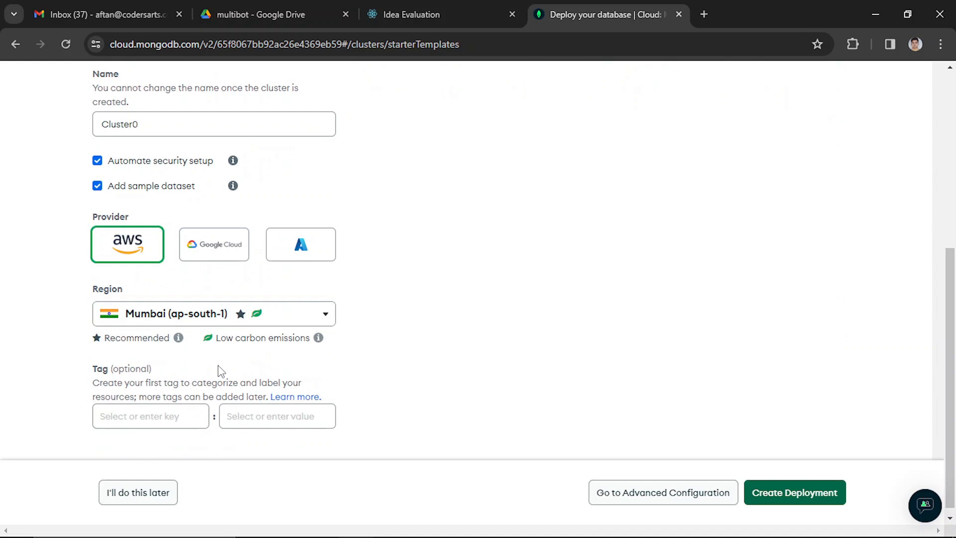
mouse_move(4, 494)
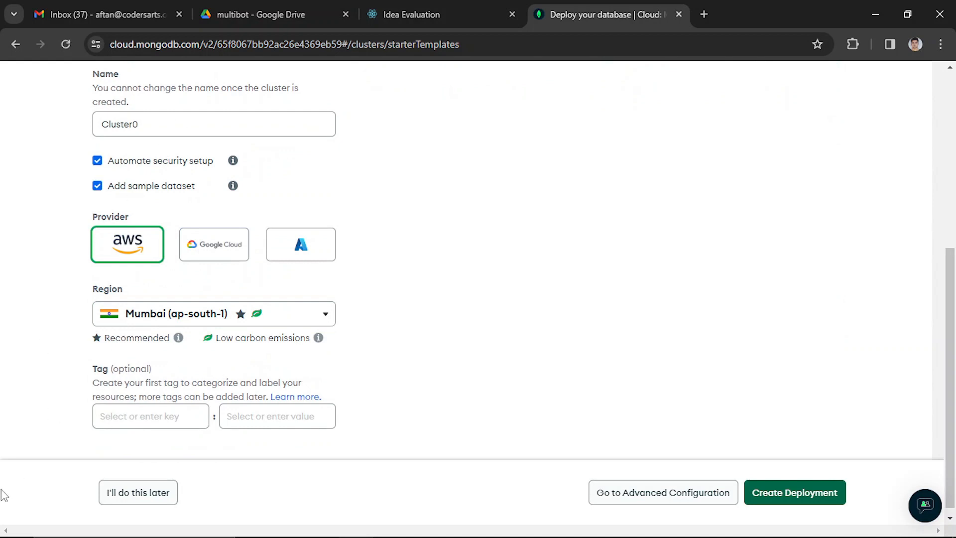
mouse_move(837, 414)
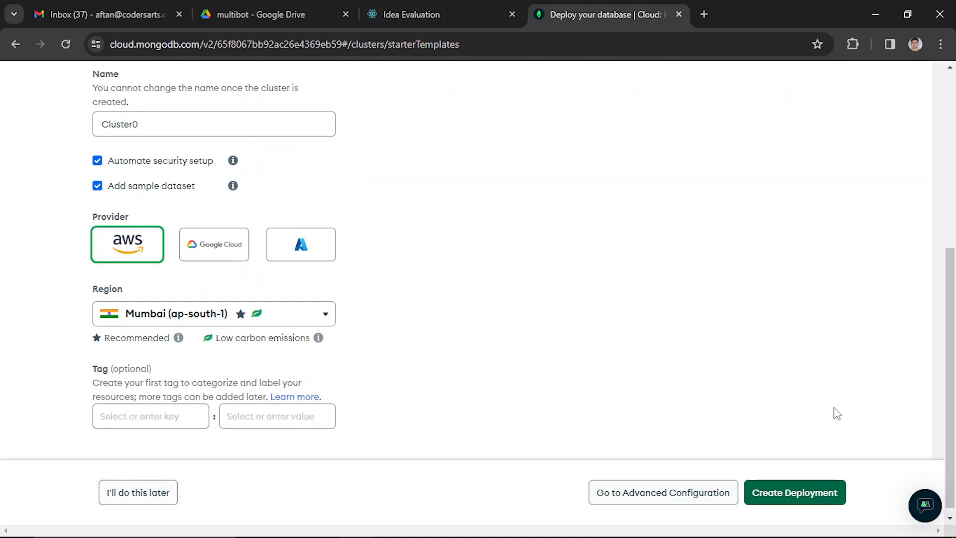
Submit the Cluster0 deployment, picking the three car pictures in the verification check.
click(795, 492)
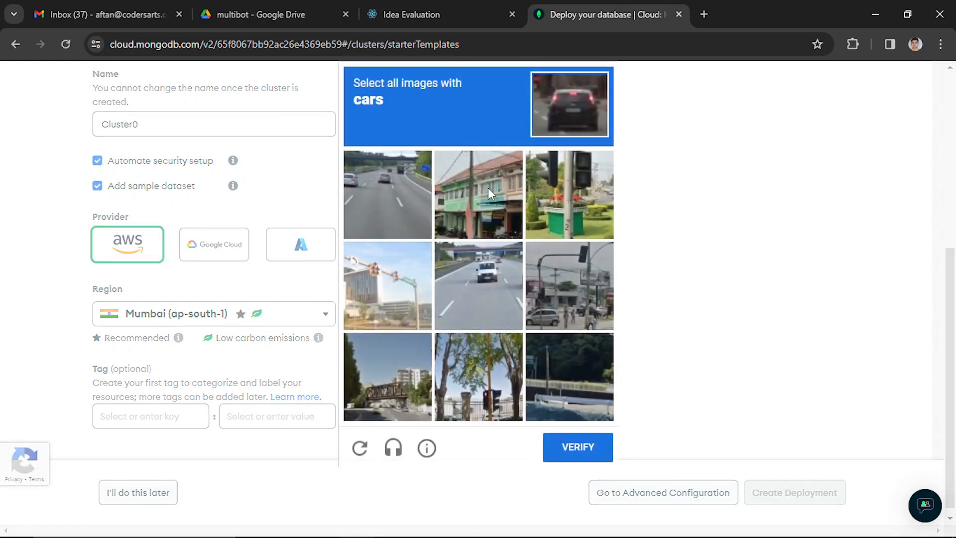
click(478, 285)
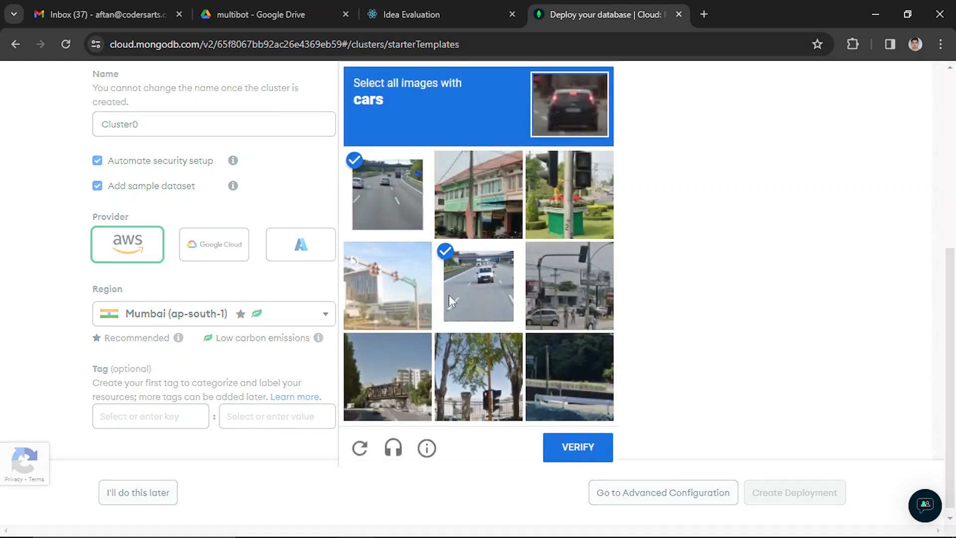
click(569, 284)
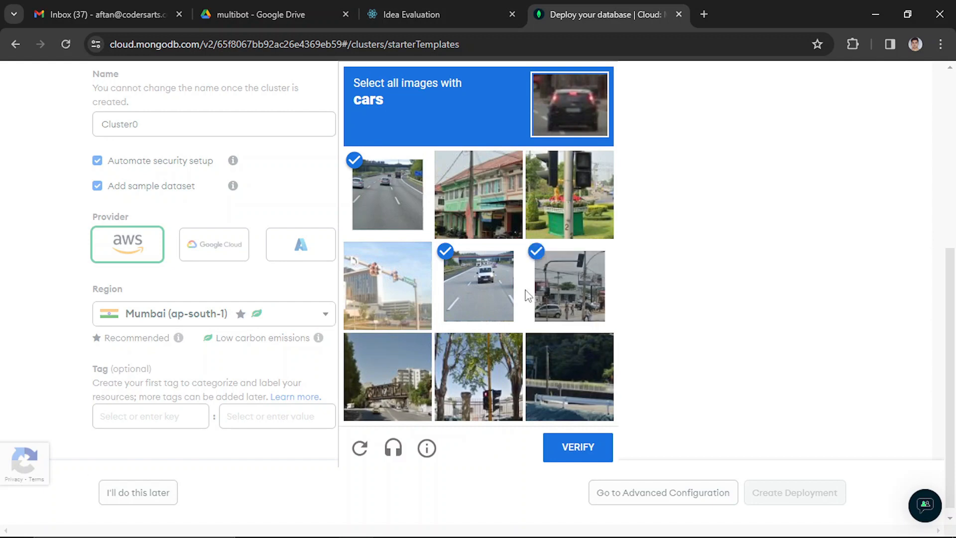
click(575, 447)
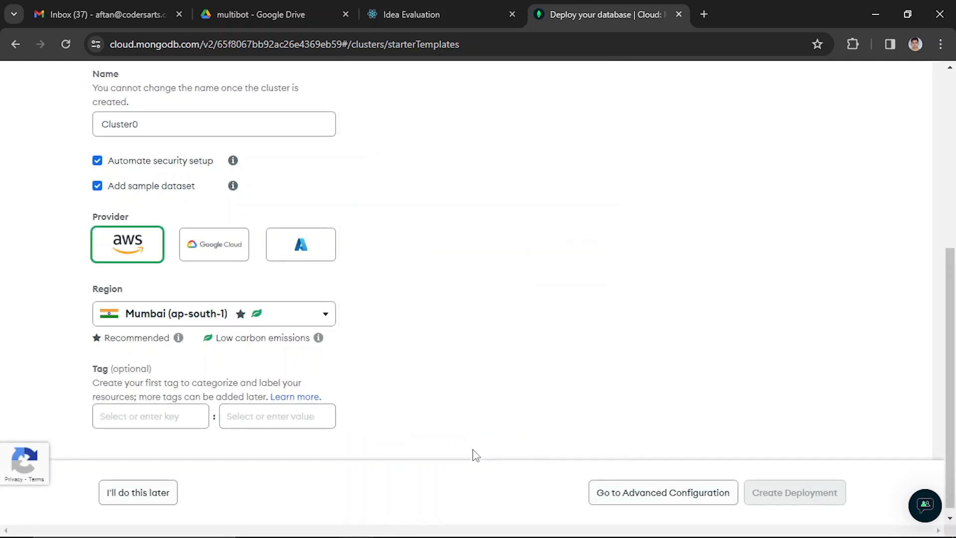
click(795, 491)
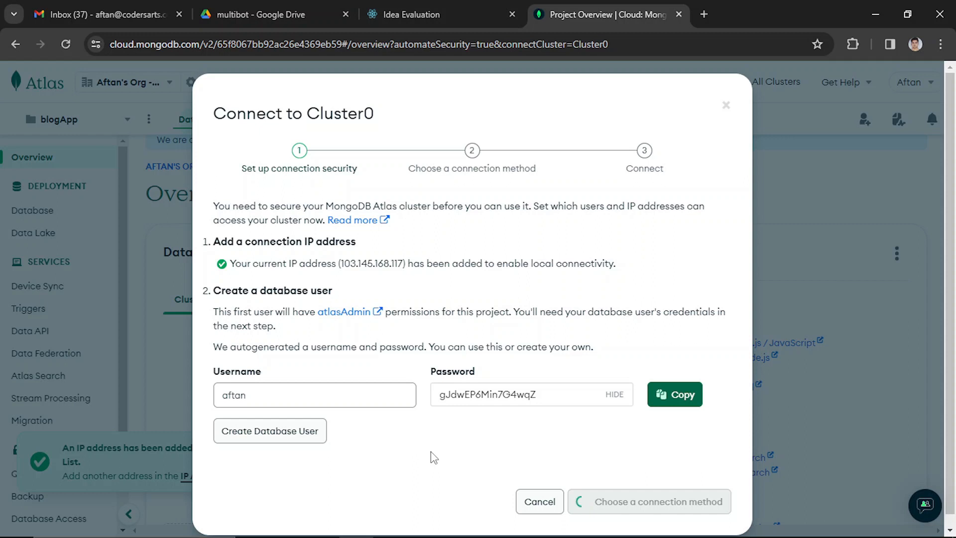
mouse_move(609, 261)
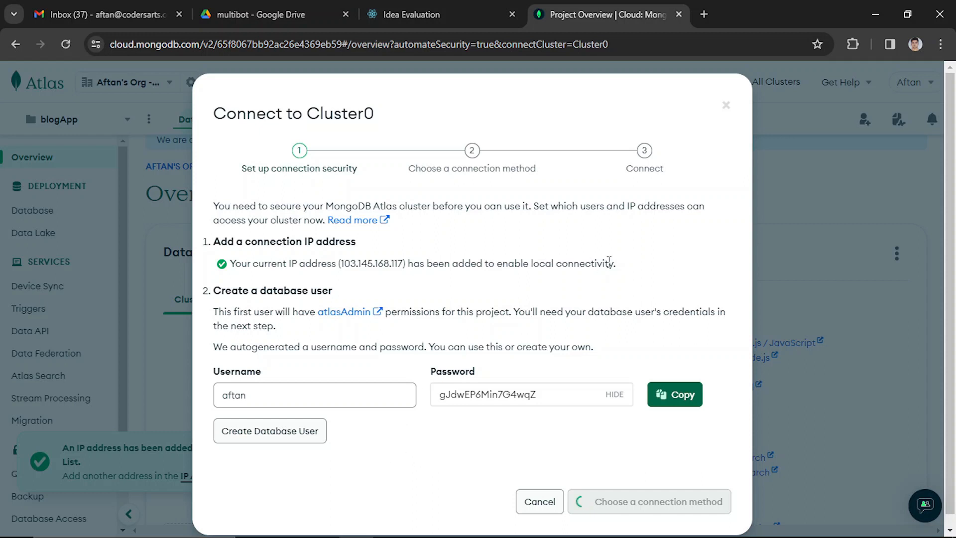
mouse_move(477, 289)
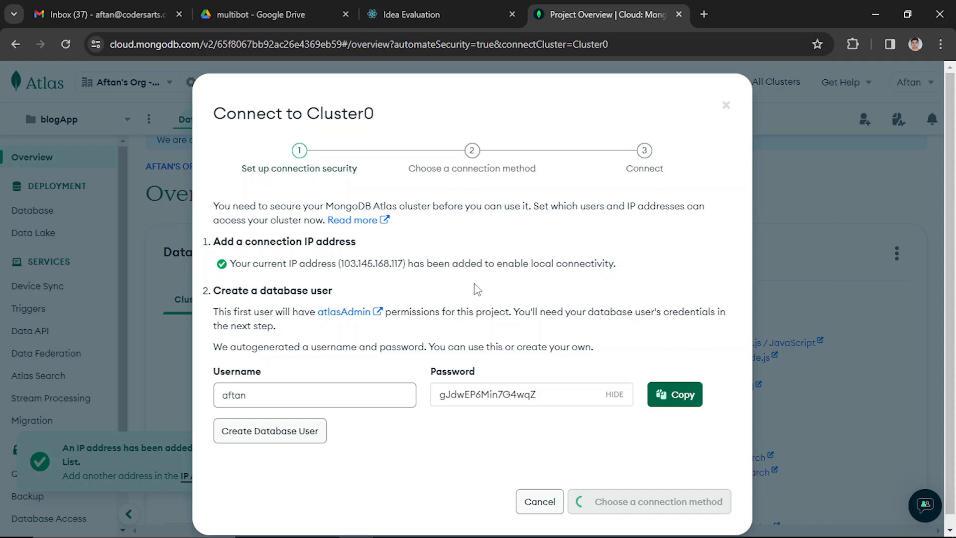
mouse_move(407, 392)
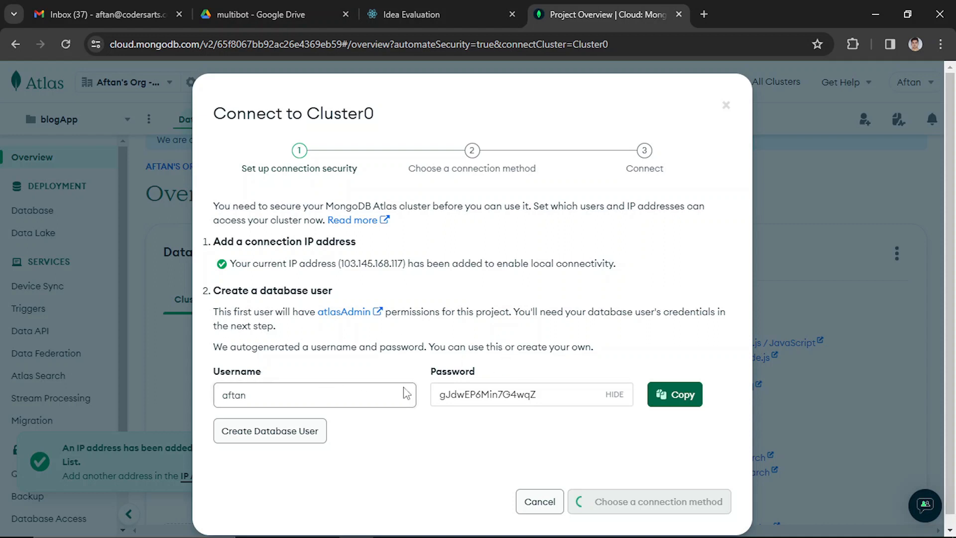
mouse_move(542, 394)
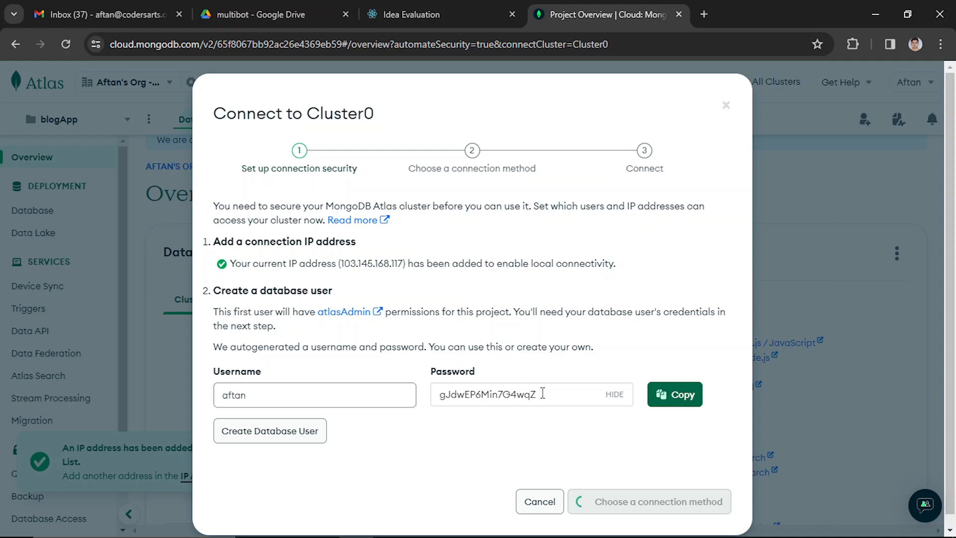
mouse_move(529, 430)
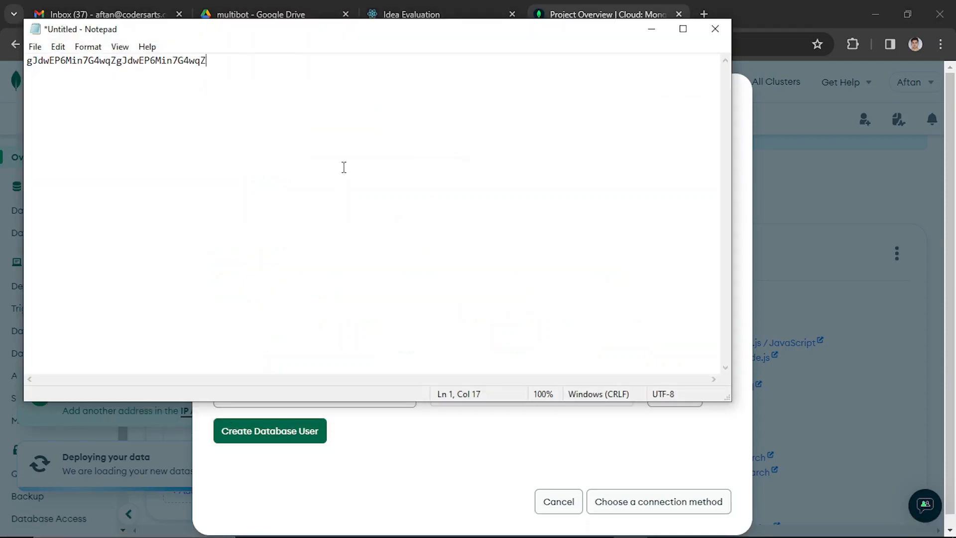
Select all the text in the Notepad note.
key(ctrl+a)
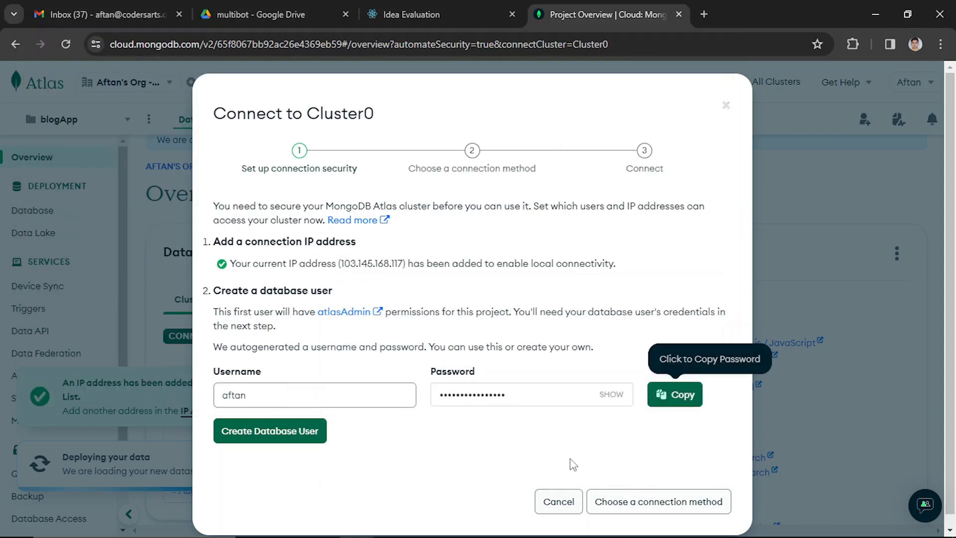
mouse_move(683, 489)
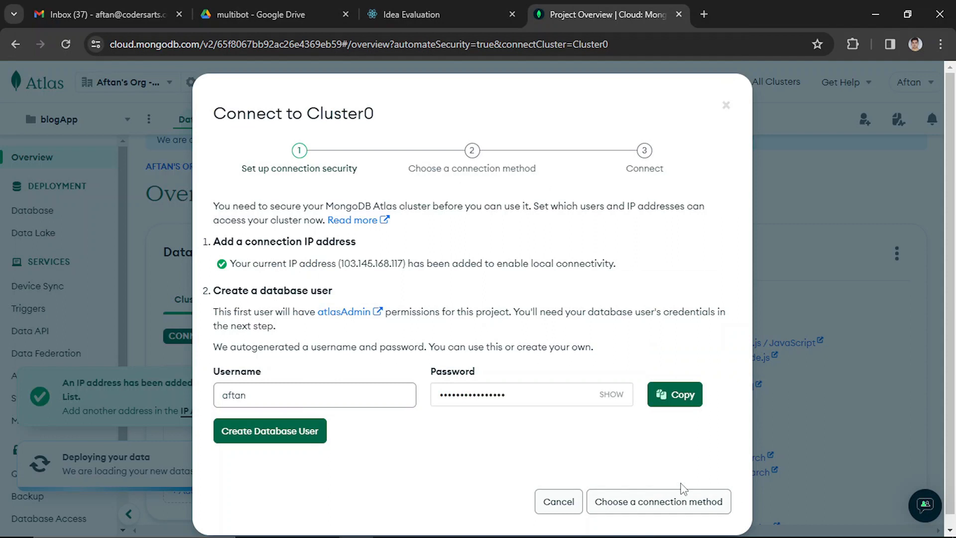
Create the database user with the autogenerated credentials.
click(657, 501)
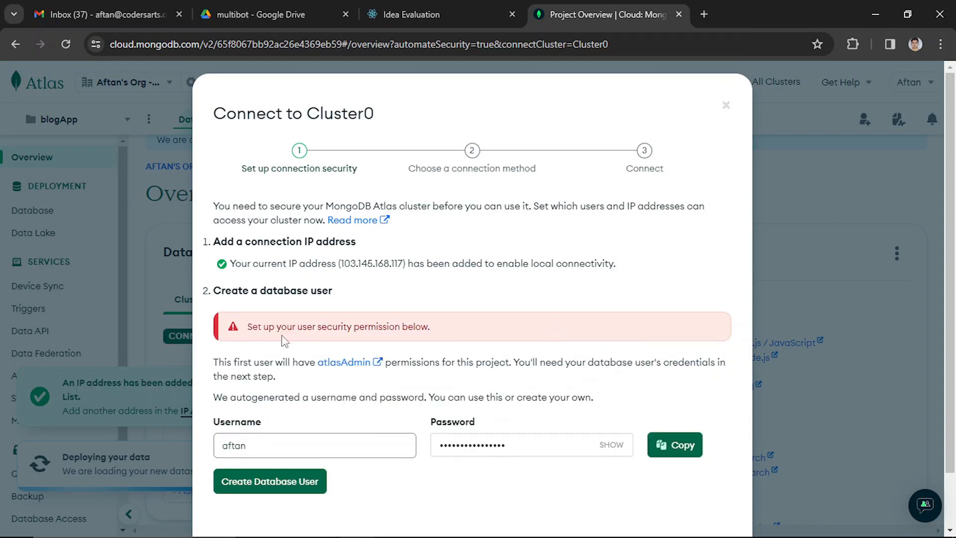
mouse_move(355, 340)
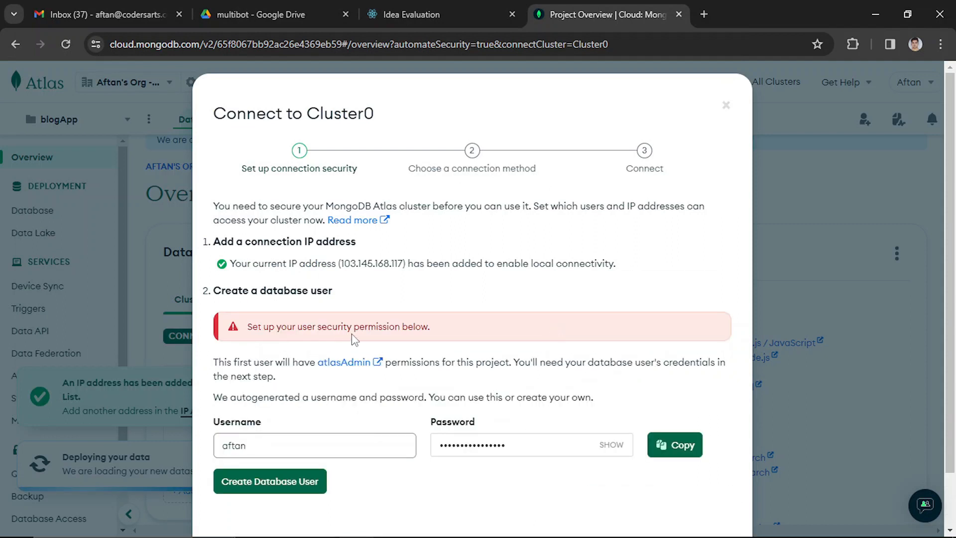
scroll(down, 3)
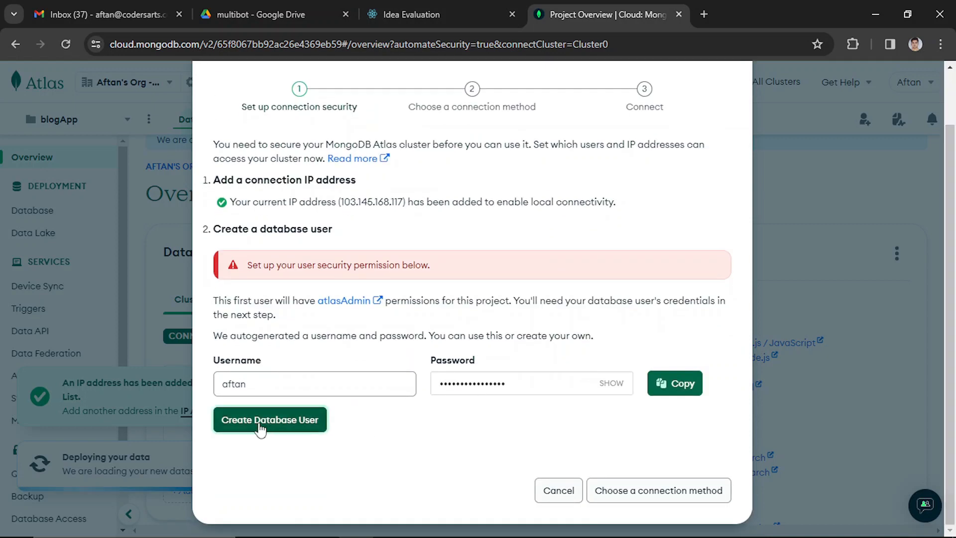
click(269, 419)
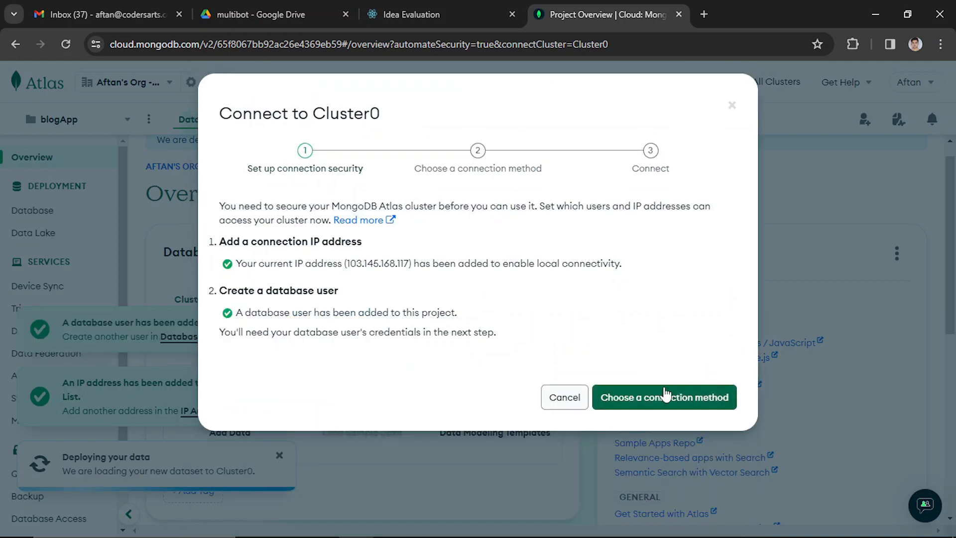
Close the connection setup and dismiss the sample-dataset-loaded notice.
click(663, 397)
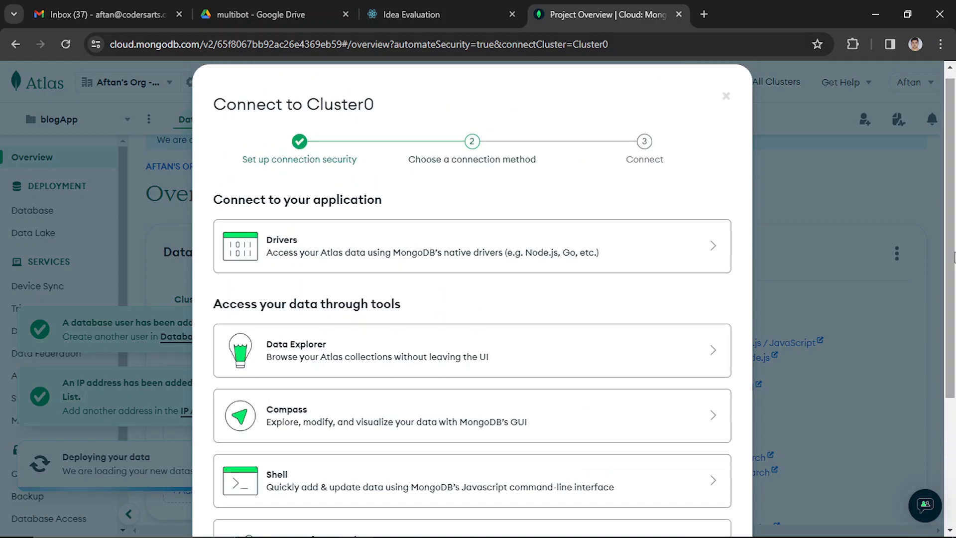
scroll(down, 3)
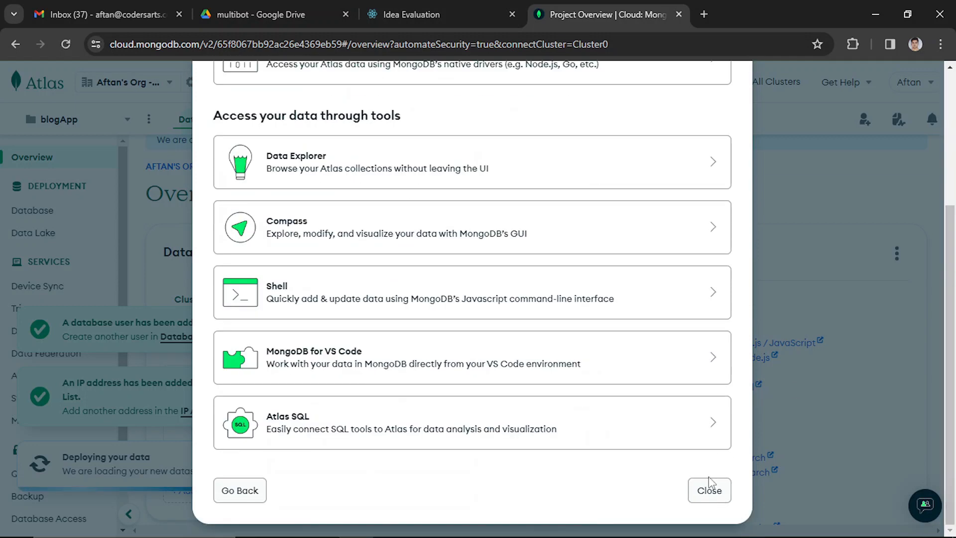
click(708, 490)
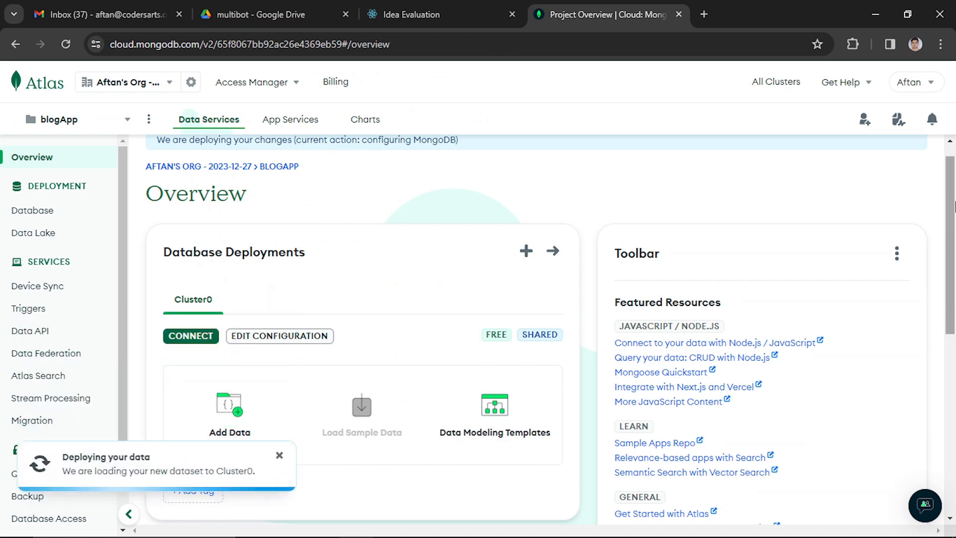
scroll(down, 3)
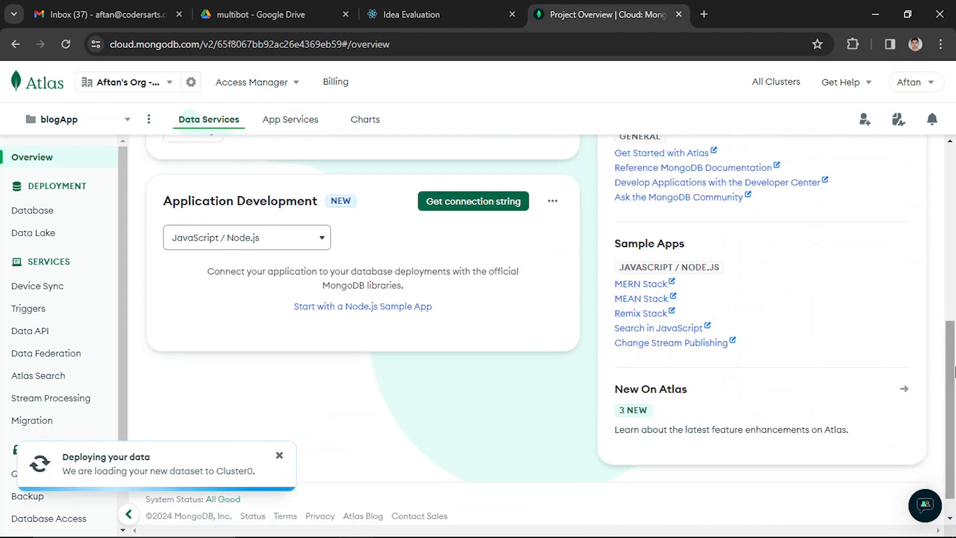
scroll(up, 3)
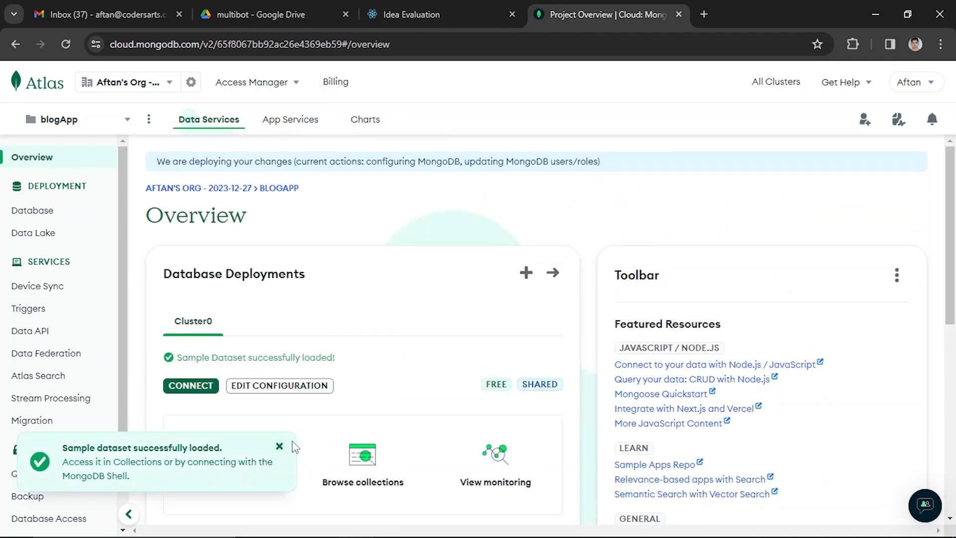
click(279, 446)
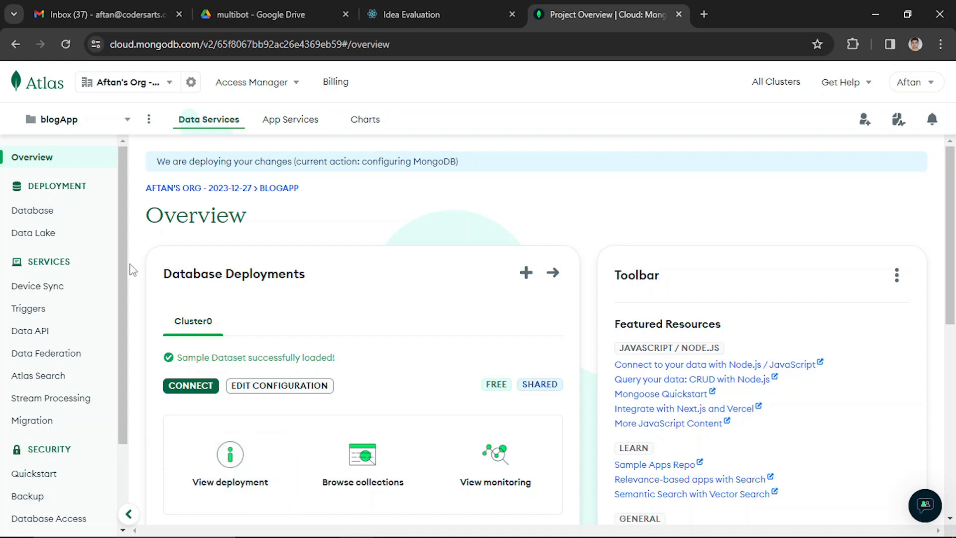
mouse_move(30, 330)
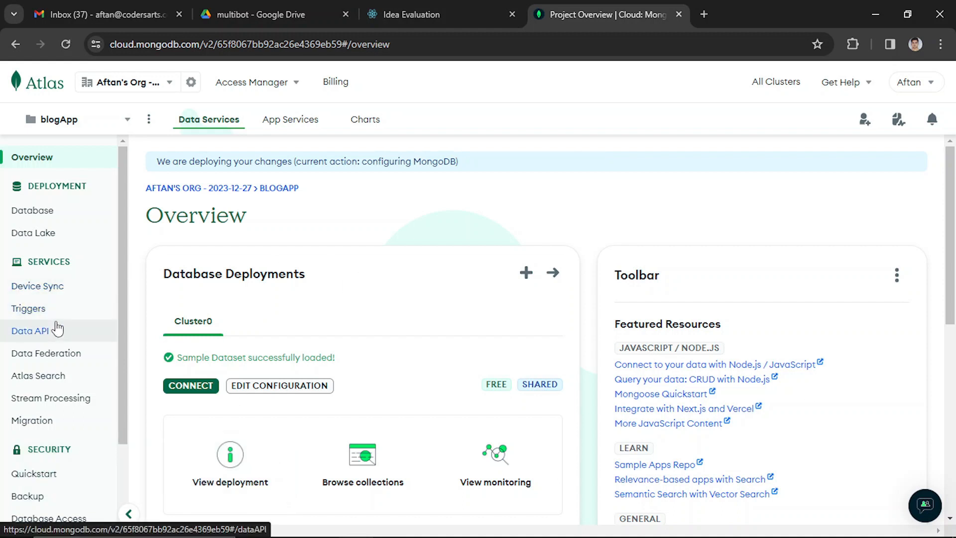
mouse_move(32, 210)
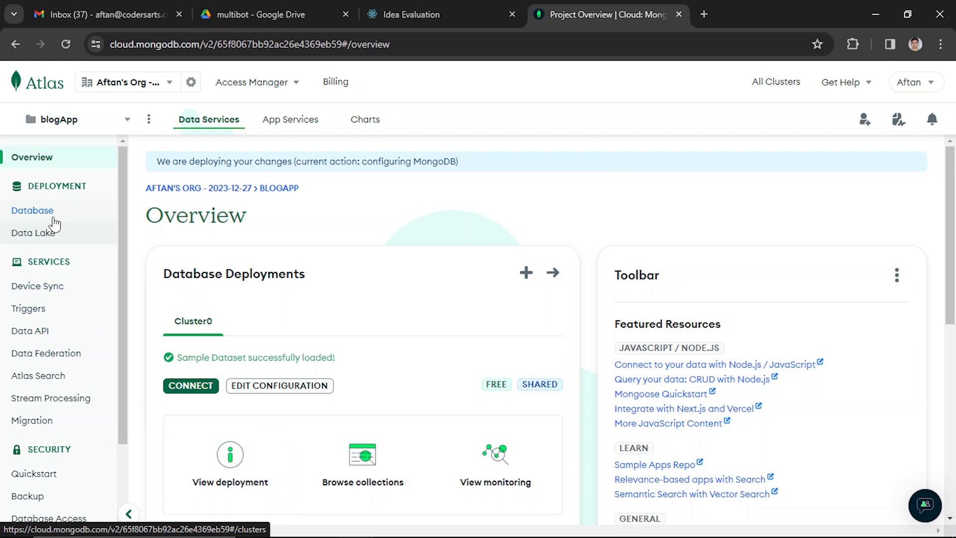
mouse_move(123, 299)
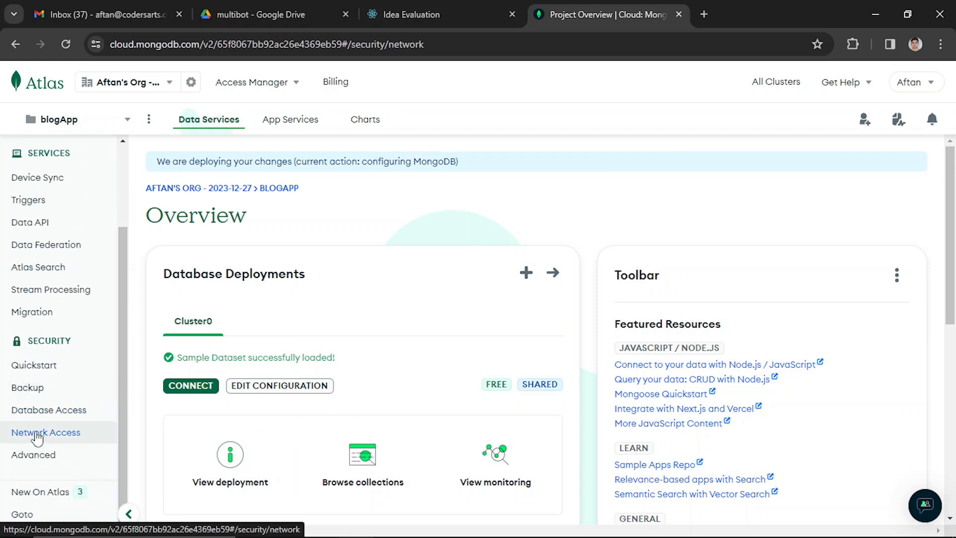
Change the Network Access IP entry to 0.0.0.0/0 and confirm it.
click(45, 432)
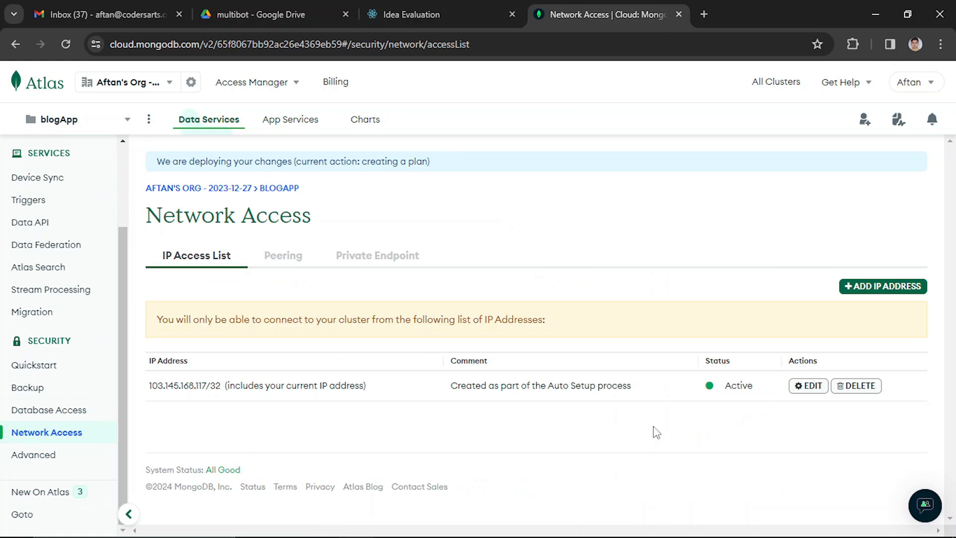
mouse_move(180, 388)
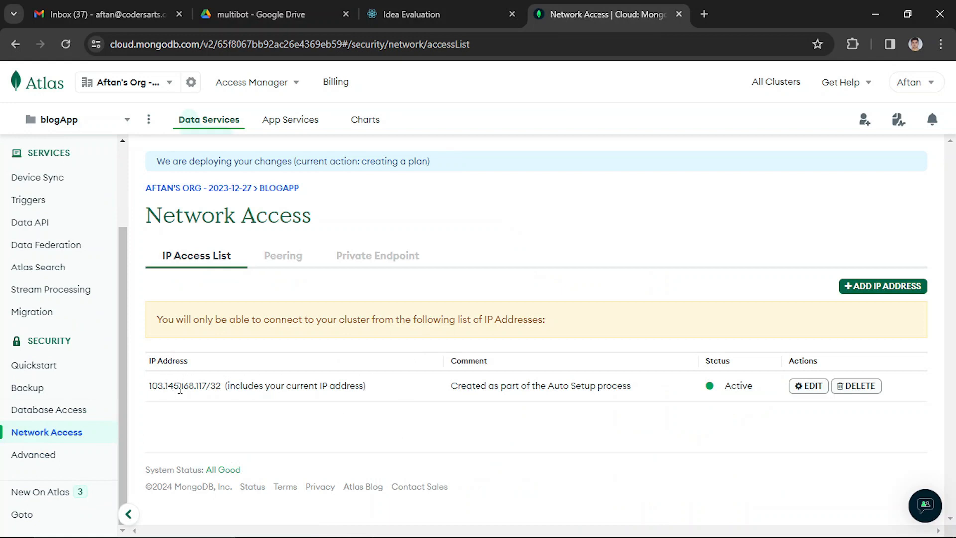
mouse_move(856, 385)
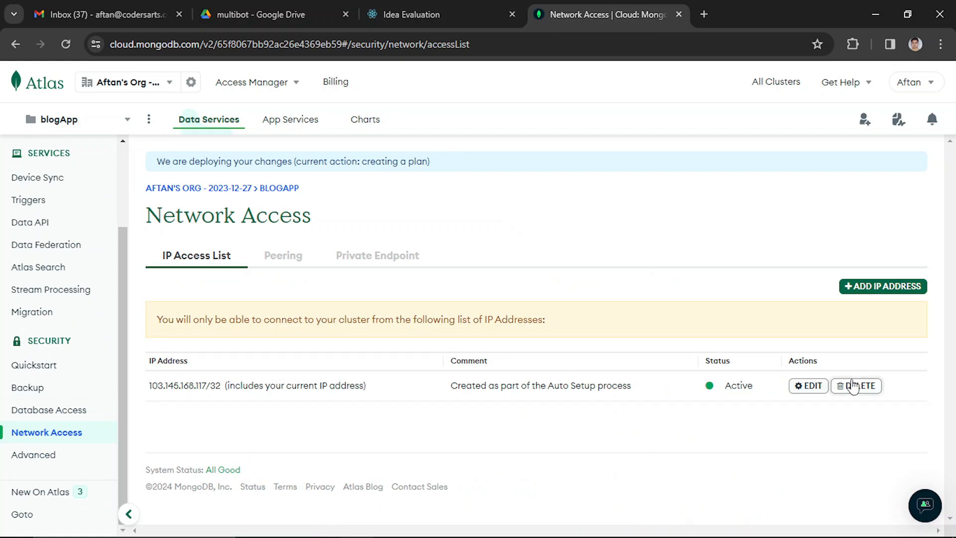
click(807, 385)
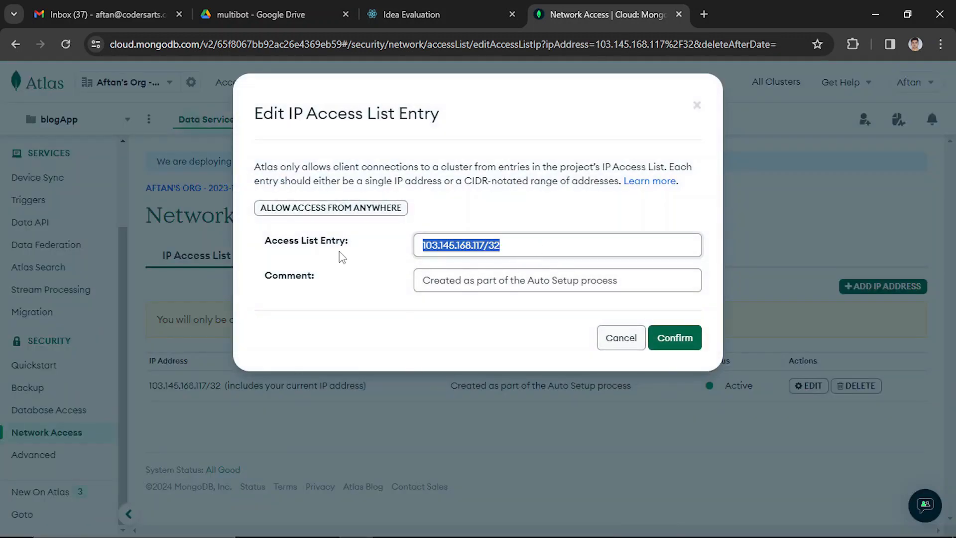
text(0.0.0.0)
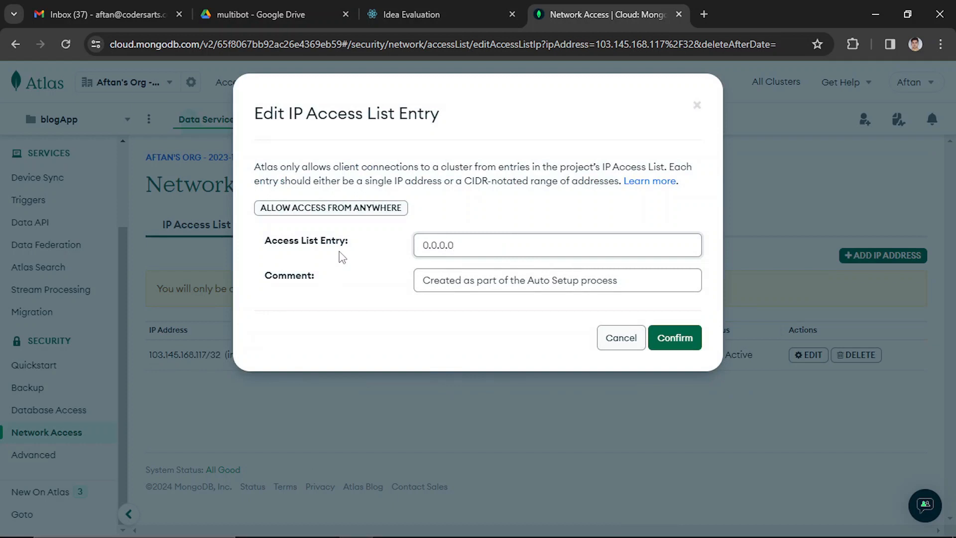
click(556, 245)
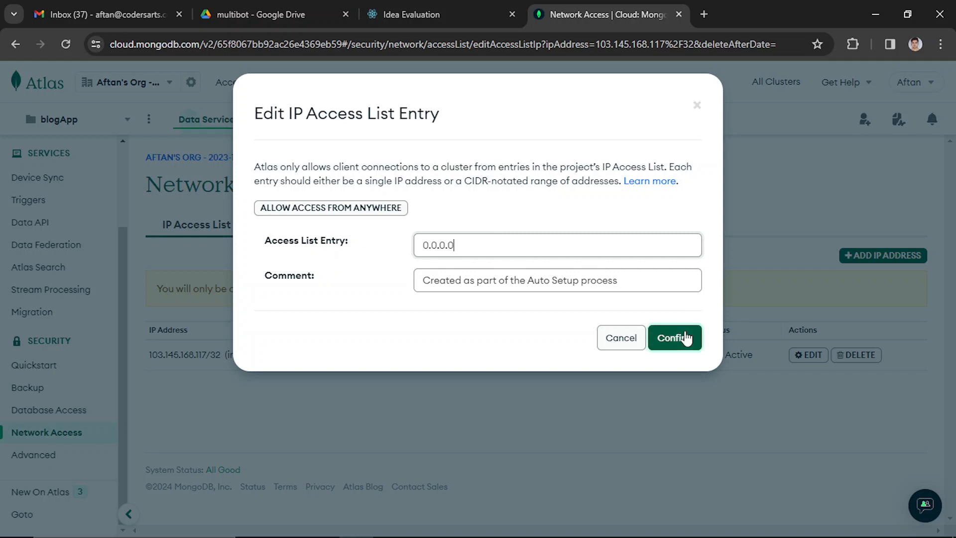
click(675, 338)
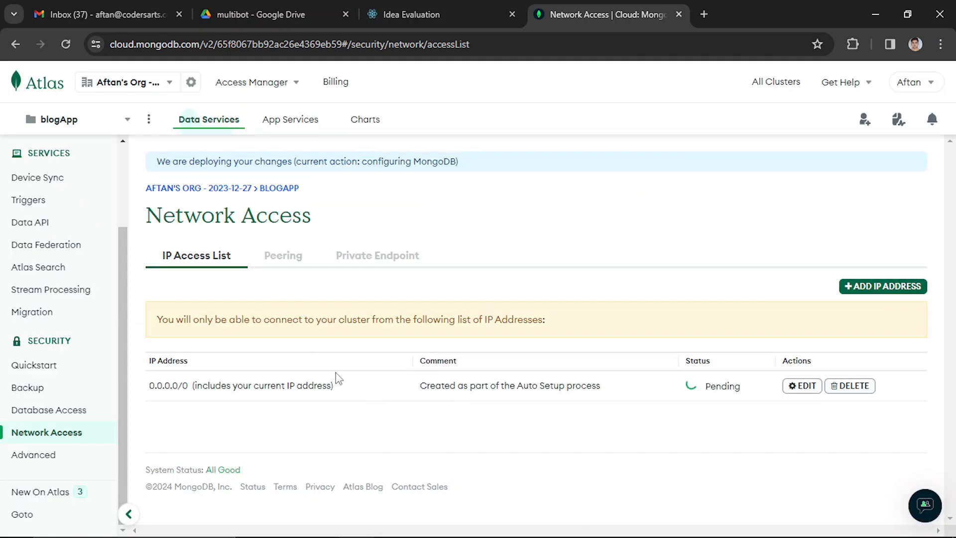
mouse_move(383, 324)
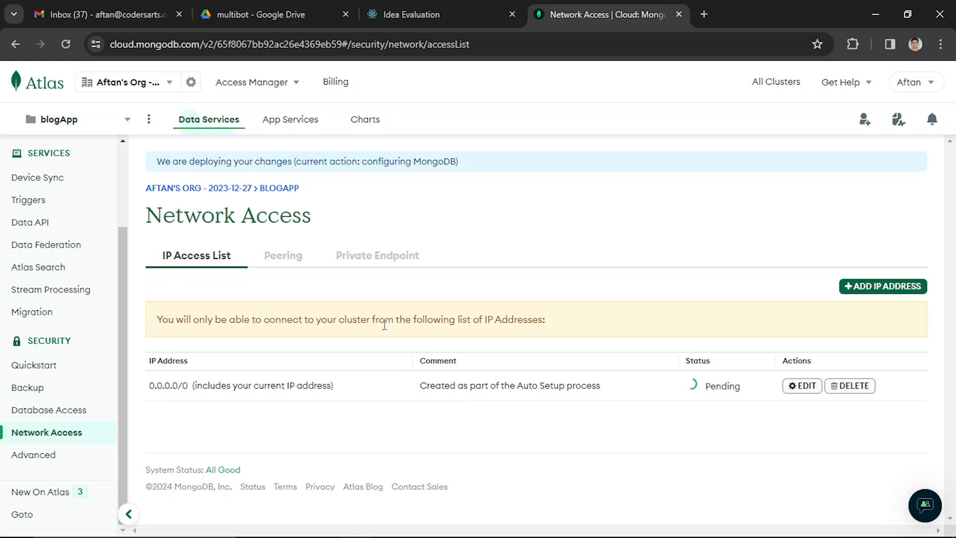
mouse_move(185, 382)
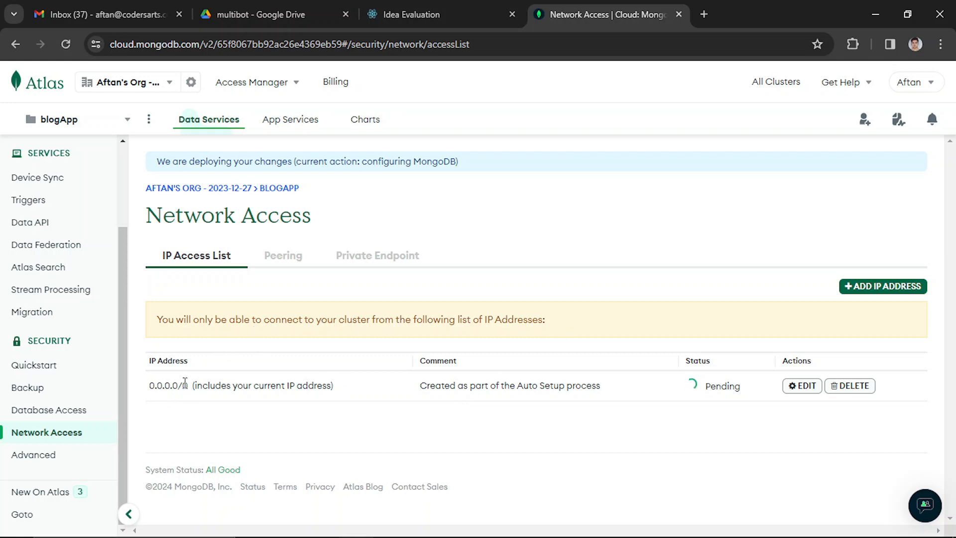
mouse_move(223, 416)
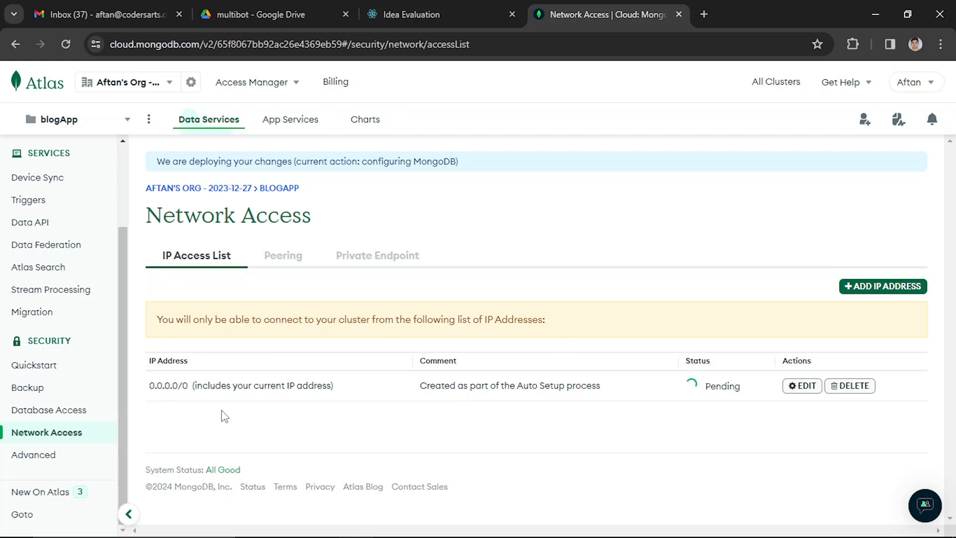
mouse_move(301, 414)
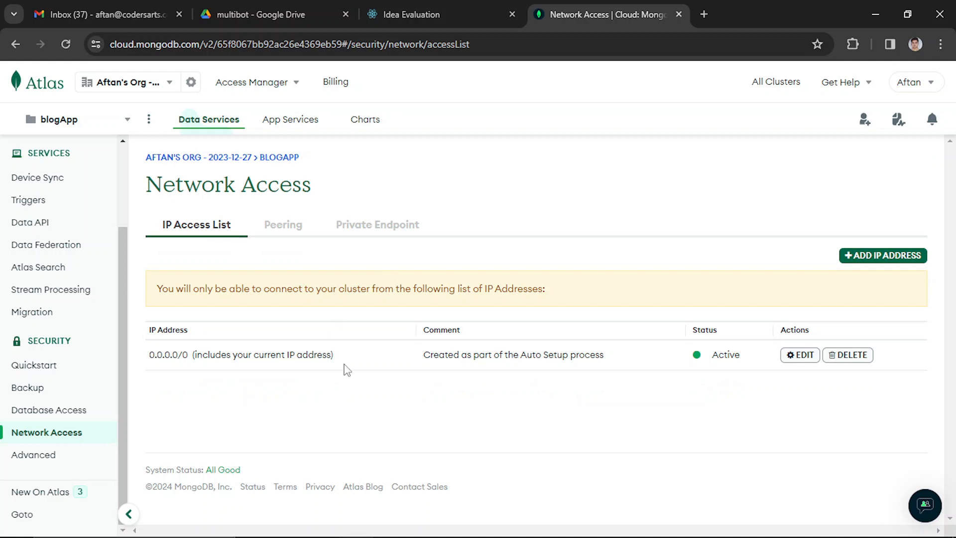
mouse_move(523, 216)
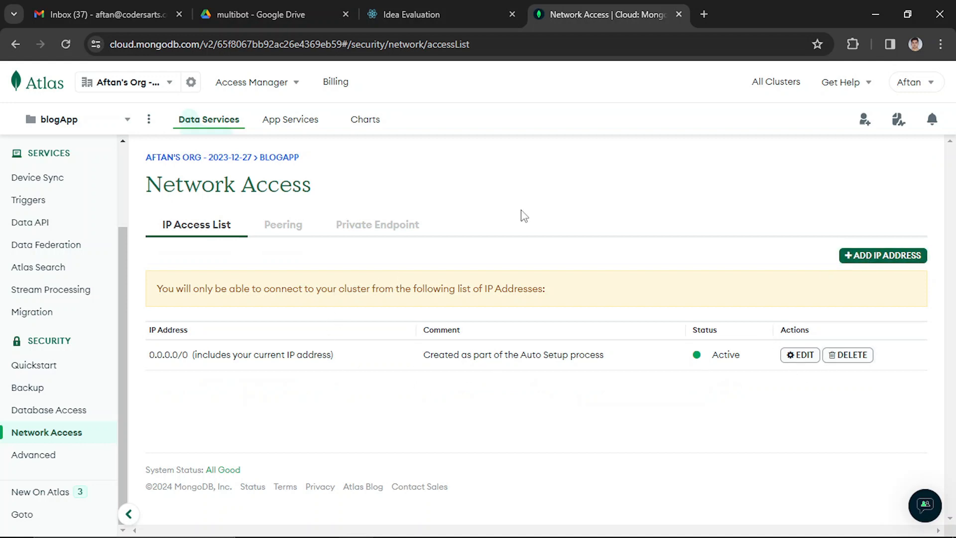
Open Cluster0's connect options from Database and select the Node.js connection string.
scroll(up, 3)
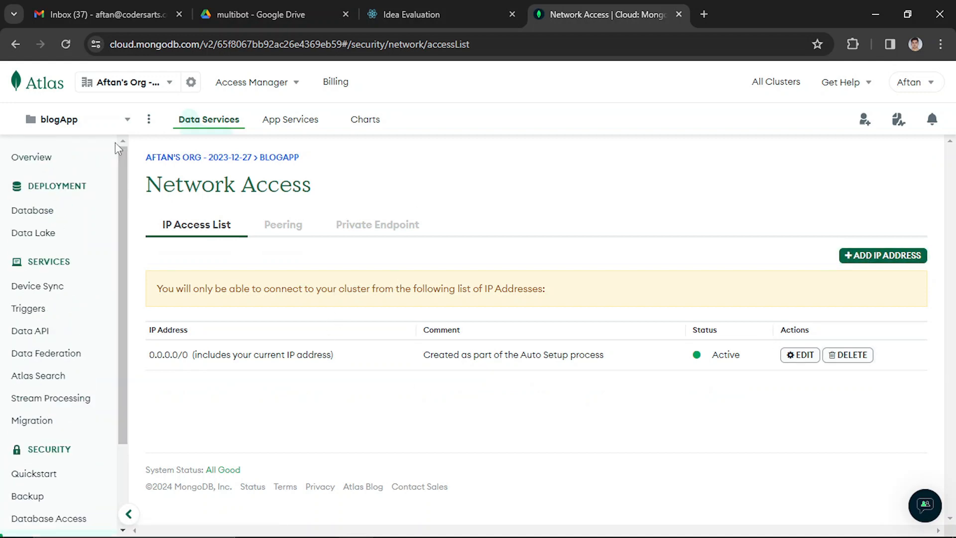
click(33, 210)
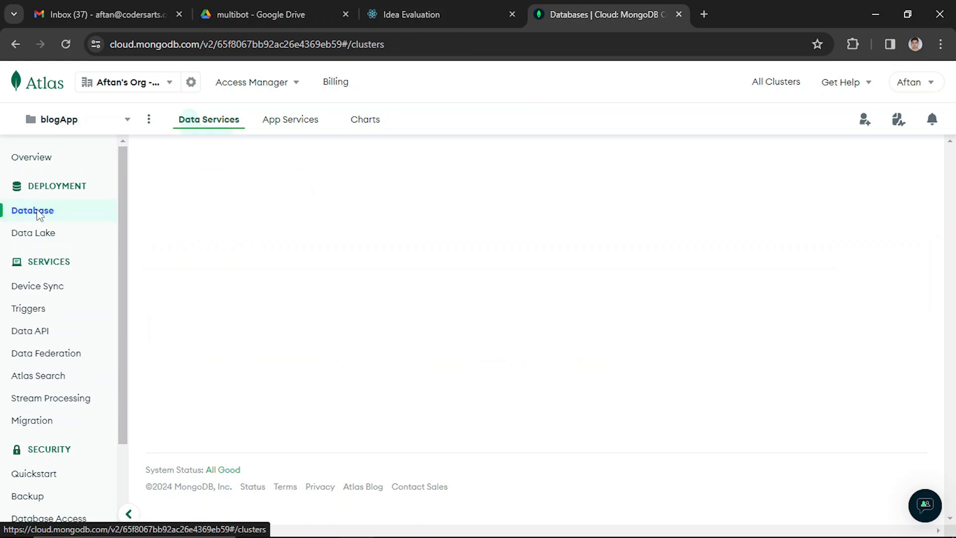
mouse_move(407, 253)
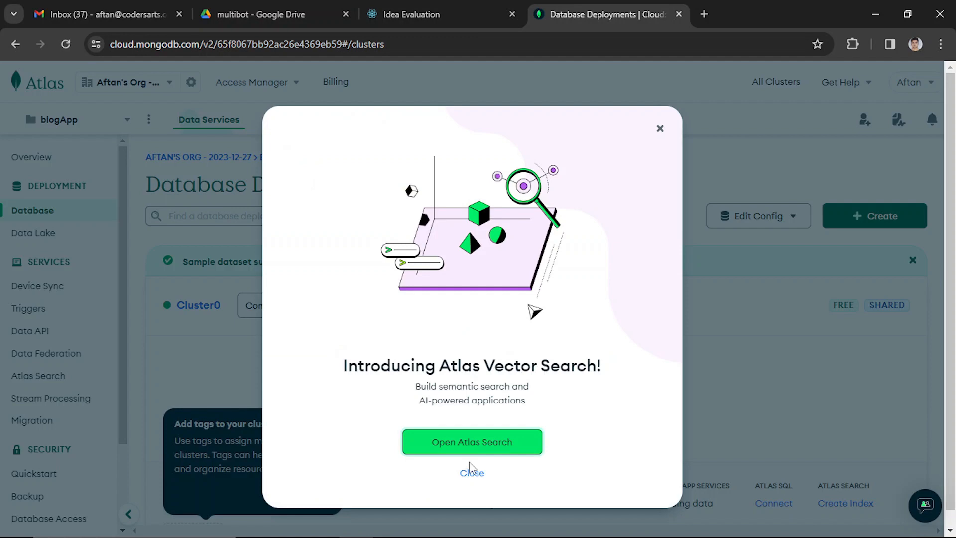
click(472, 472)
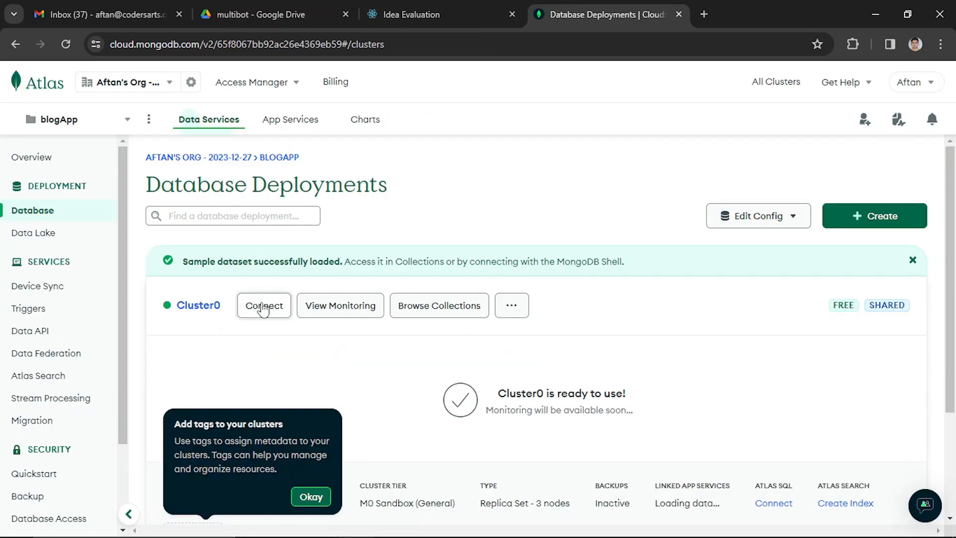
click(264, 305)
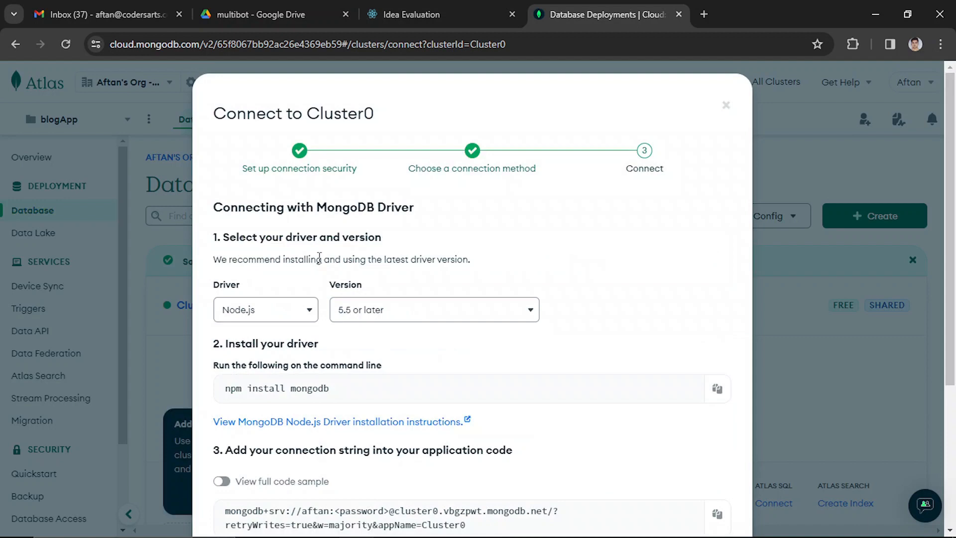
scroll(down, 3)
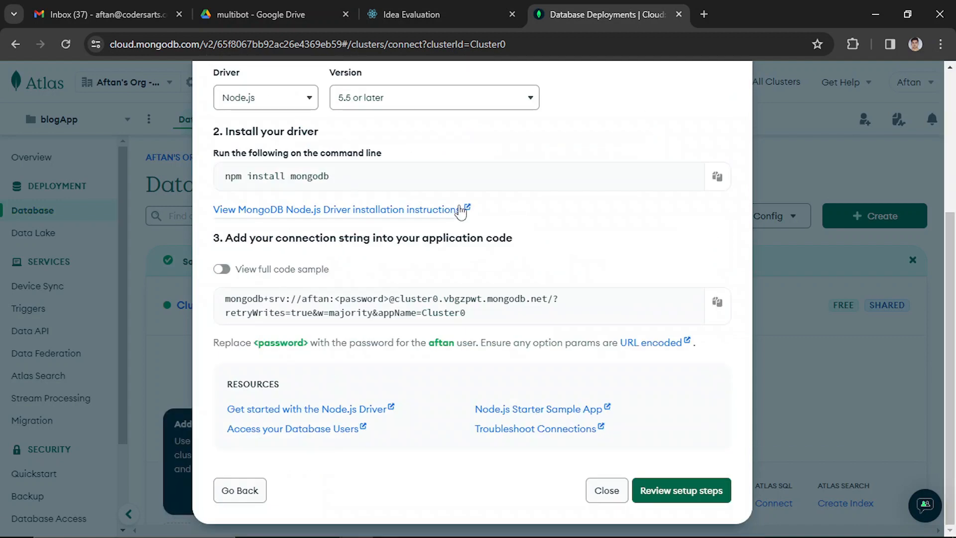
mouse_move(381, 128)
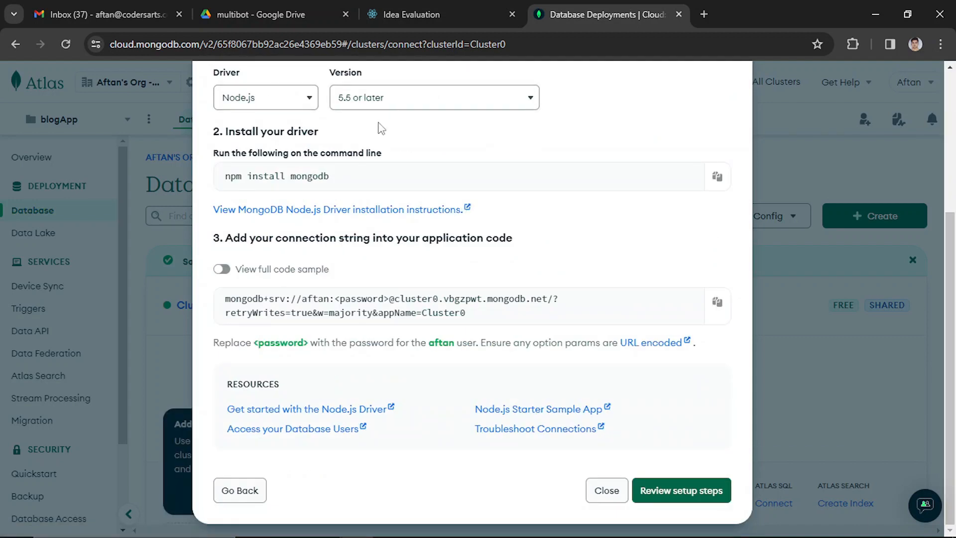
mouse_move(238, 253)
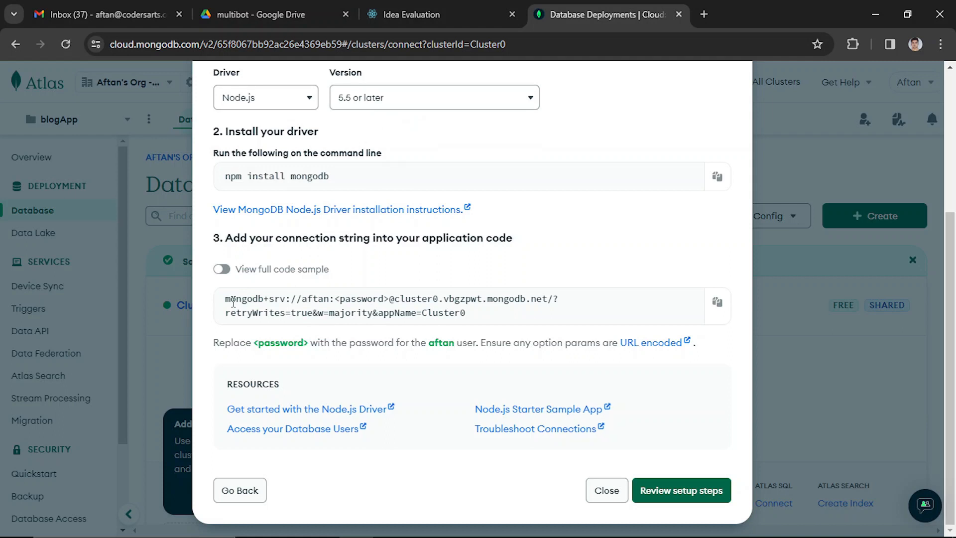
triple_click(390, 299)
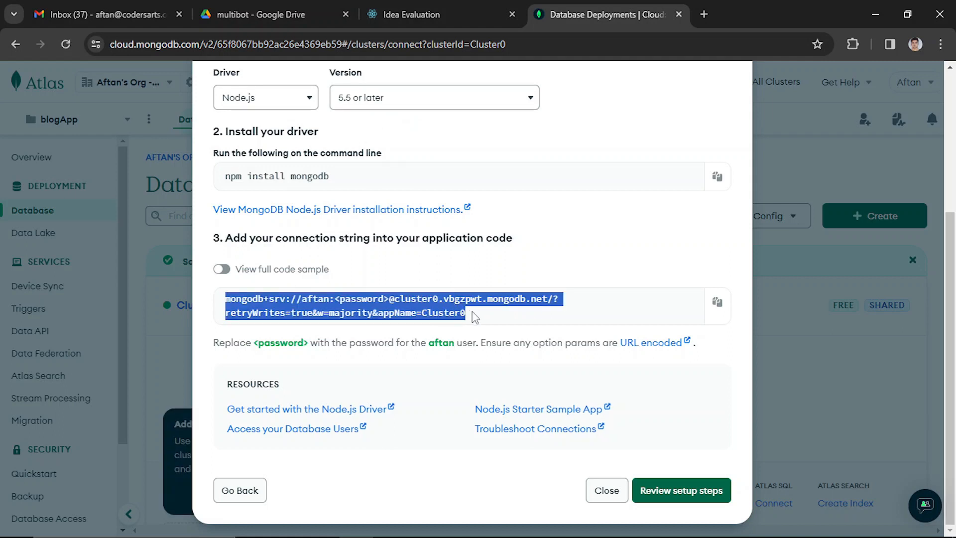
mouse_move(485, 324)
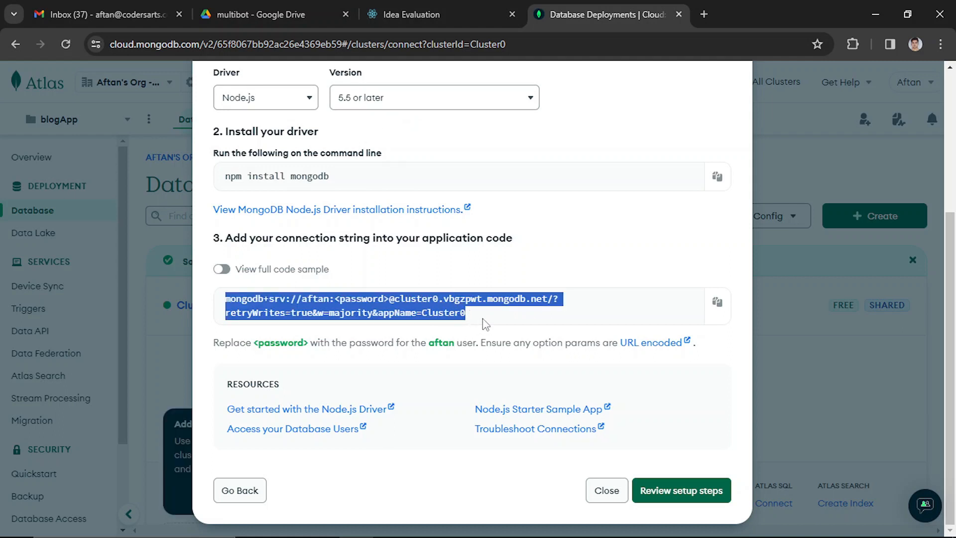
mouse_move(606, 490)
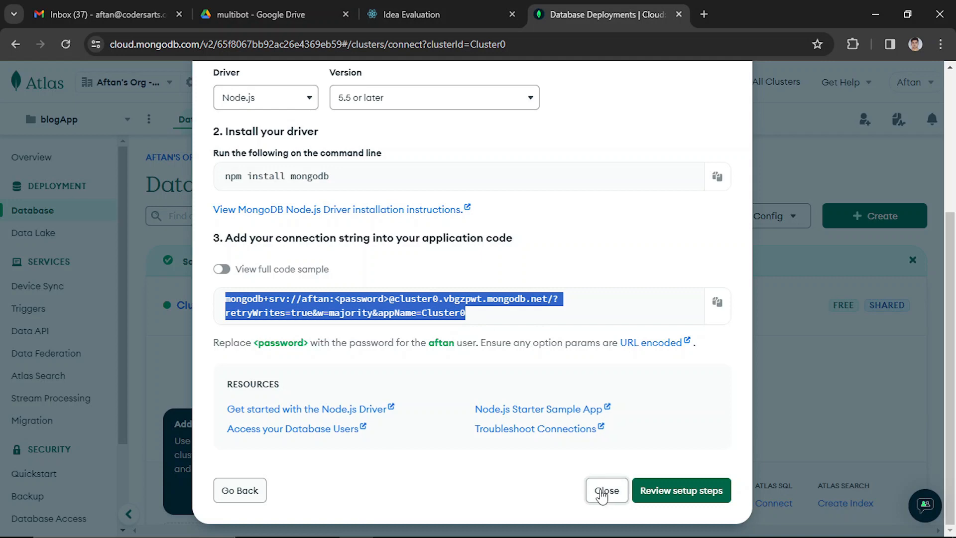
Close the connection instructions, dismiss the tags tip, and return to VS Code.
click(606, 489)
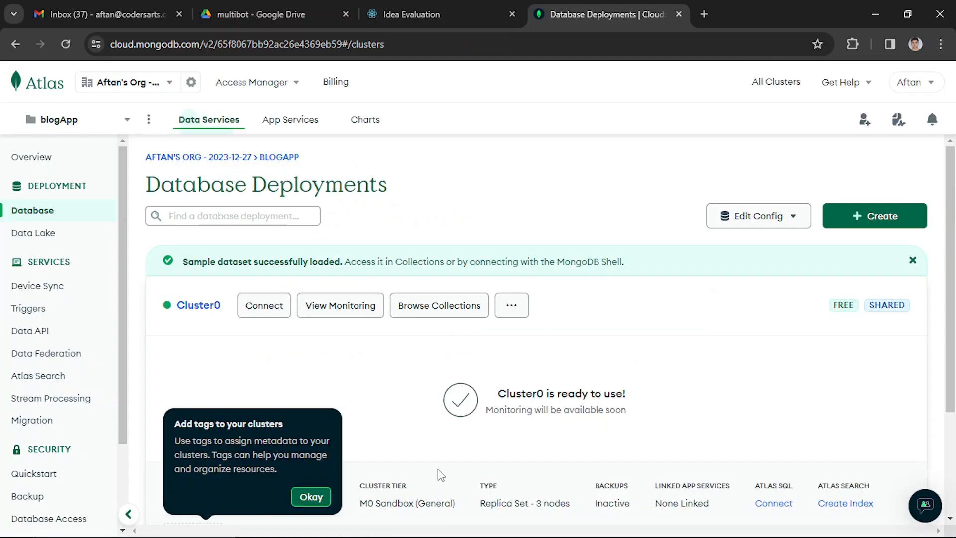
click(311, 497)
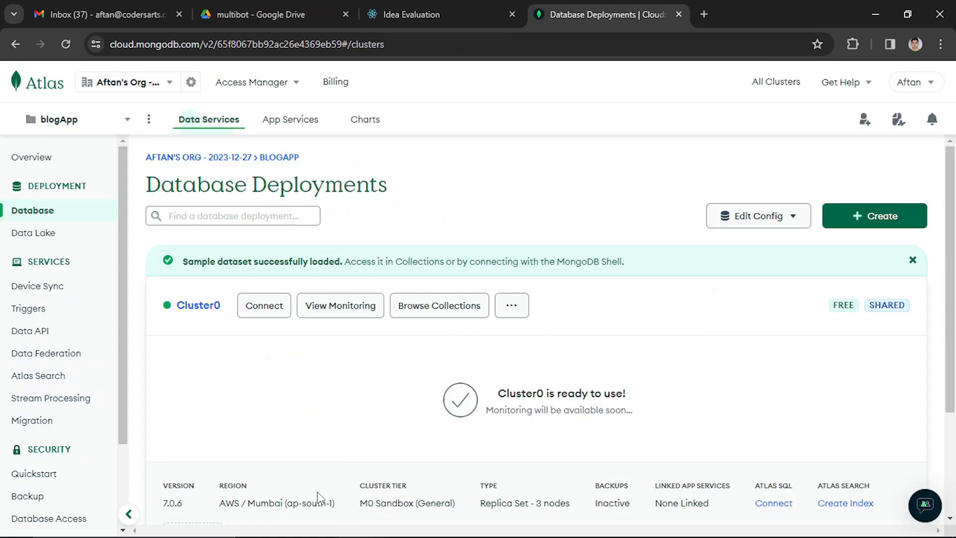
scroll(down, 3)
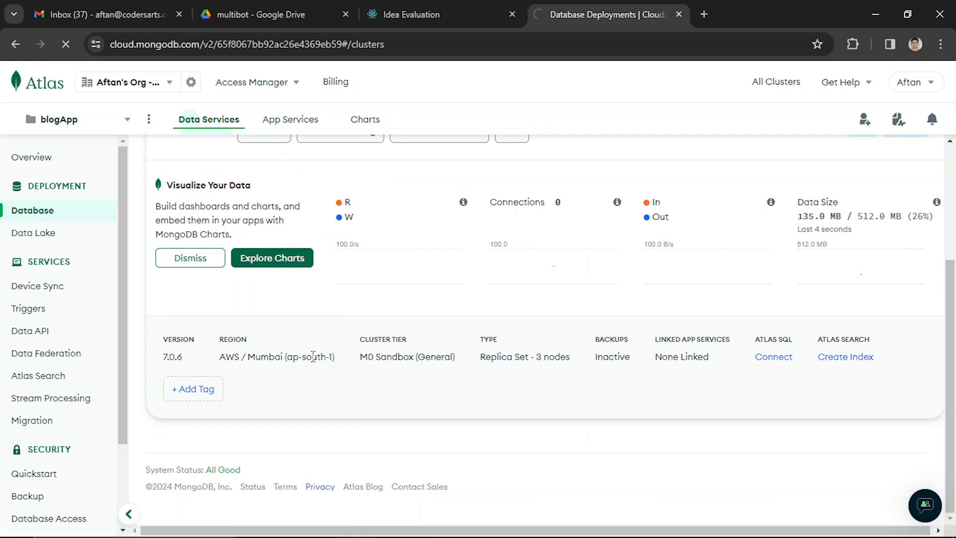
click(493, 527)
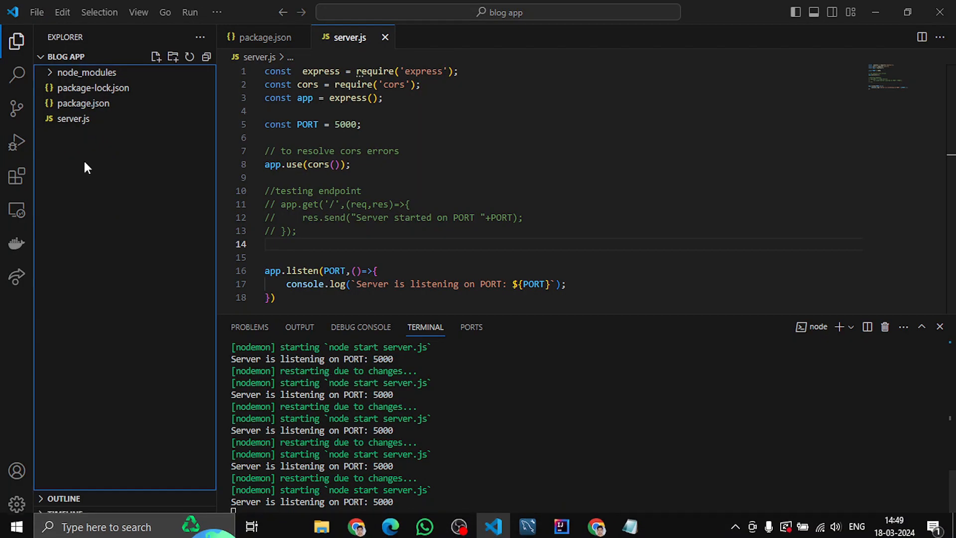
Create a .env file with DB_URI set to the Atlas connection string.
click(156, 57)
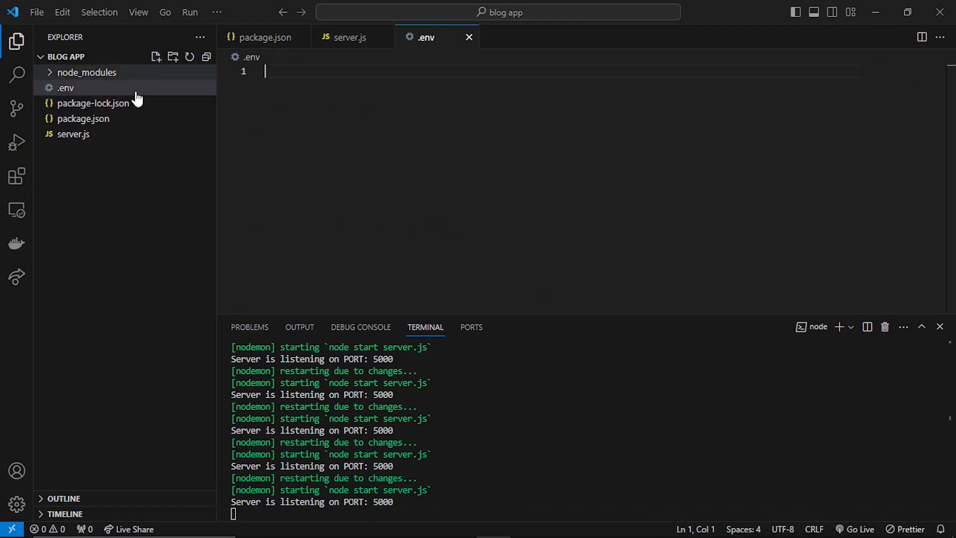
text(s)
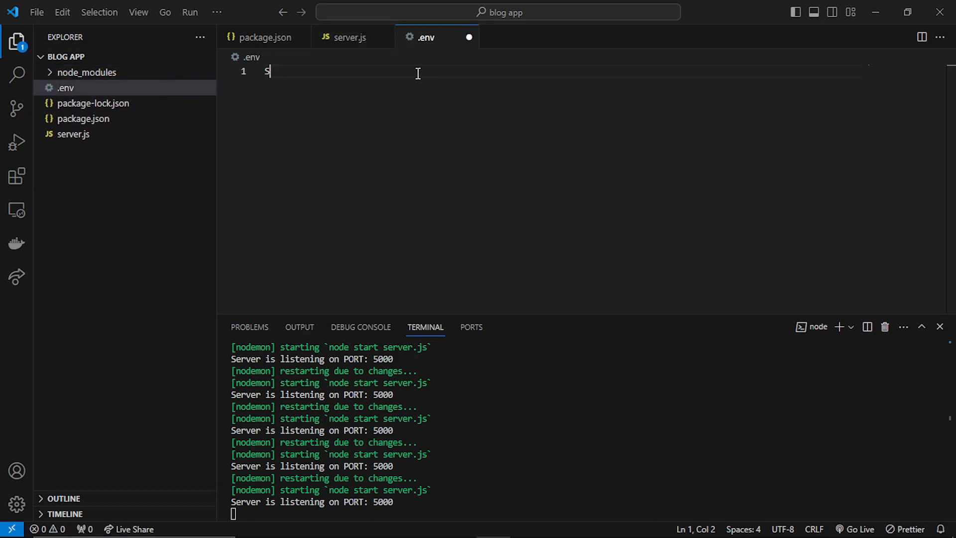
text(DB)
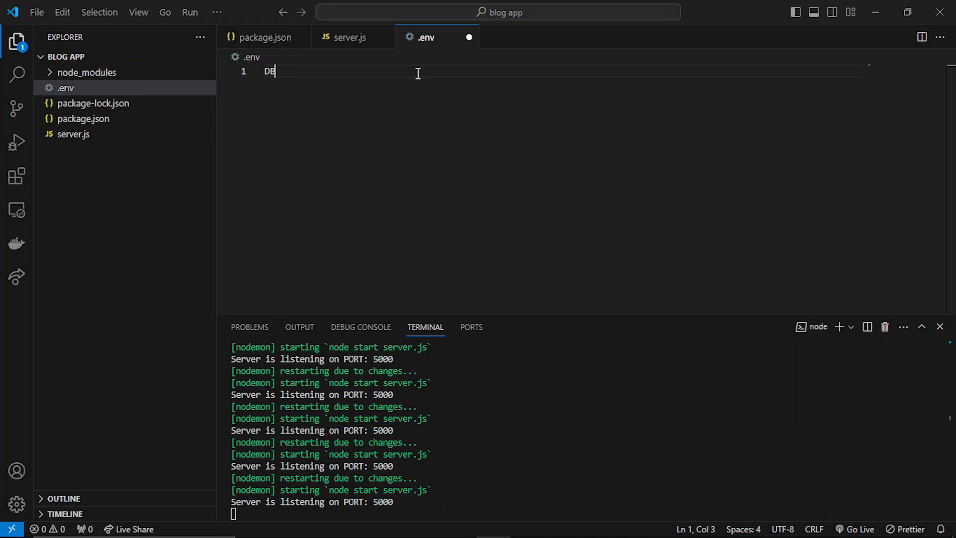
text(_URI =)
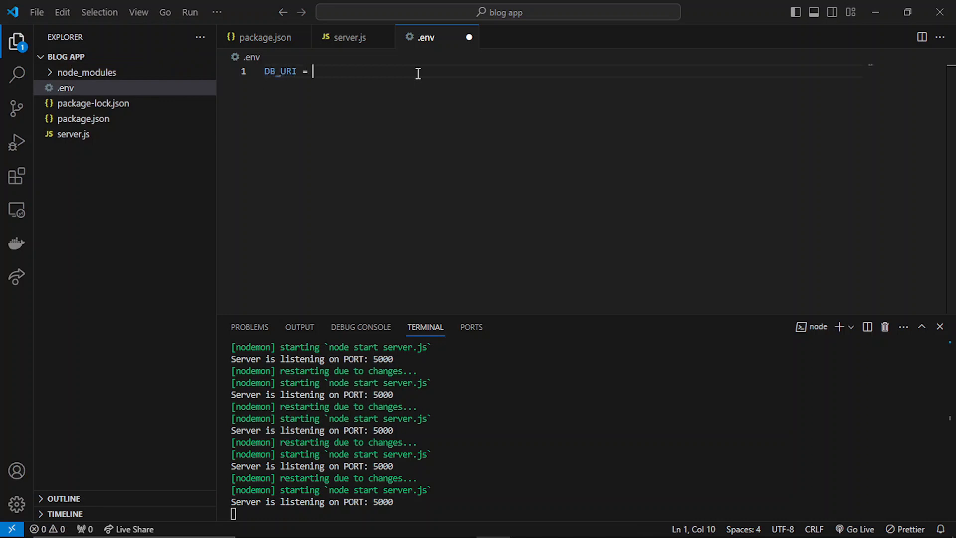
text("mongodb+srv://aftan:<password>@cluster0.vbgzpwt.mongodb.net/?retryWrites=true&w=majority&appName=Cluster0")
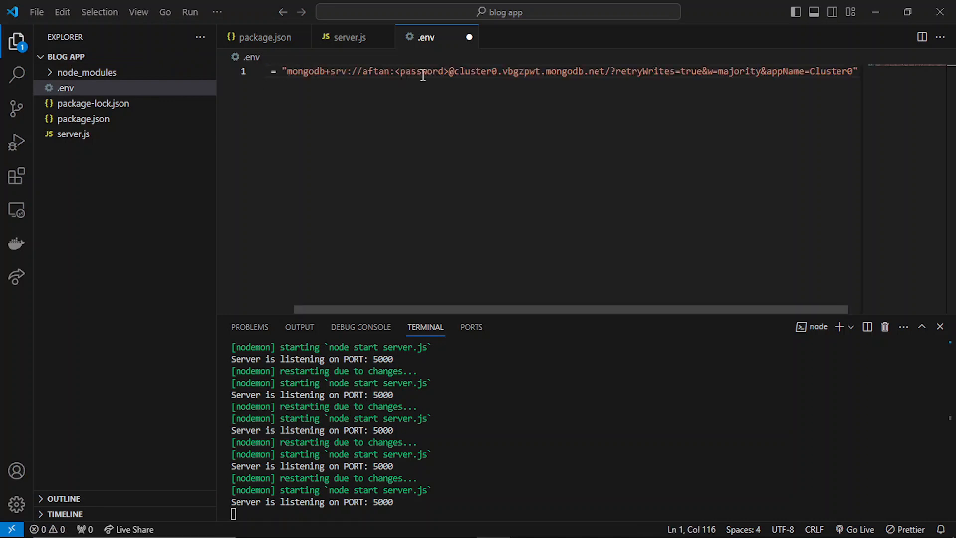
Replace <password> in the URI with the database password from Notepad.
double_click(424, 71)
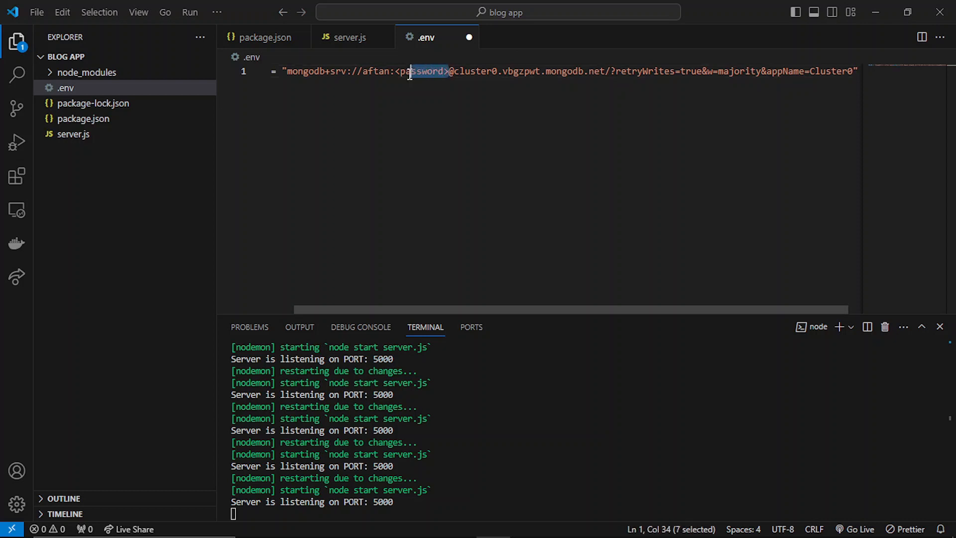
text(DB_URI)
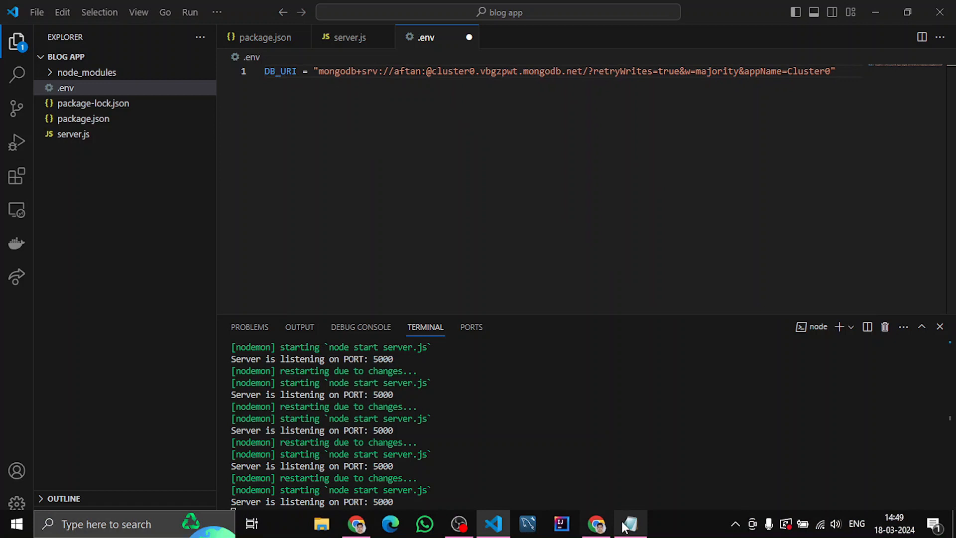
click(629, 524)
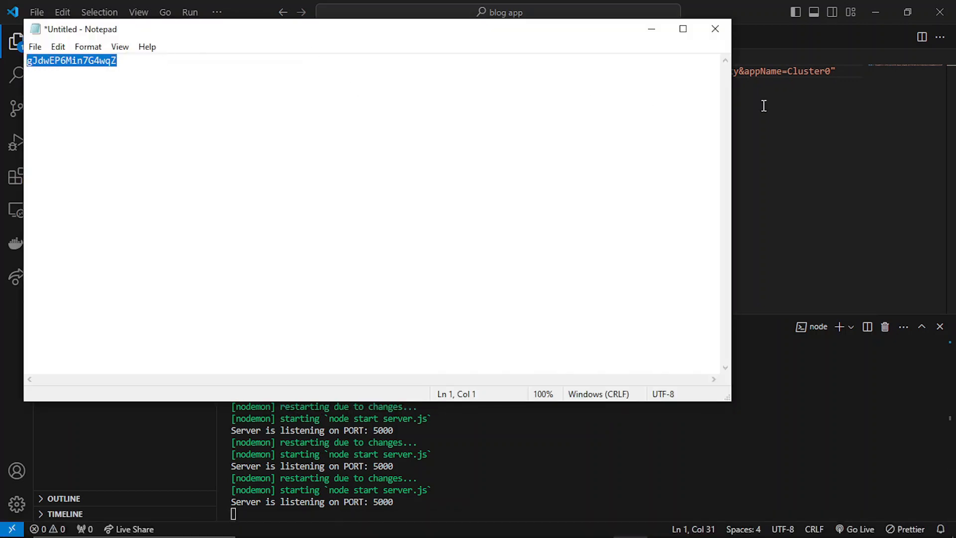
click(715, 29)
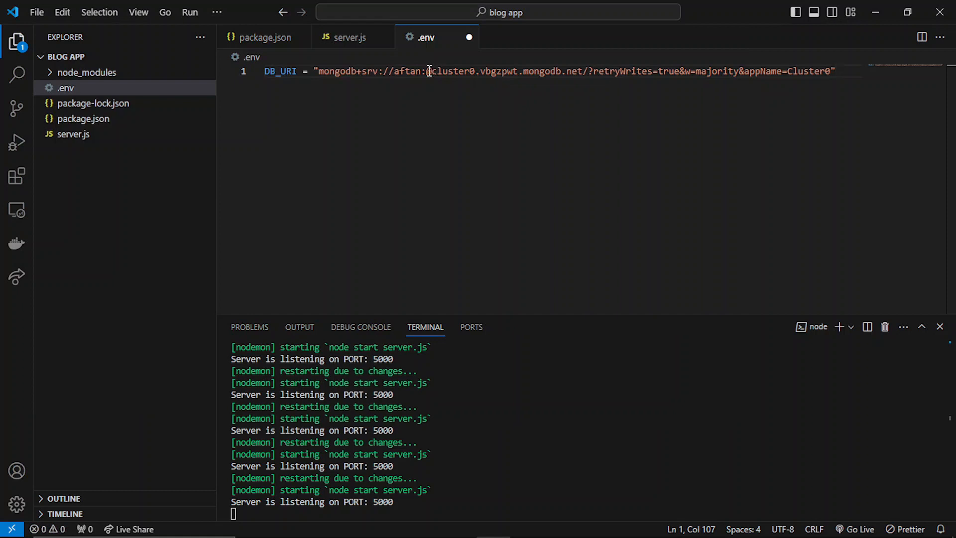
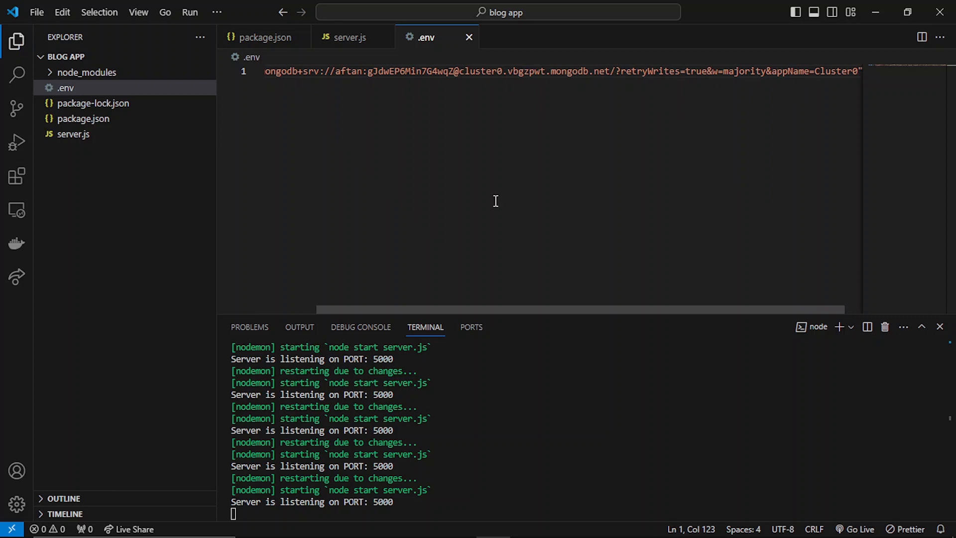
Add the database name 'blog_app' after the host and view server.js.
click(614, 72)
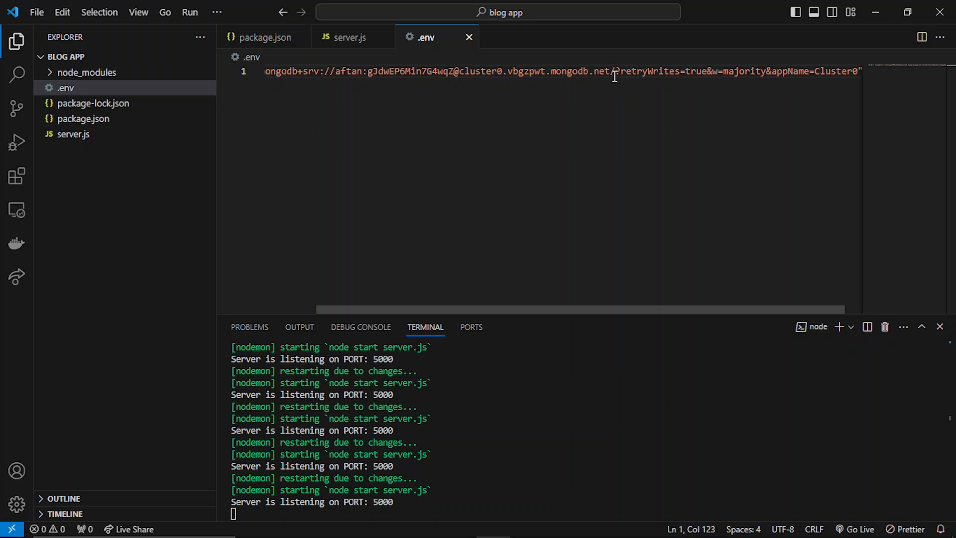
click(366, 133)
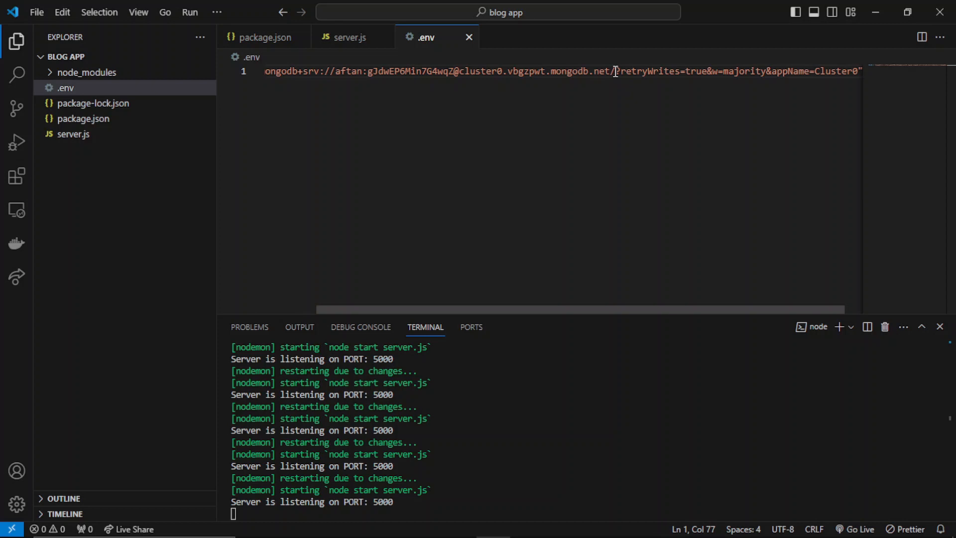
text(blog)
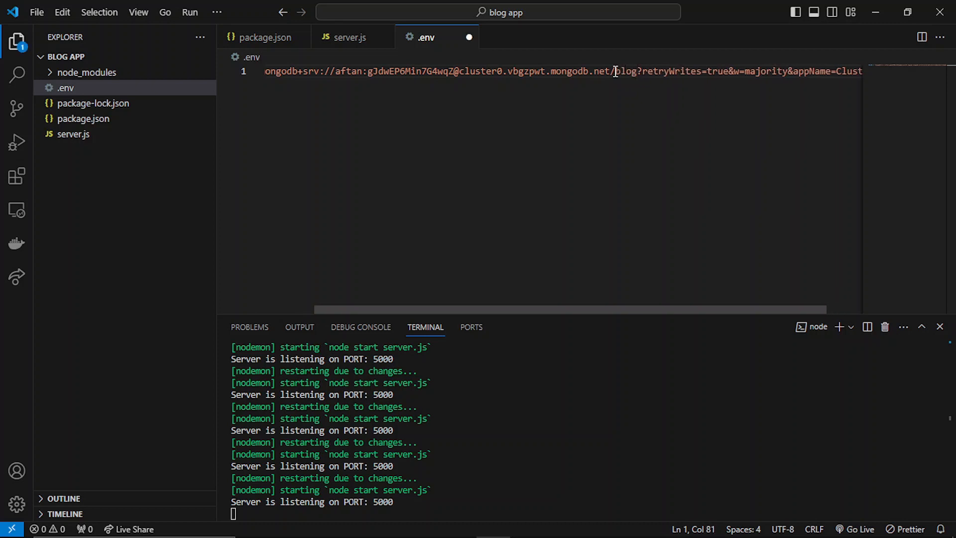
text(_app)
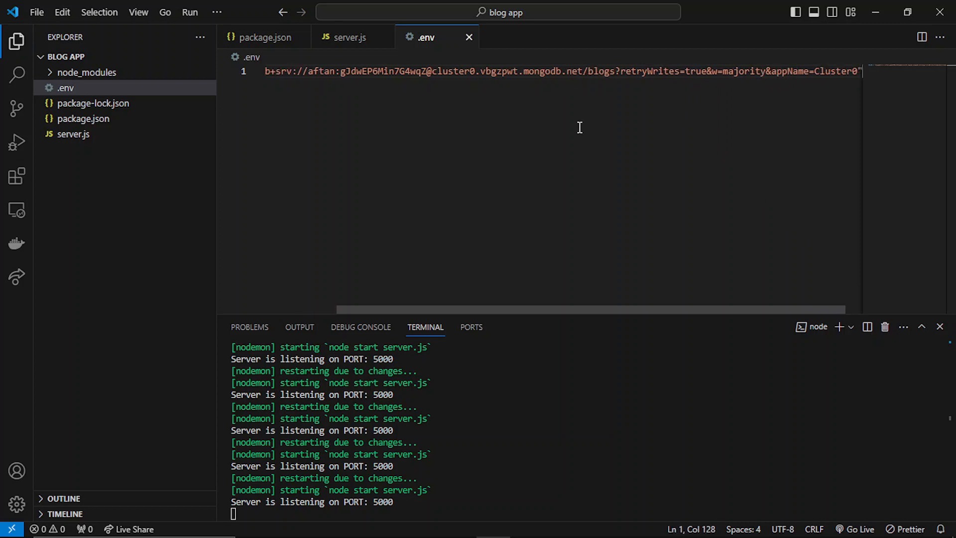
click(73, 134)
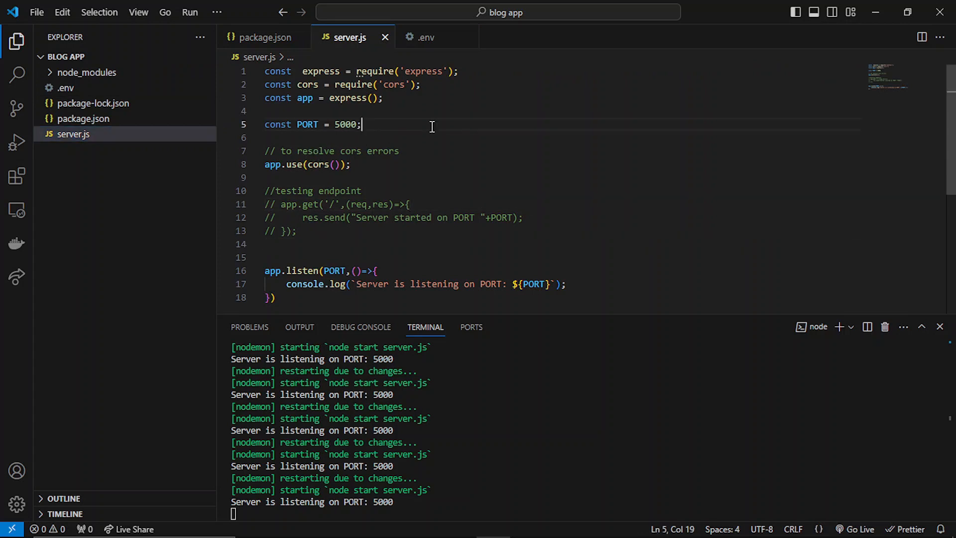
Add const mongoose = require('mongoose') and begin a mongoose.connect() call.
key(Enter)
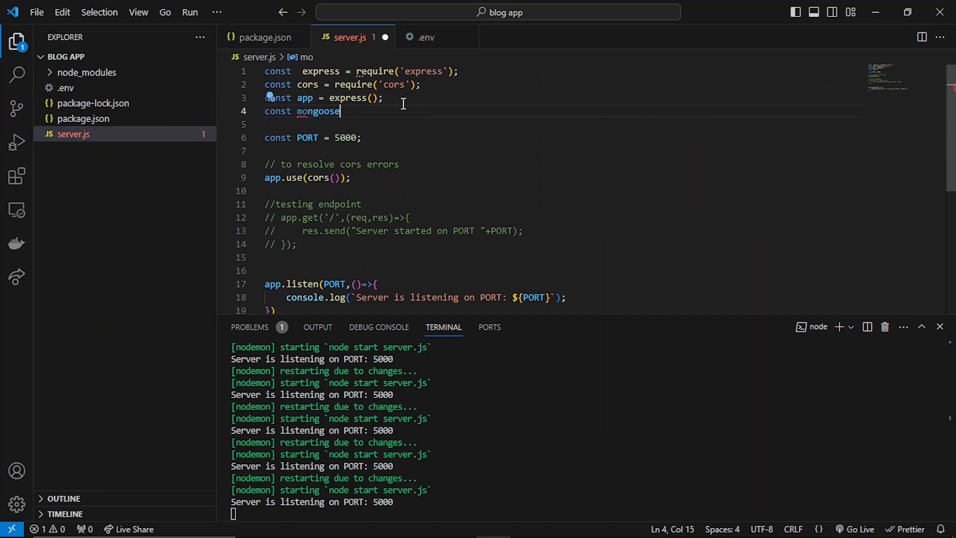
text(= requir)
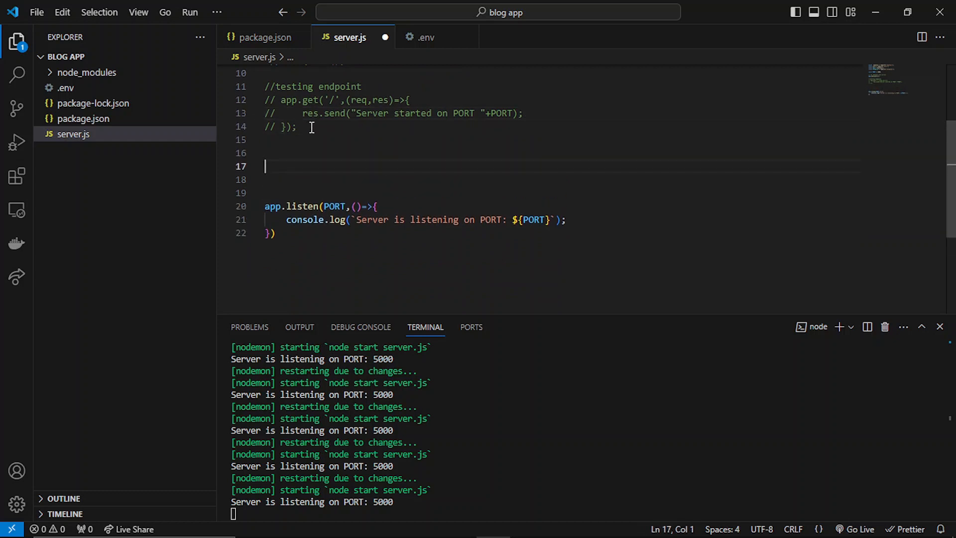
text(mongo)
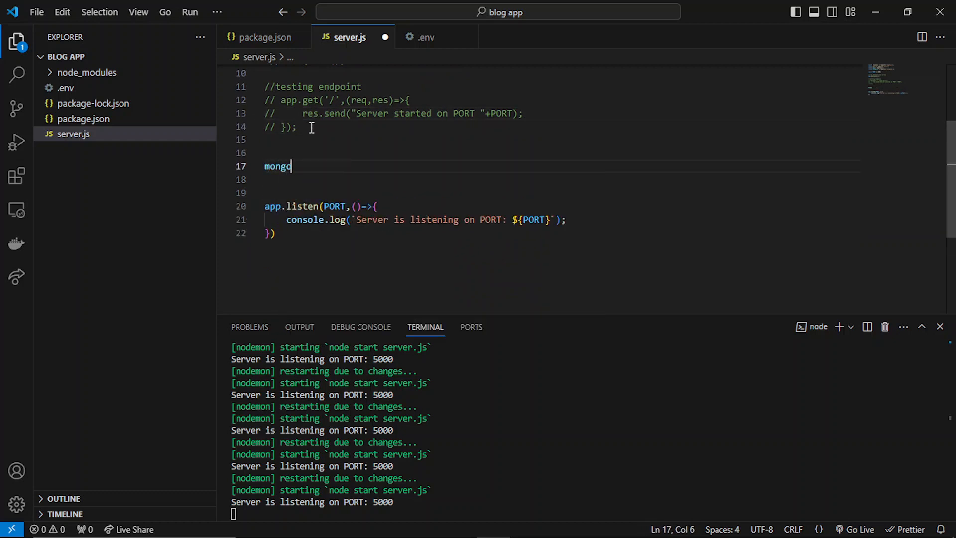
text(ose.)
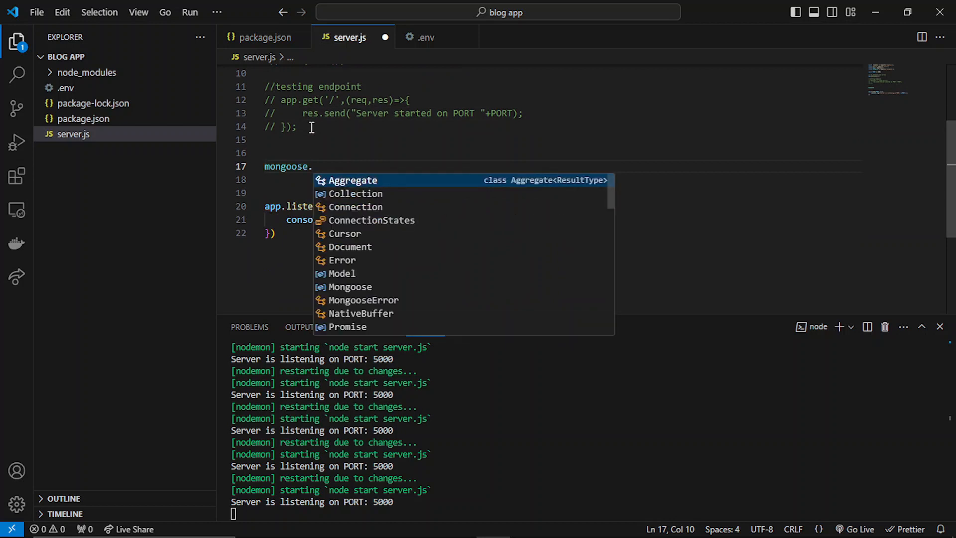
text(connect())
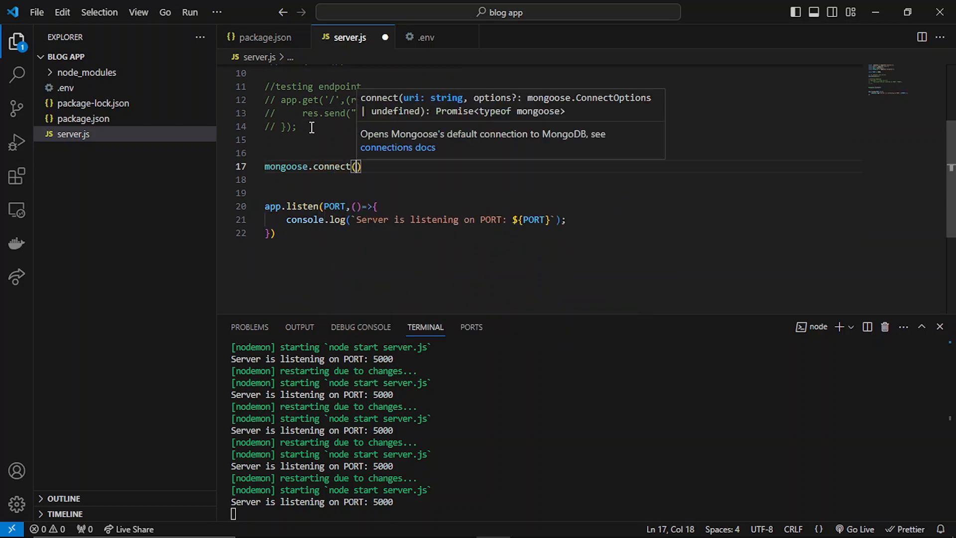
Pass process.env.DB_URI to mongoose.connect and open a new PowerShell terminal.
text(proces)
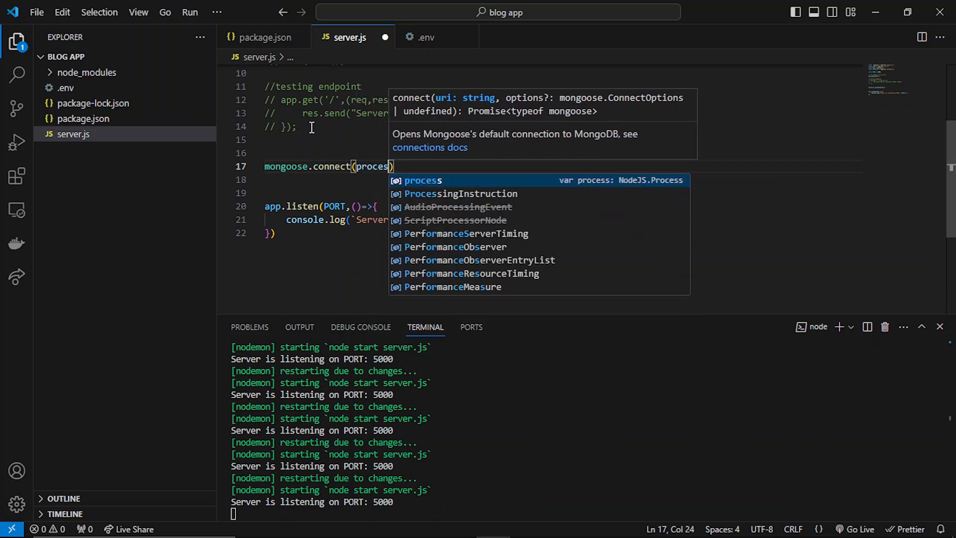
text(.env.)
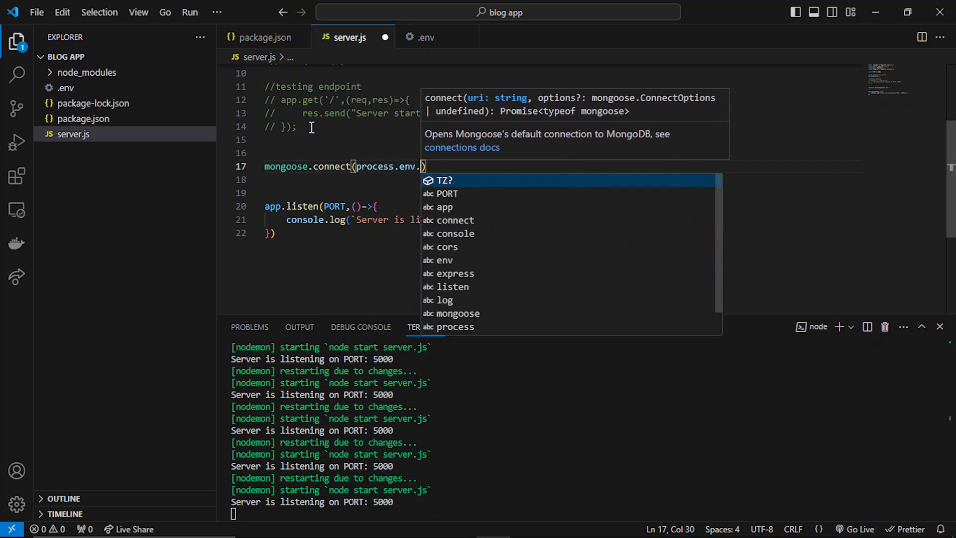
text(DB_U)
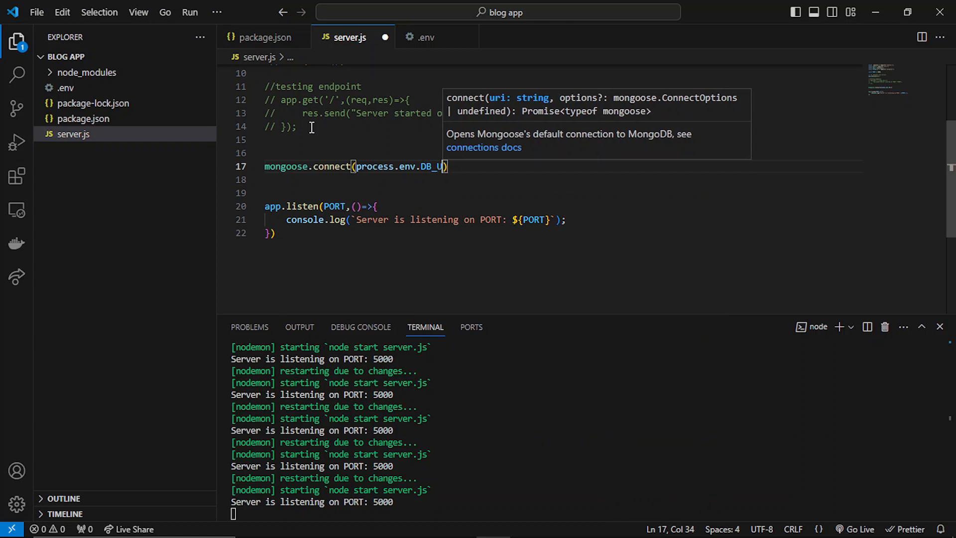
text(RI)
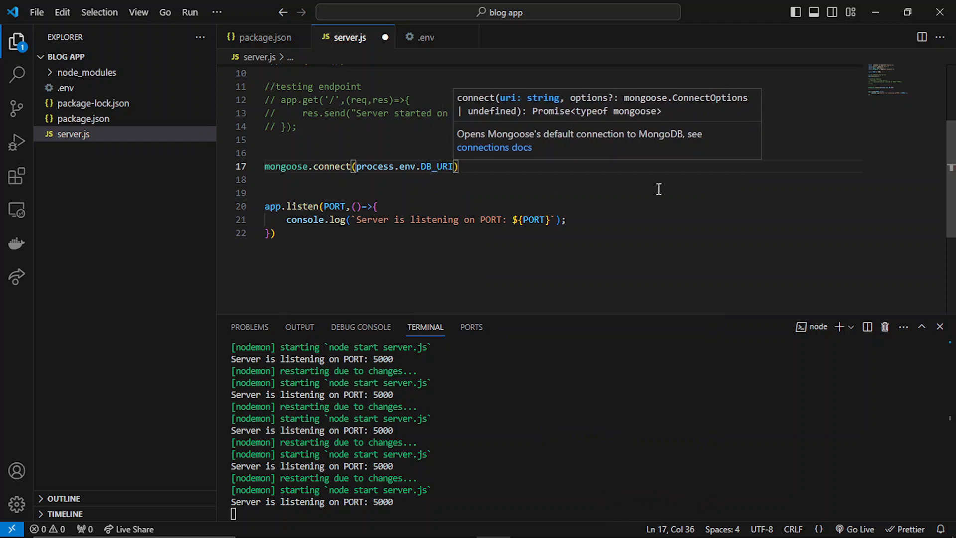
mouse_move(781, 30)
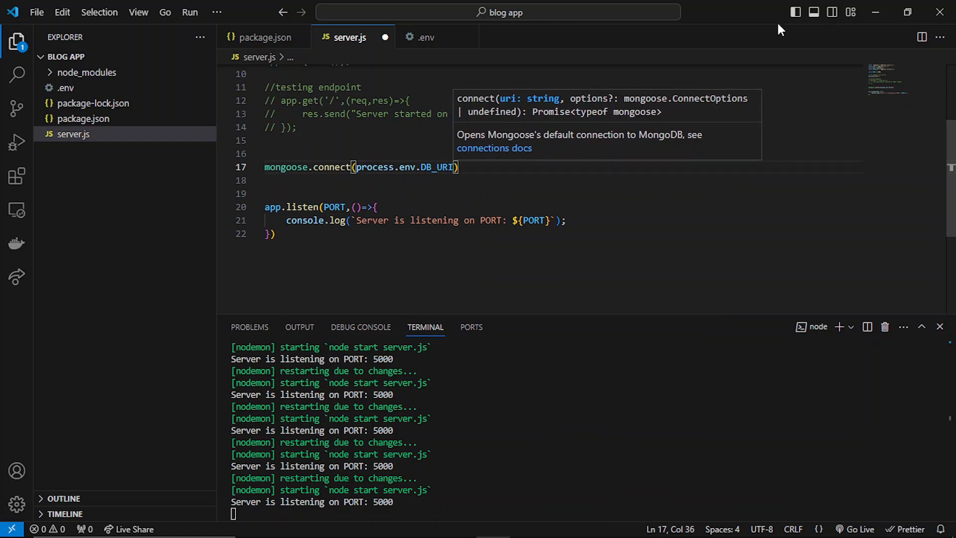
mouse_move(630, 216)
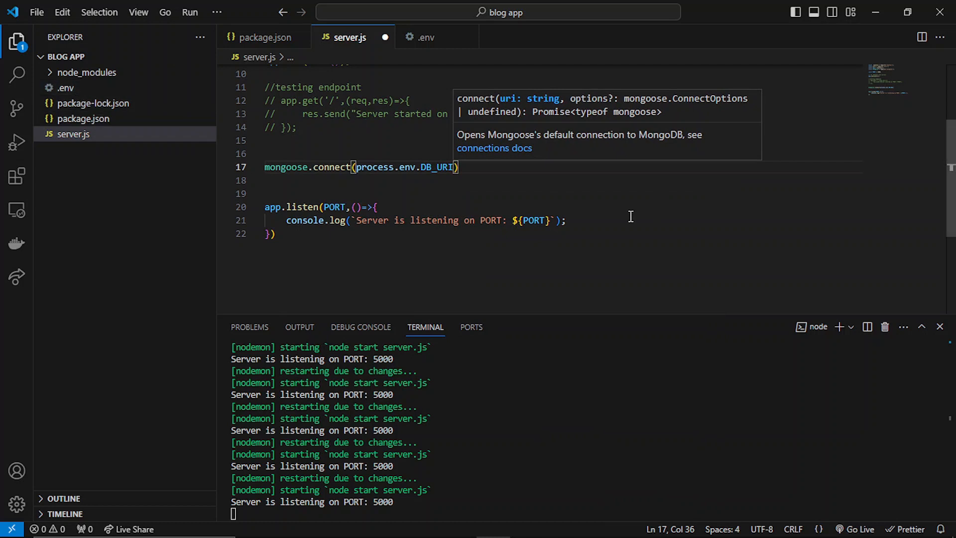
click(839, 327)
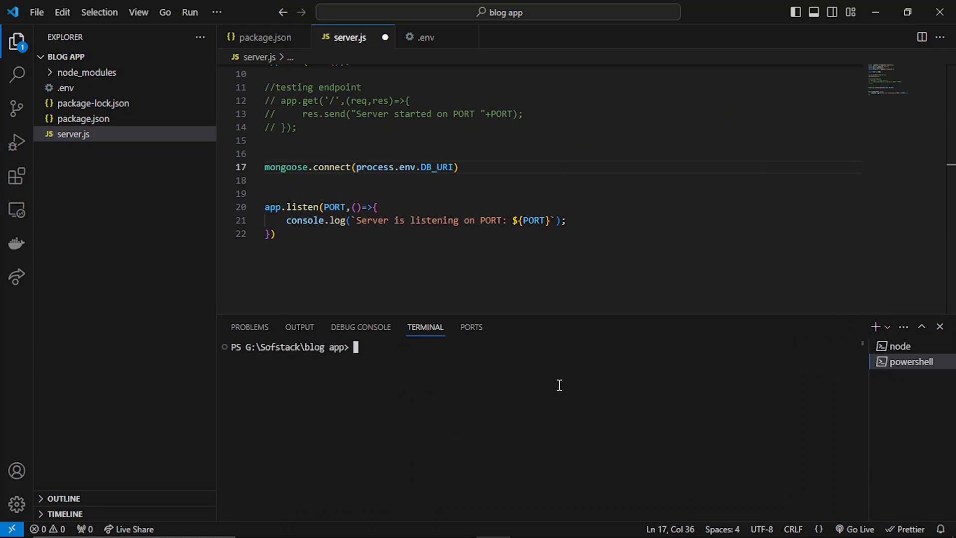
Install dotenv with npm i dotenv and add require('dotenv').config(); to server.js.
text(npm i do)
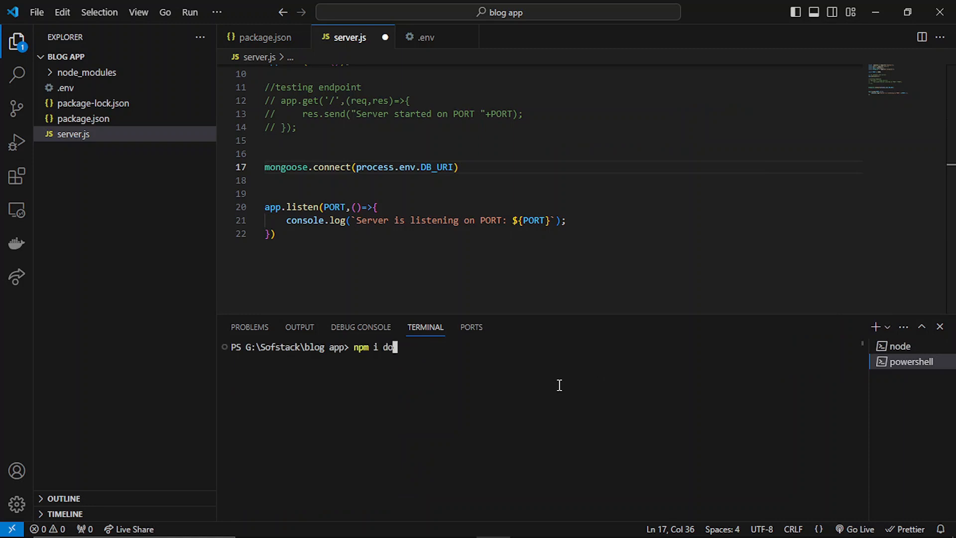
key(Return)
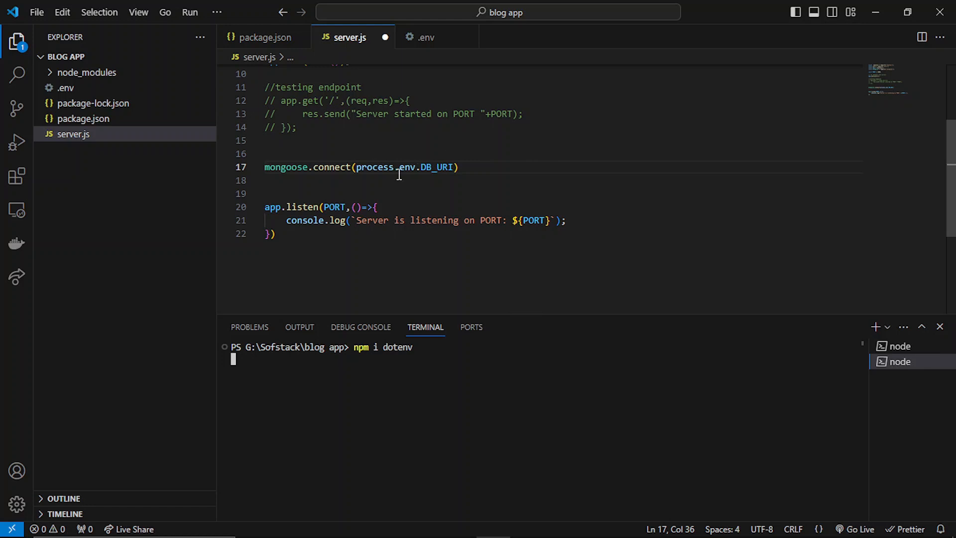
mouse_move(65, 88)
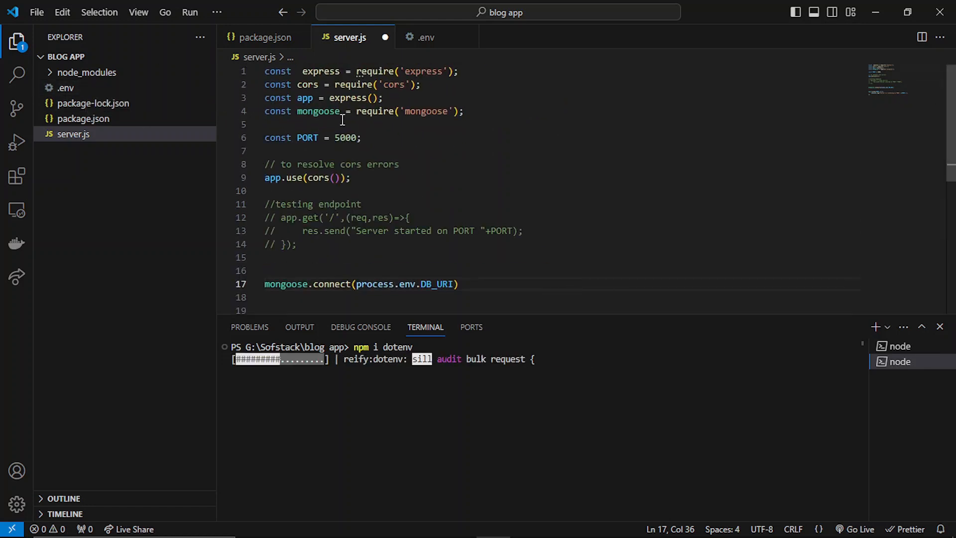
text(require('dotenv').config)
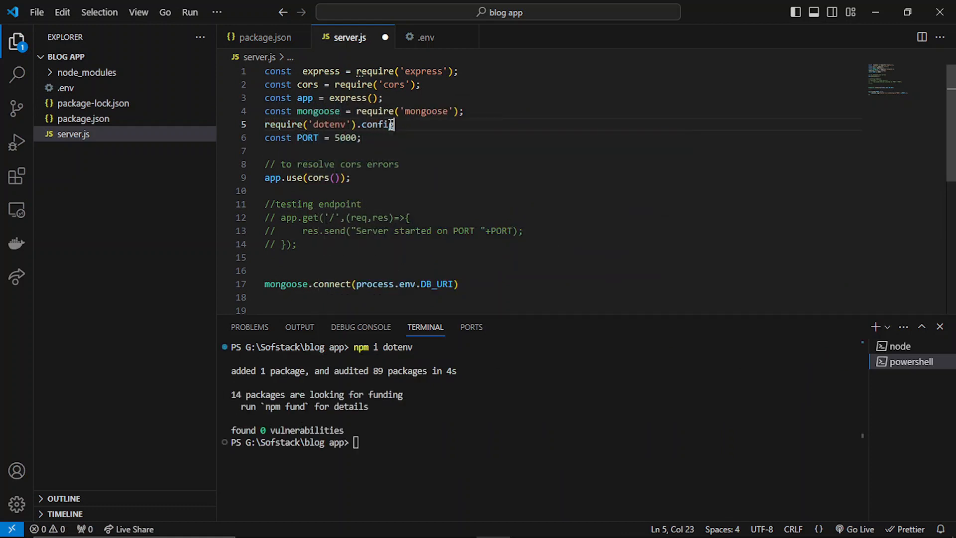
text(();)
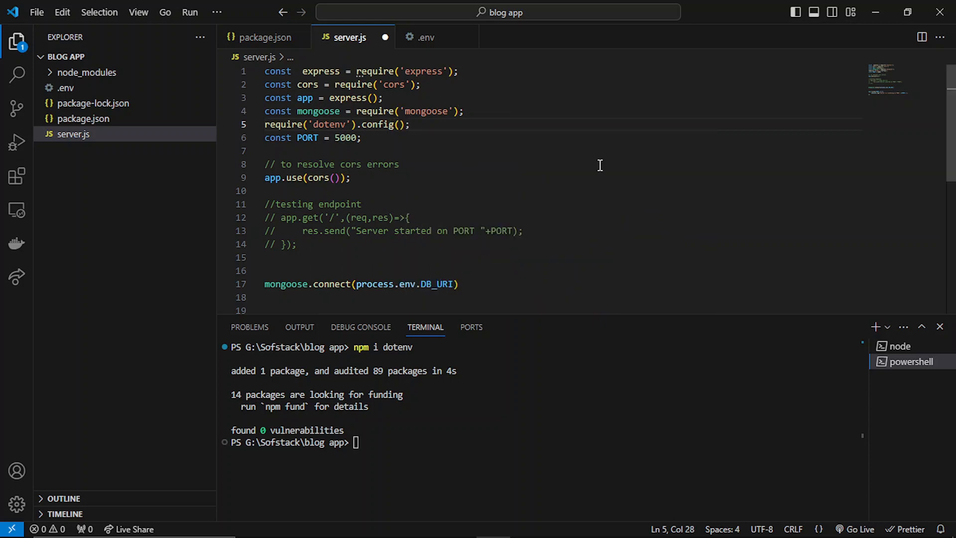
scroll(down, 3)
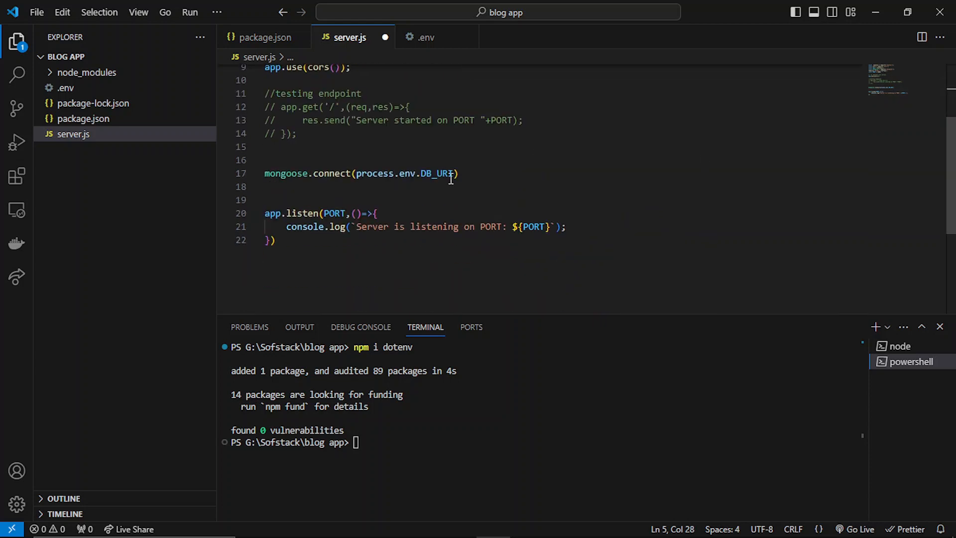
Move app.listen into a .then() callback and add .catch(err => console.log(err)) to mongoose.connect.
click(458, 174)
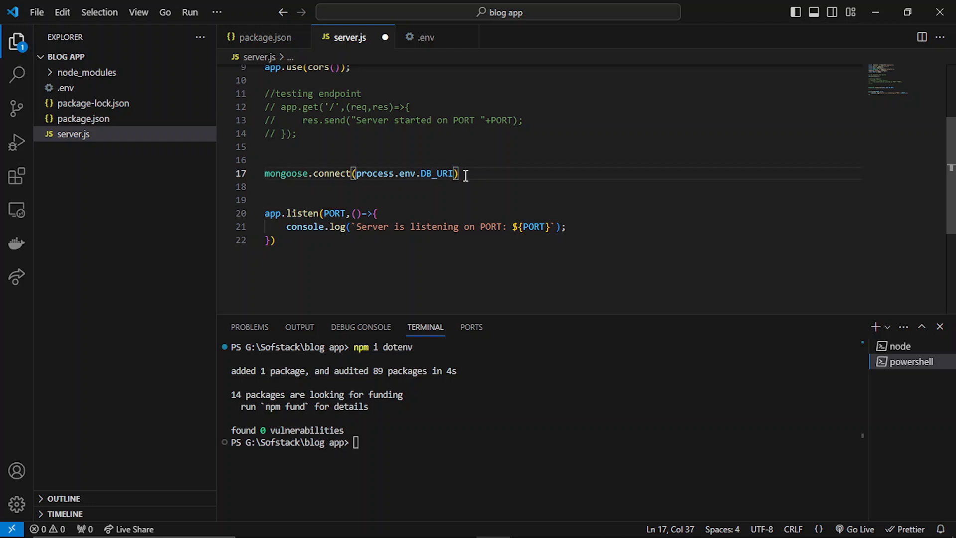
key(Backspace)
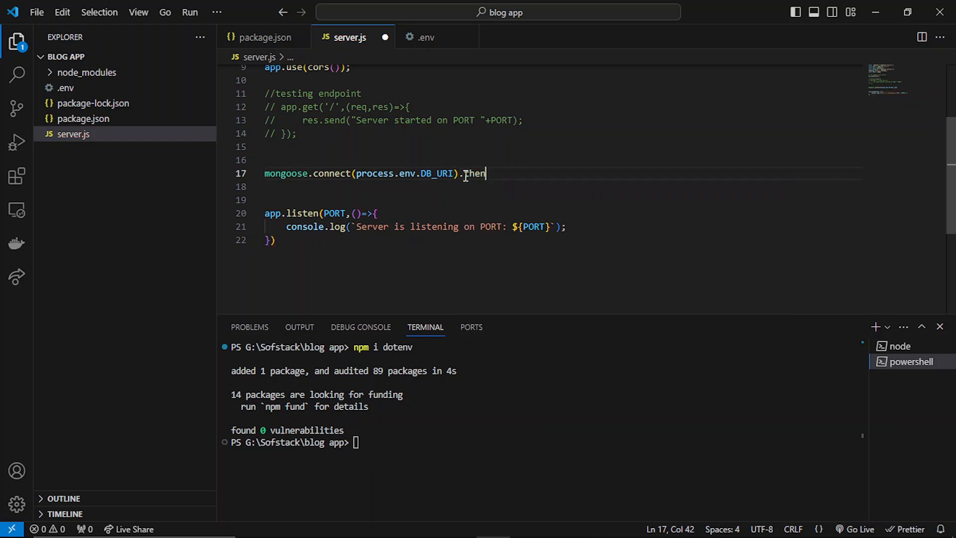
text((()=>{)
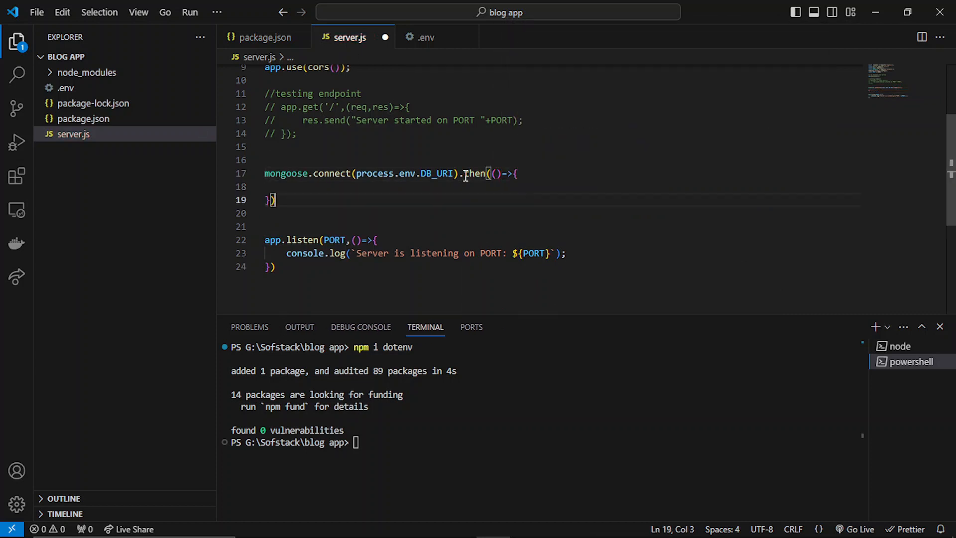
text(.catch())
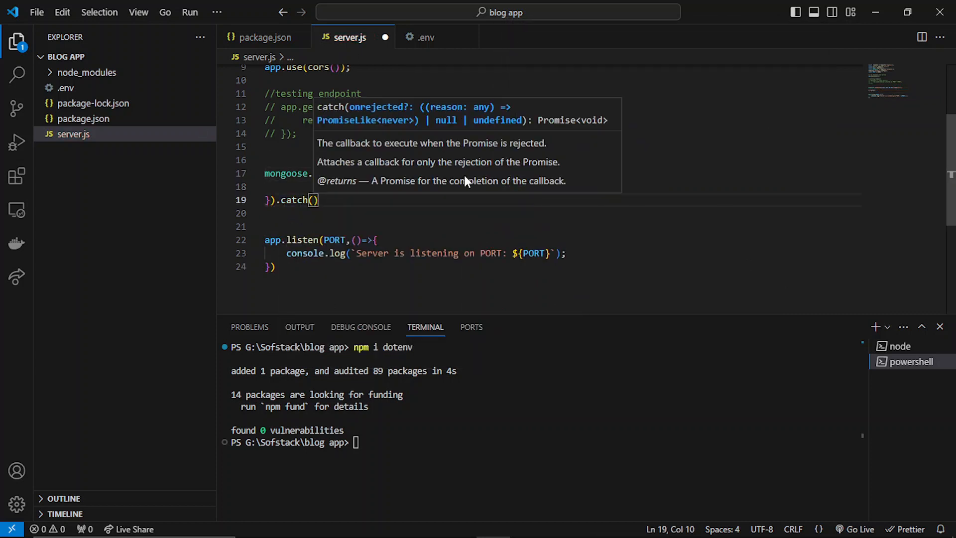
text(err=>)
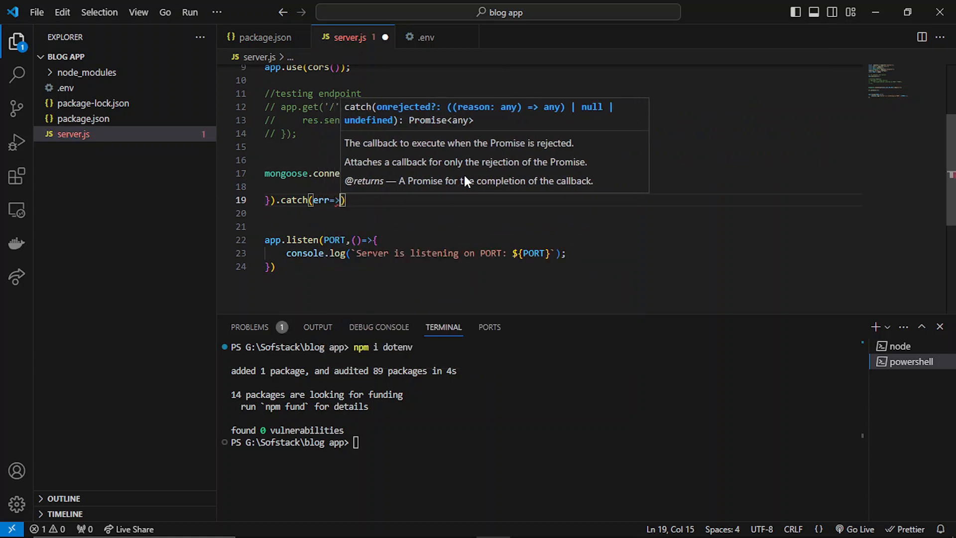
text(console.log(err);)
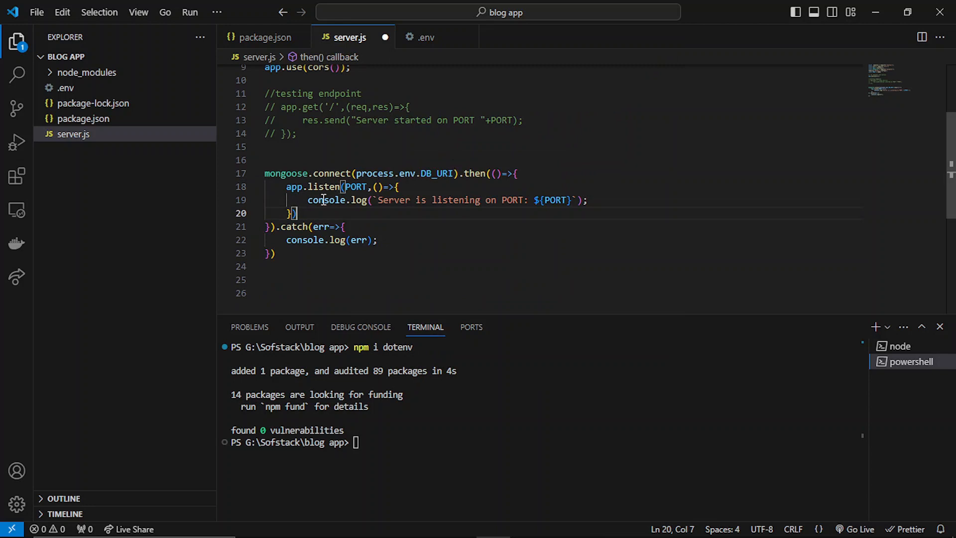
click(344, 226)
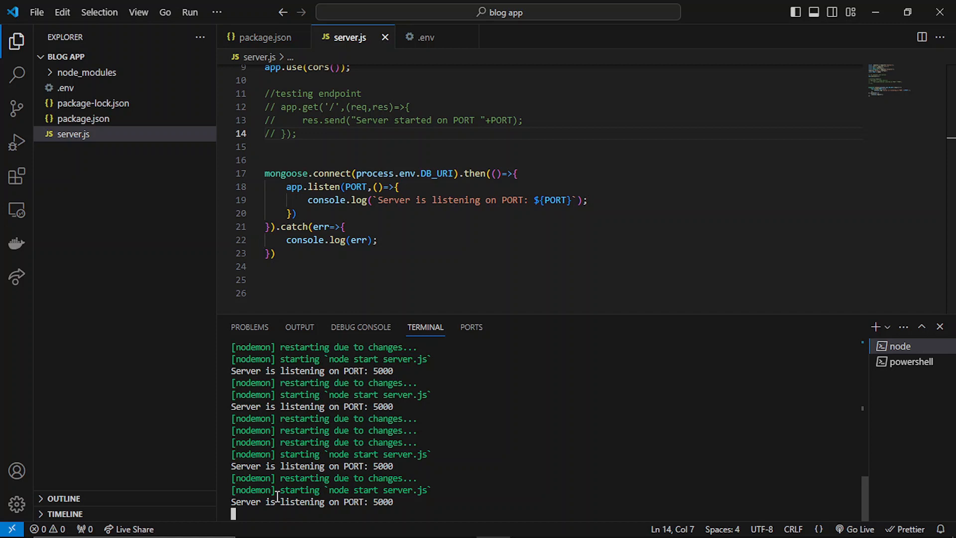
Log the connection result with console.log(result) and review the terminal output.
click(495, 173)
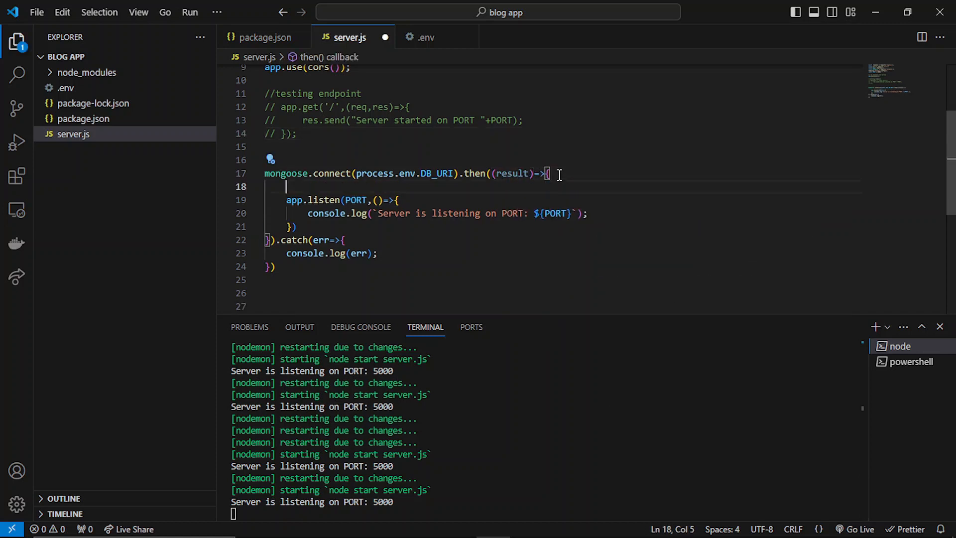
text(console.log)
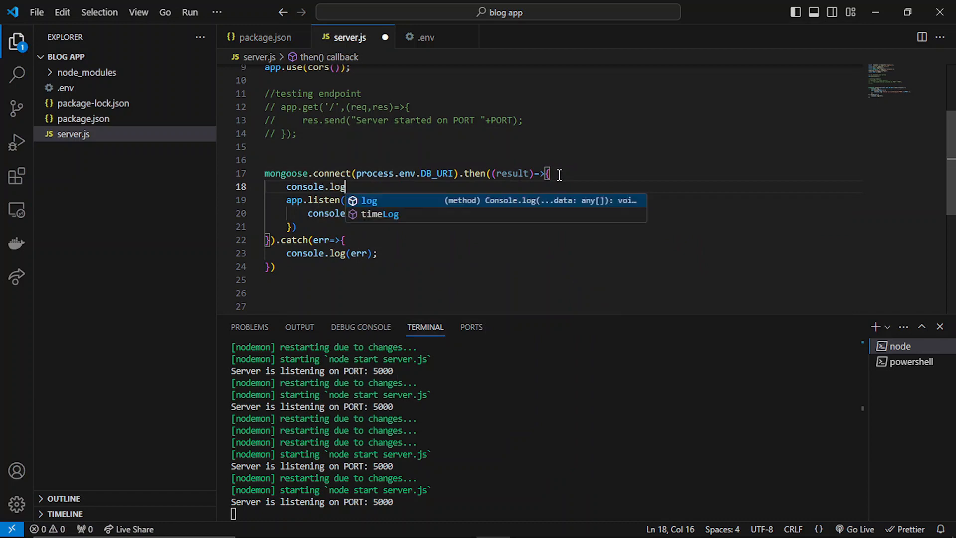
text((result);)
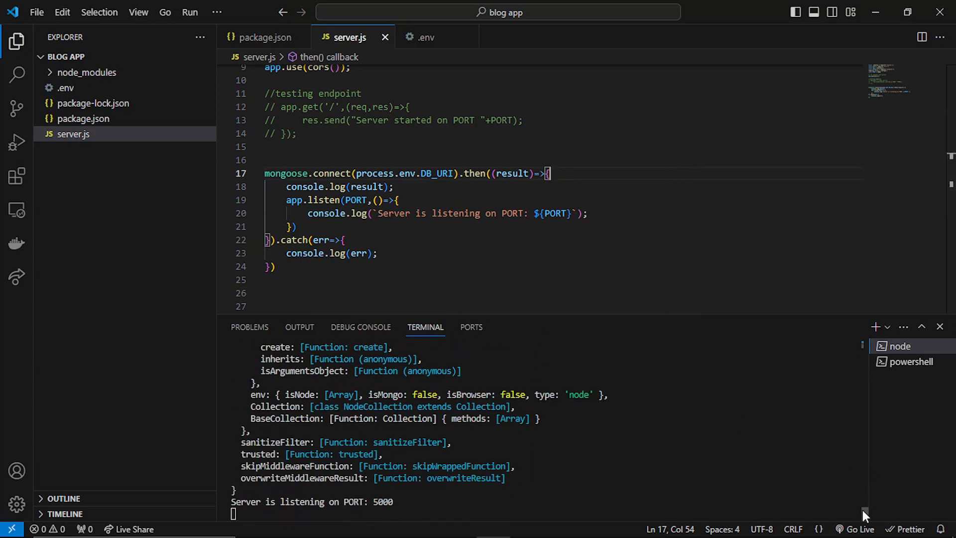
scroll(up, 3)
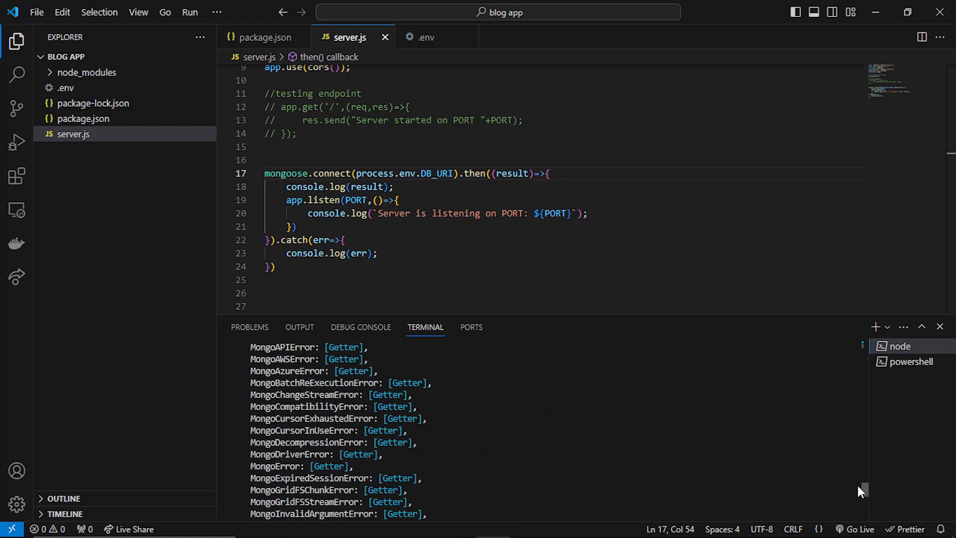
scroll(up, 3)
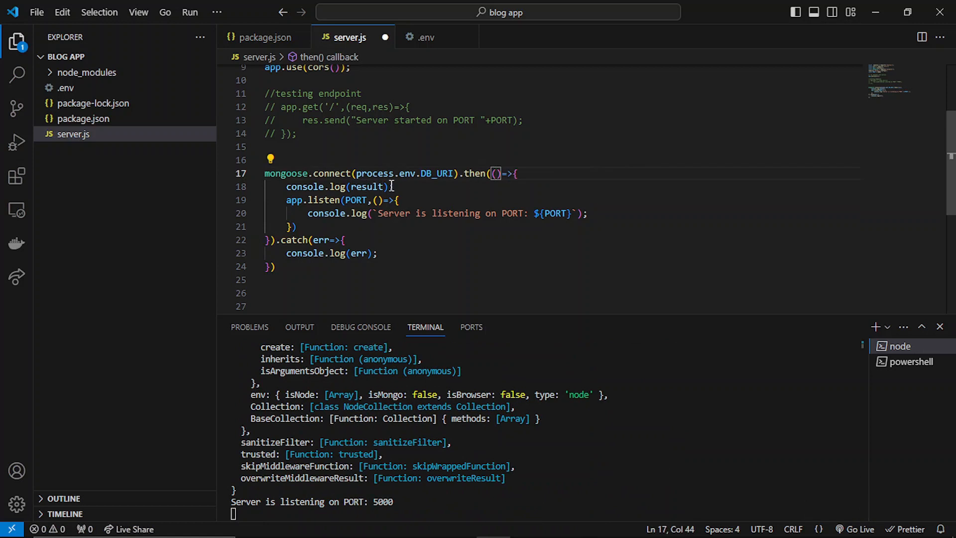
Comment out the result log line and remove the result parameter.
text(//)
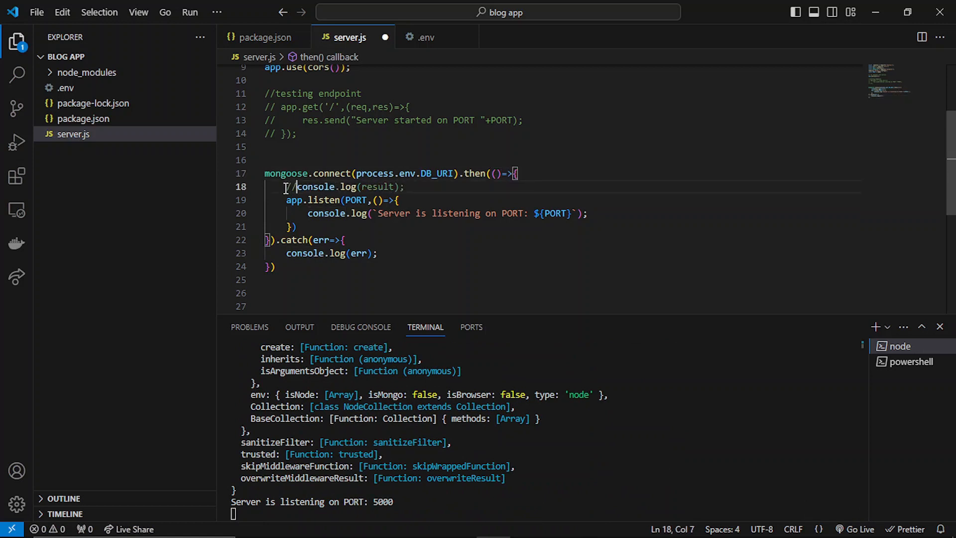
drag(285, 187, 406, 187)
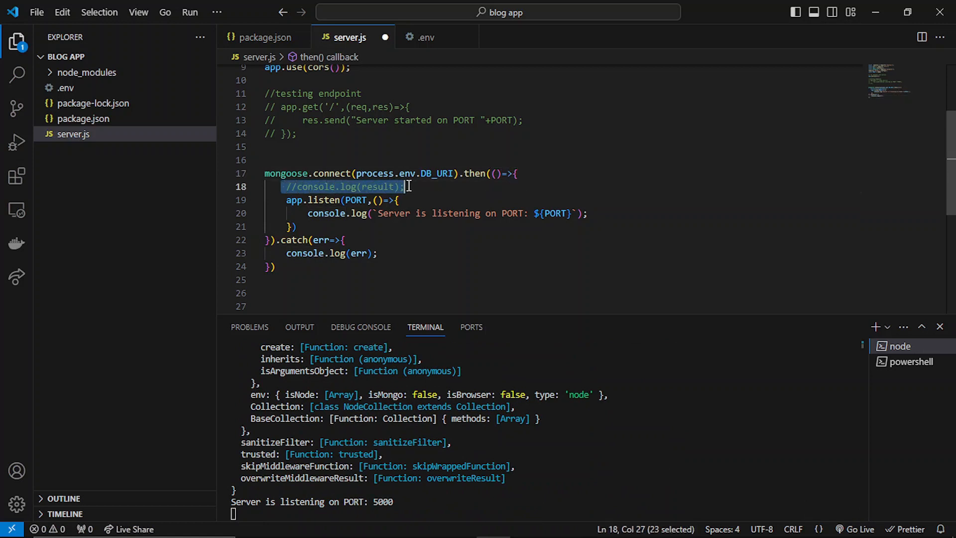
key(Delete)
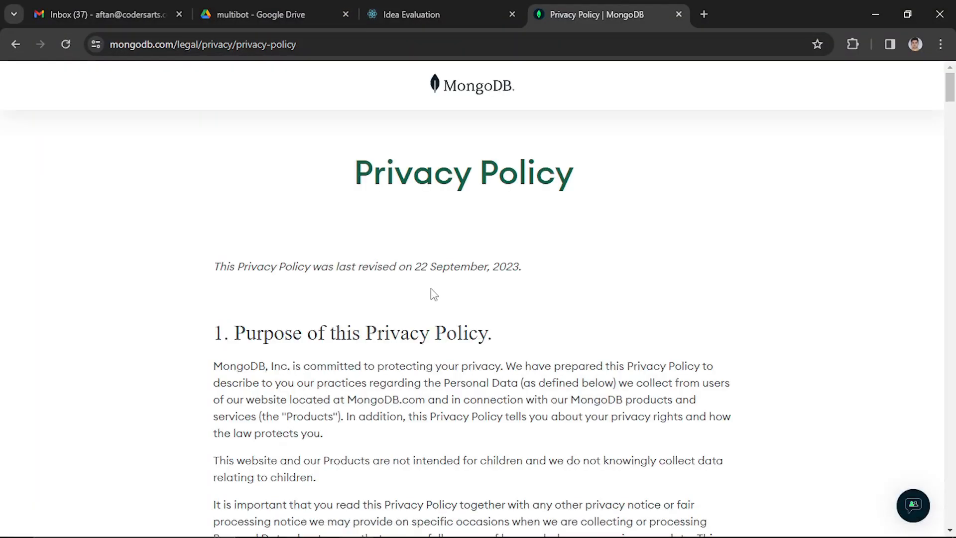
mouse_move(85, 98)
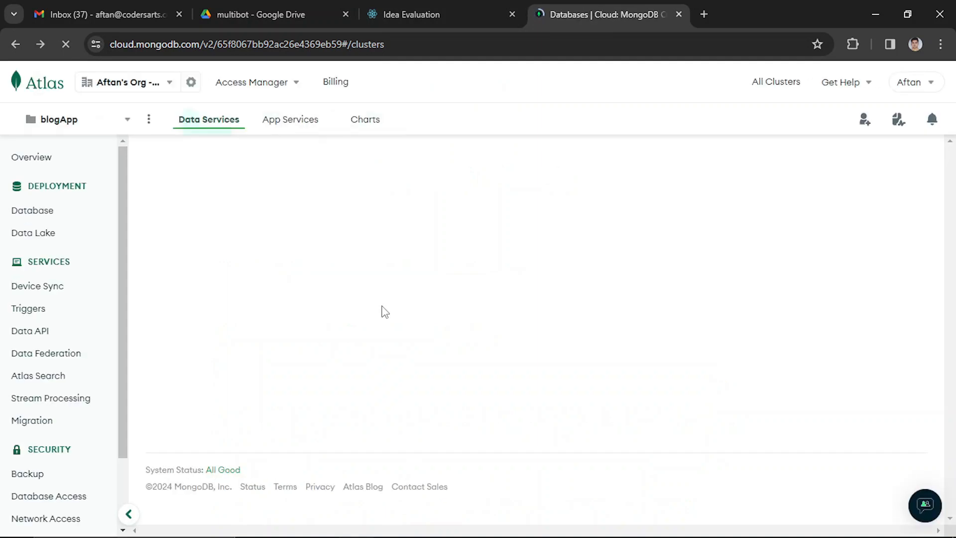
Browse Cluster0 collections in Atlas, view sample_mflix comments documents, then collapse sample_mflix.
click(32, 210)
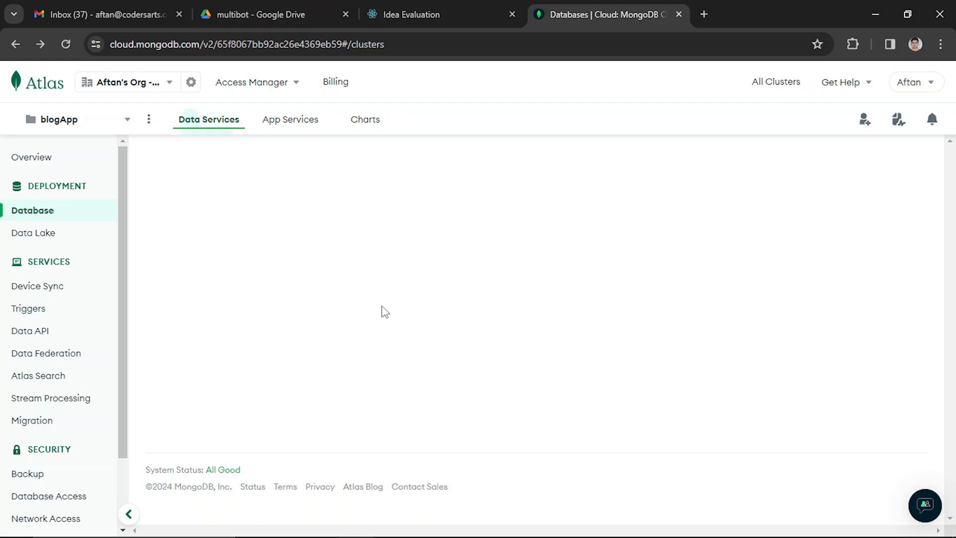
mouse_move(358, 454)
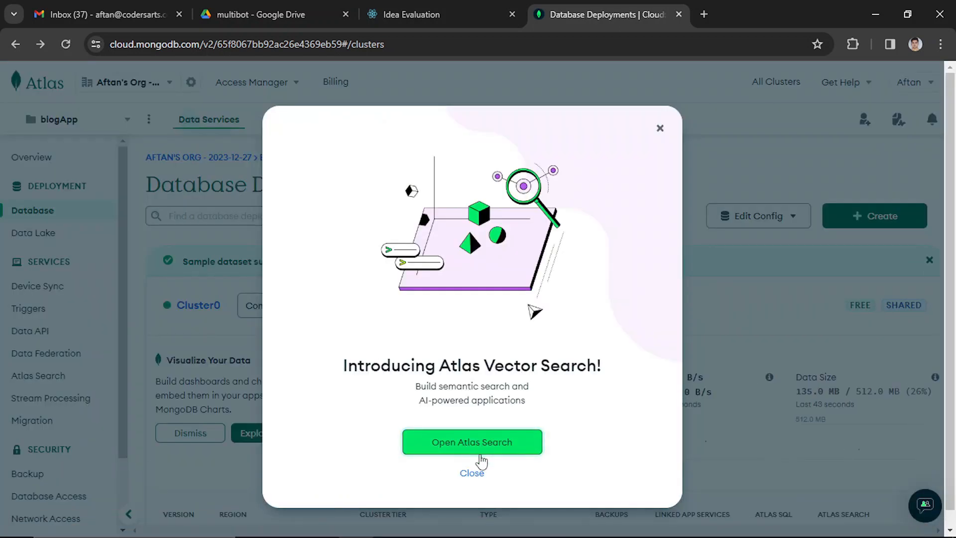
click(473, 473)
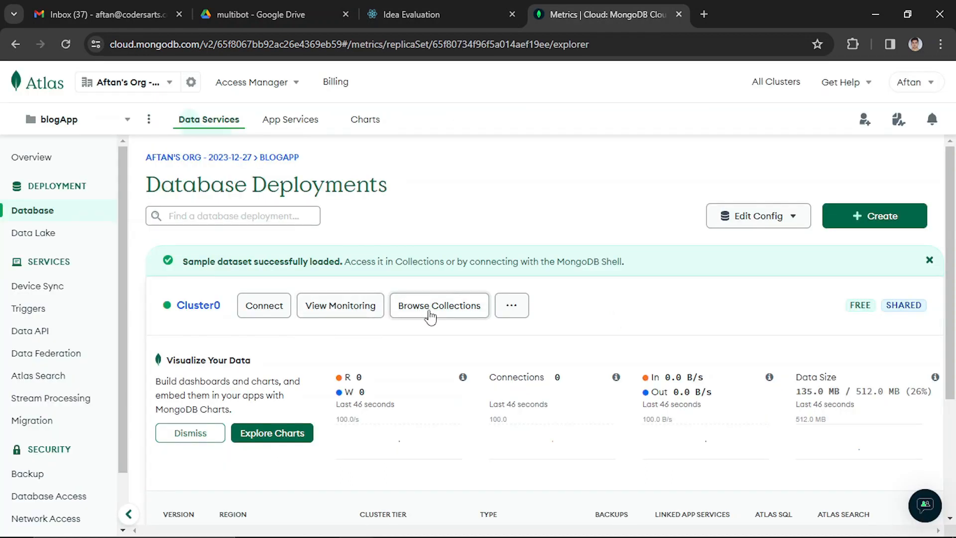
click(438, 304)
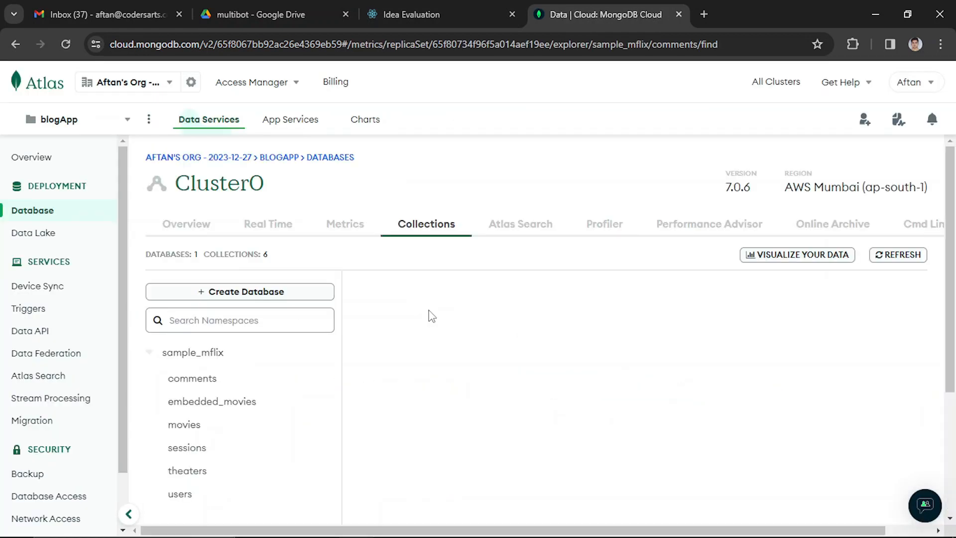
click(192, 378)
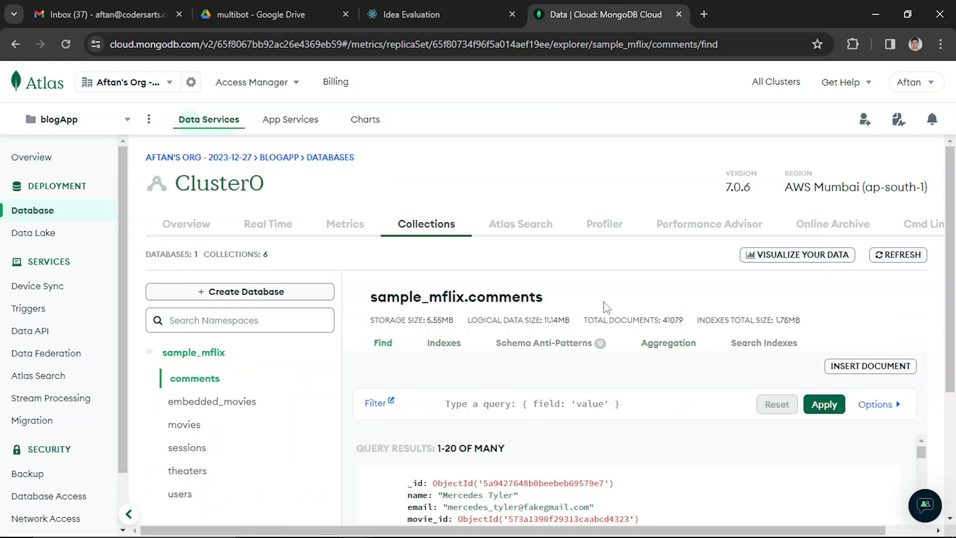
scroll(down, 3)
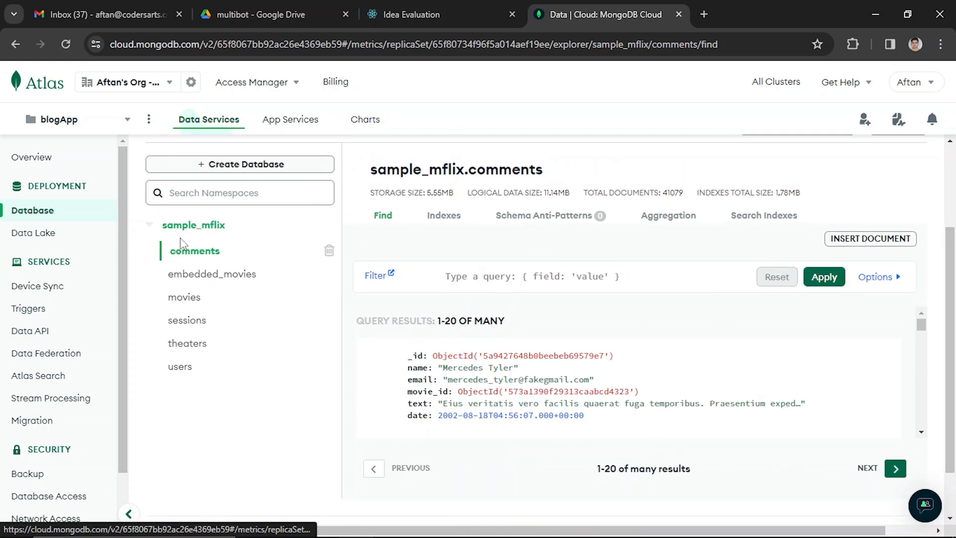
click(149, 225)
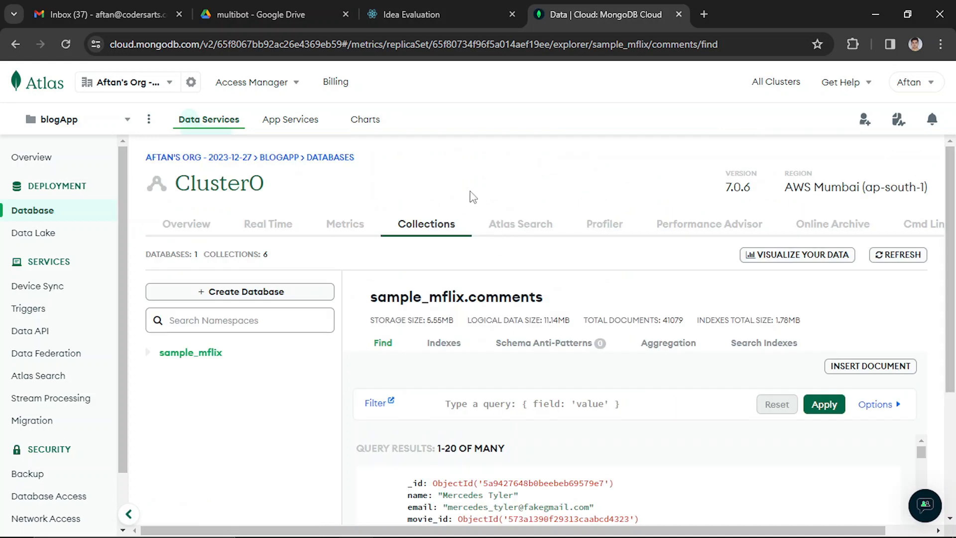
mouse_move(253, 389)
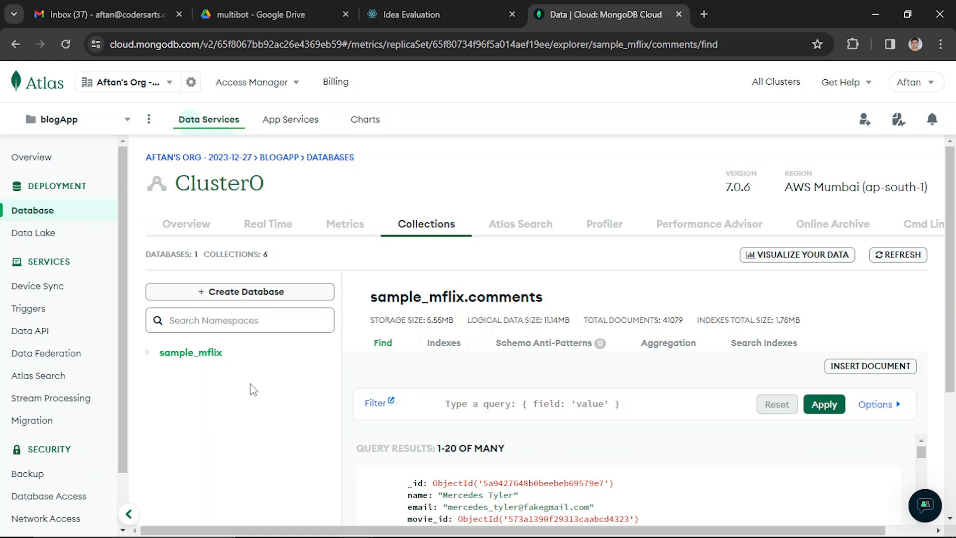
mouse_move(261, 392)
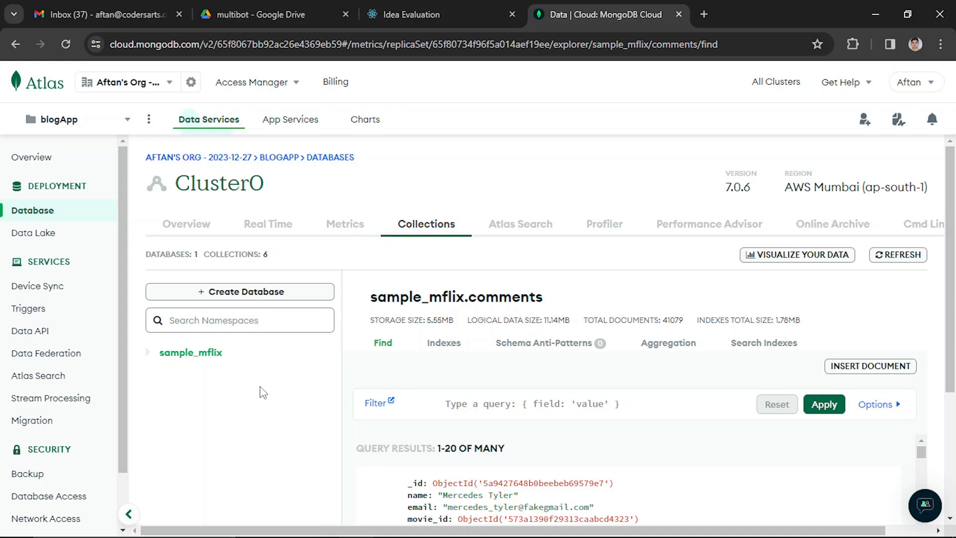
mouse_move(256, 424)
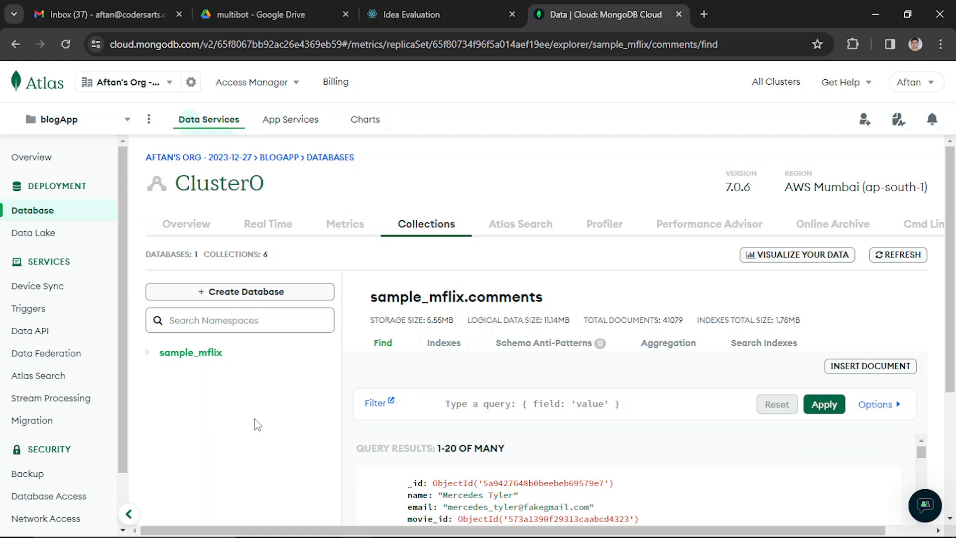